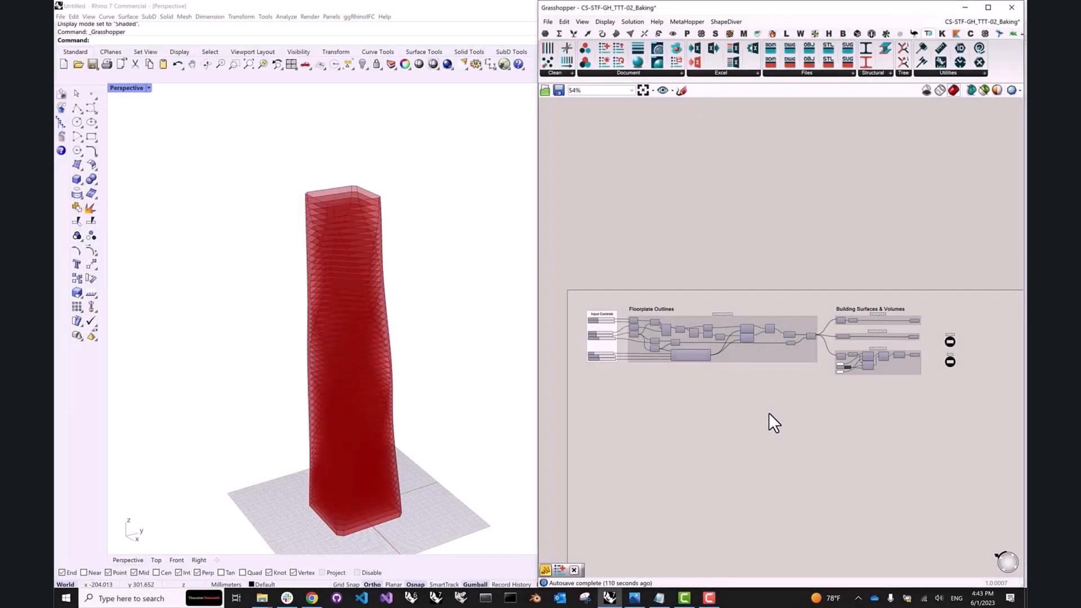
pyautogui.moveTo(815, 430)
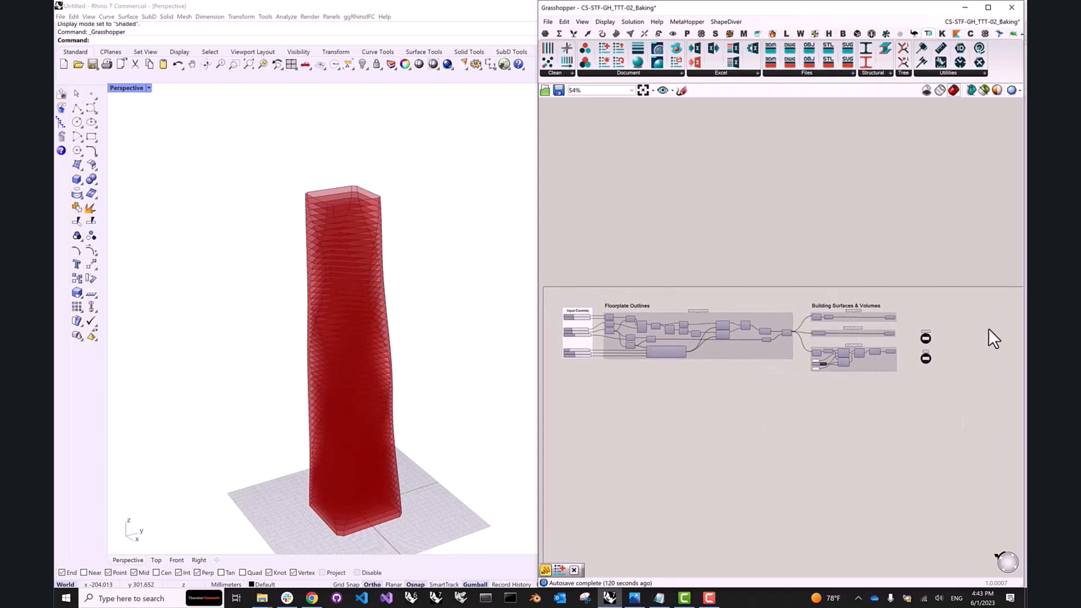
pyautogui.moveTo(700, 407)
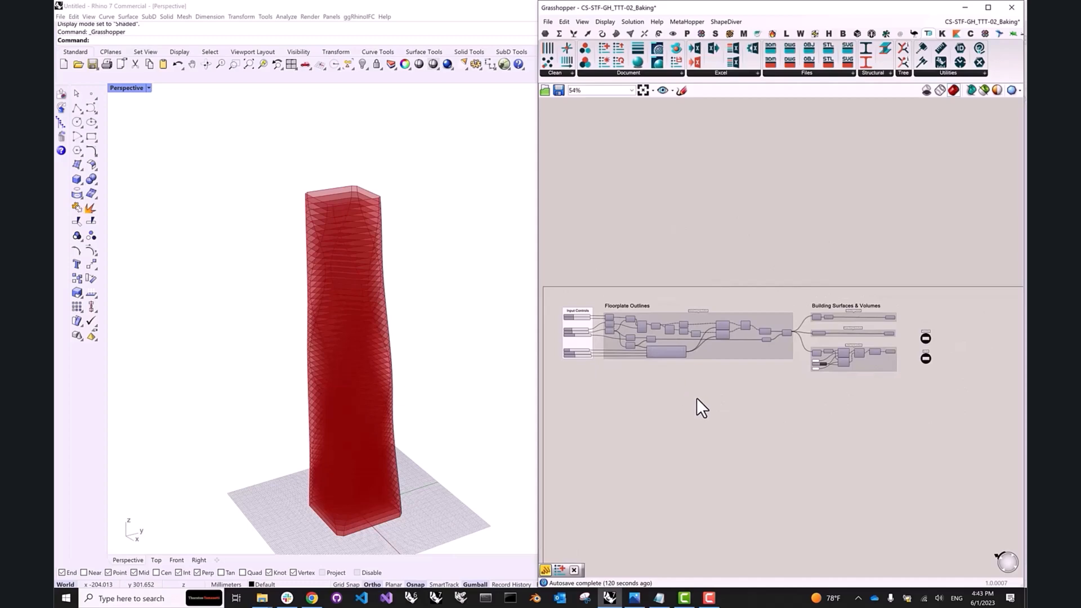
pyautogui.moveTo(693, 412)
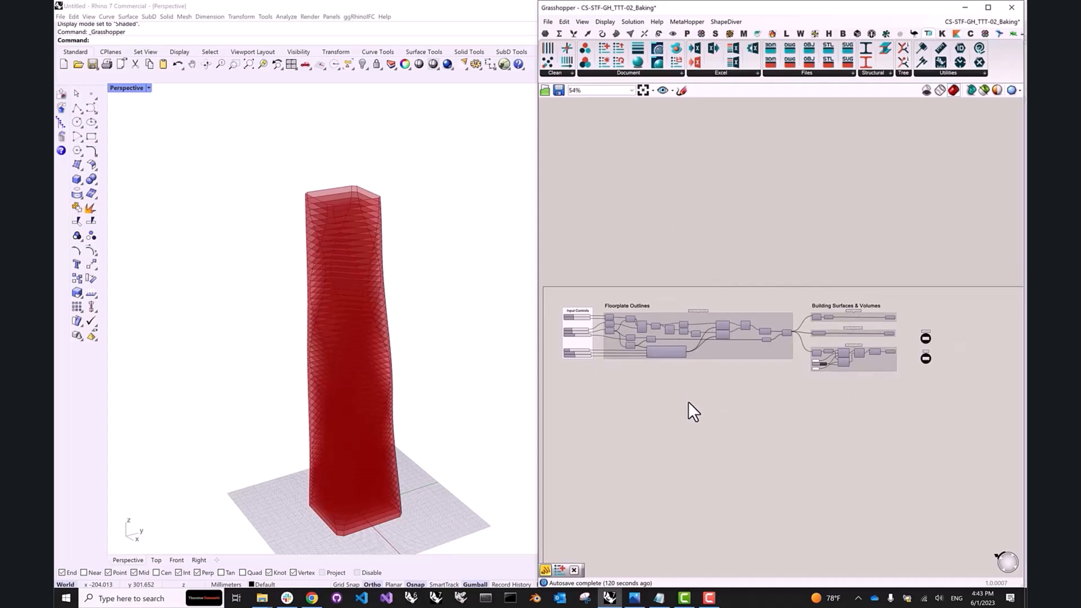
pyautogui.moveTo(609, 199)
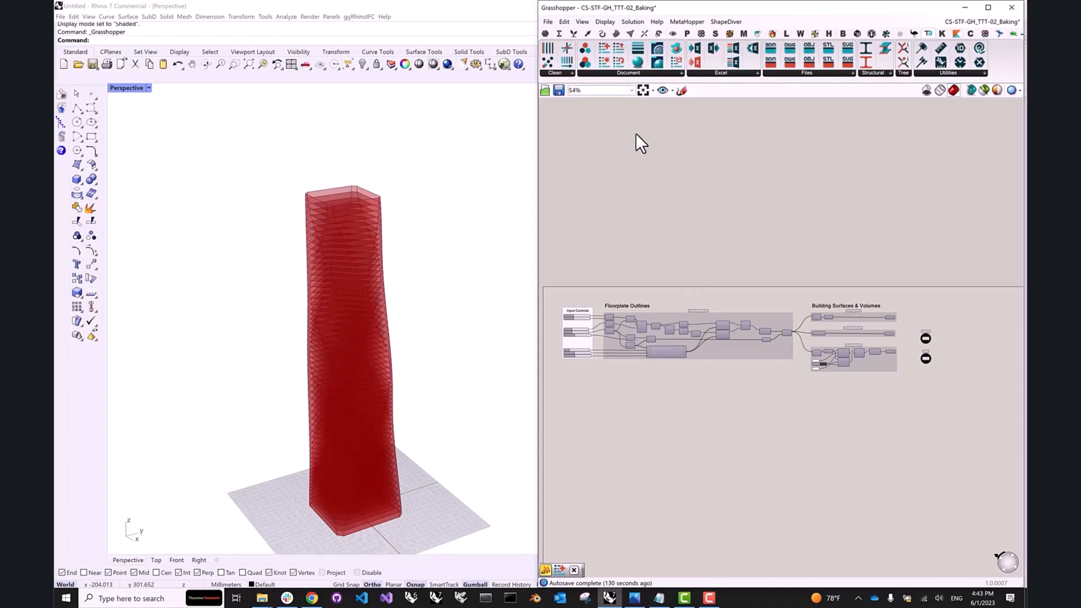
pyautogui.moveTo(856, 271)
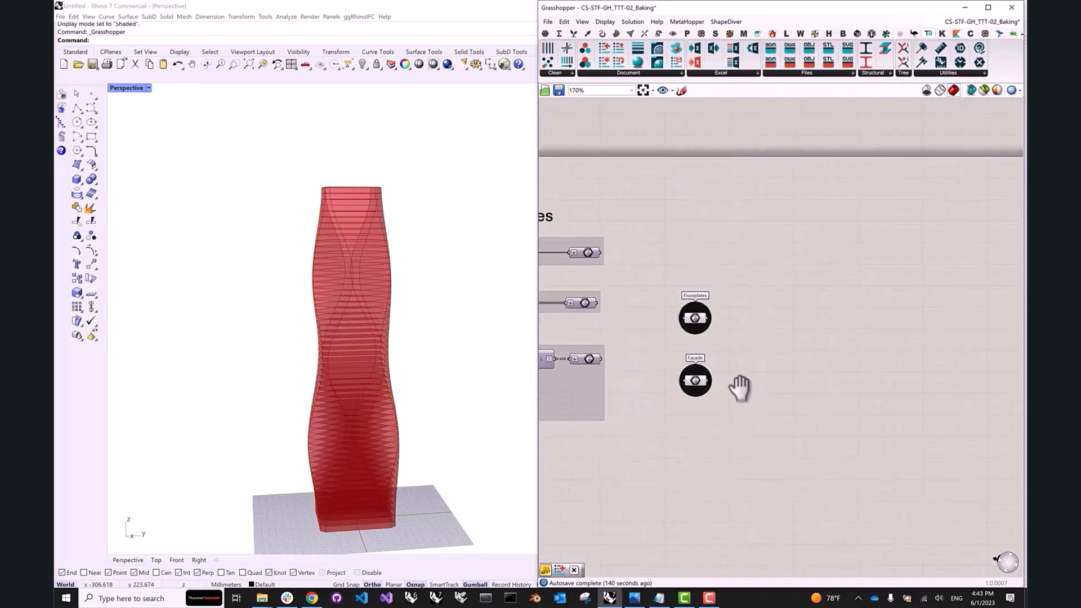
pyautogui.moveTo(624, 364)
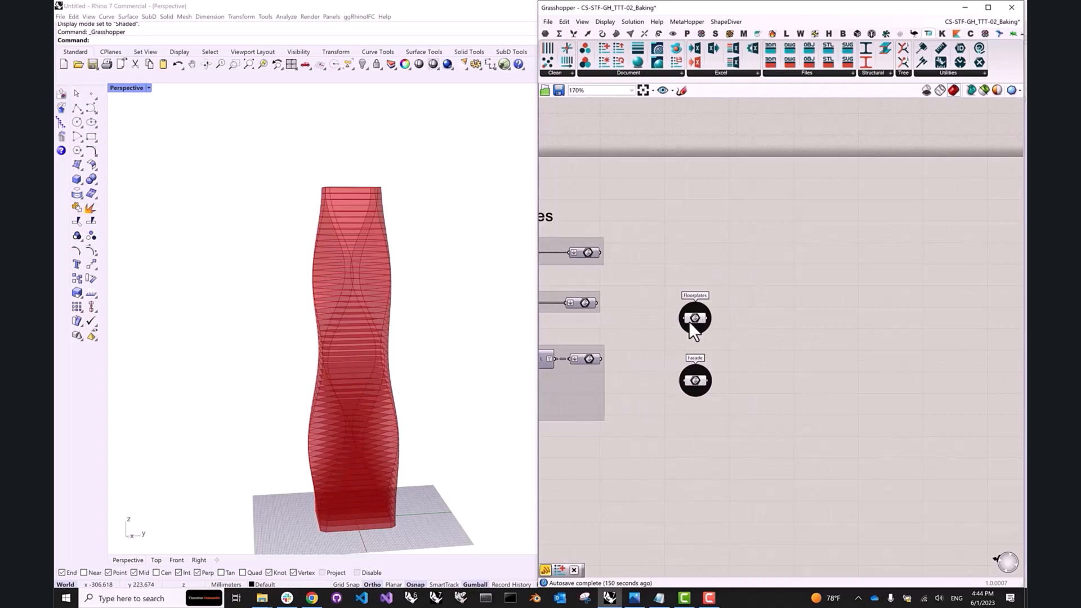
pyautogui.moveTo(544, 409)
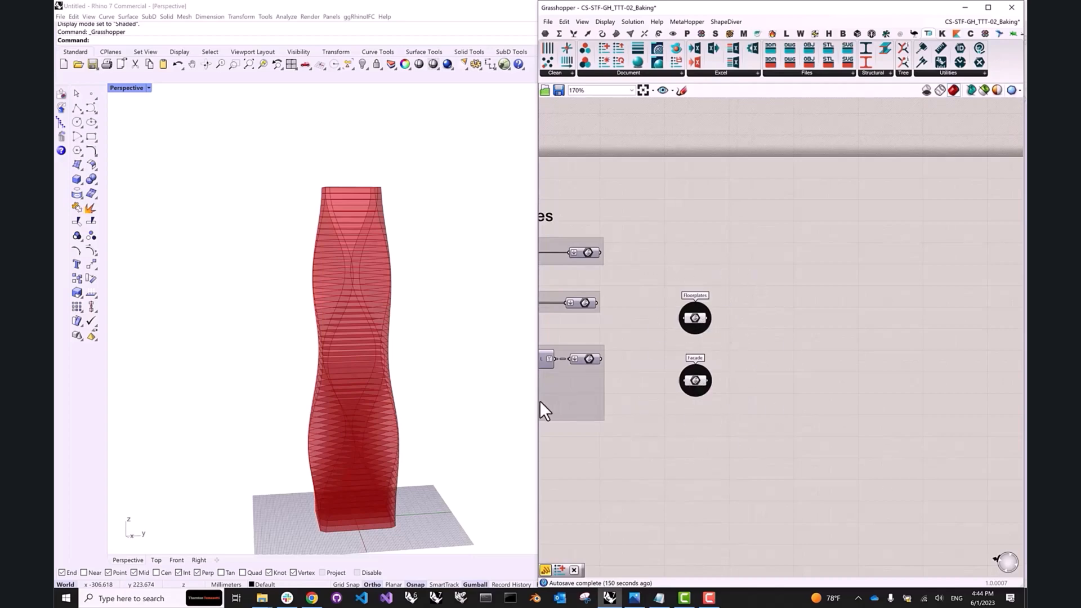
# Step: Add an Area component to Floorplates and list areas and centroid Z heights in panels
pyautogui.moveTo(544, 410); pyautogui.dragTo(462, 365)
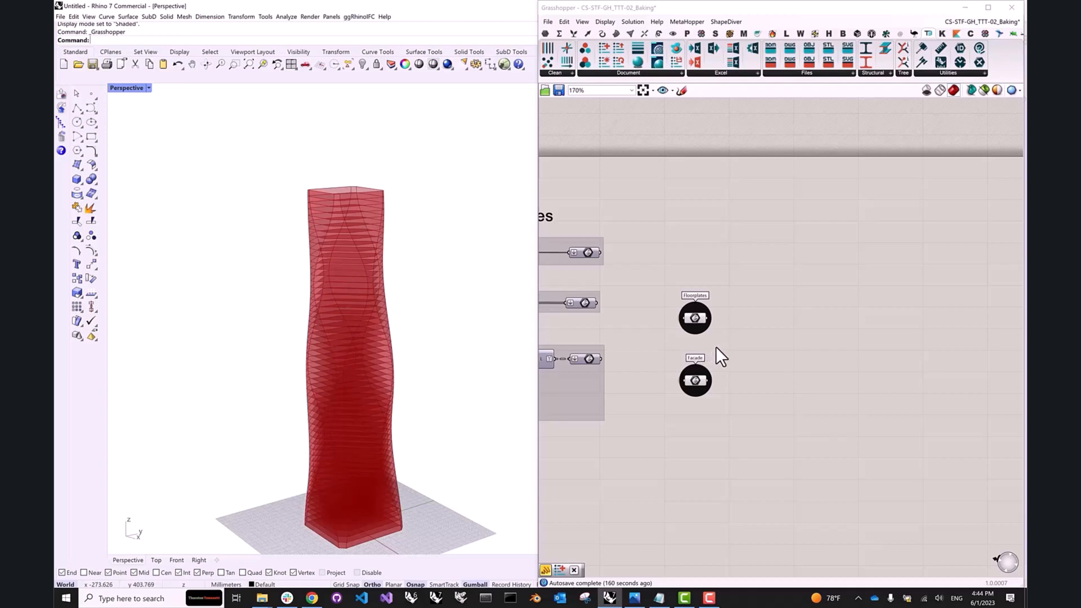
pyautogui.click(694, 317)
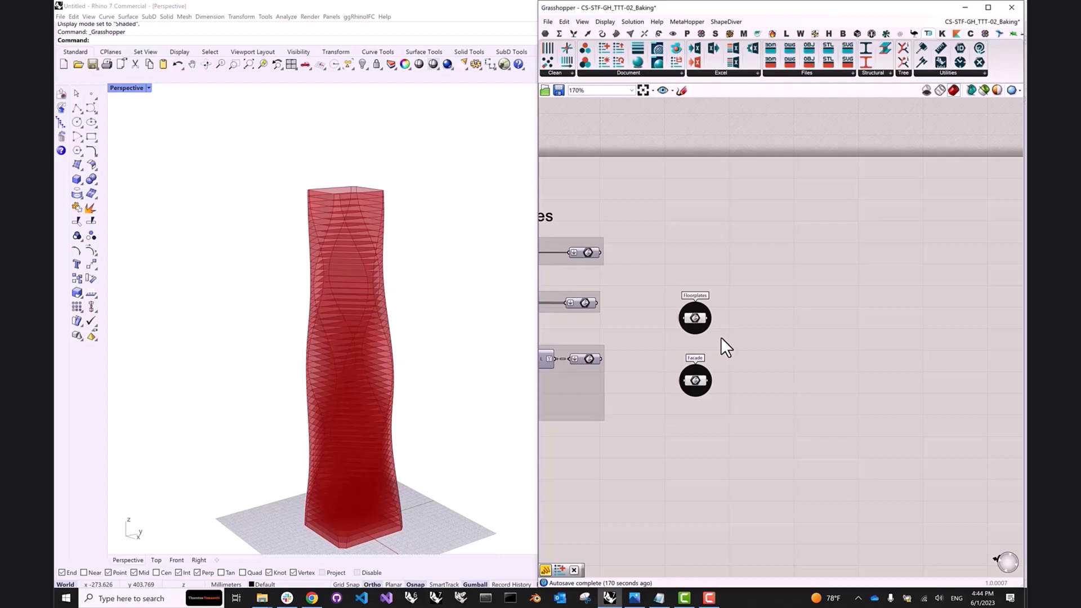
pyautogui.moveTo(729, 355)
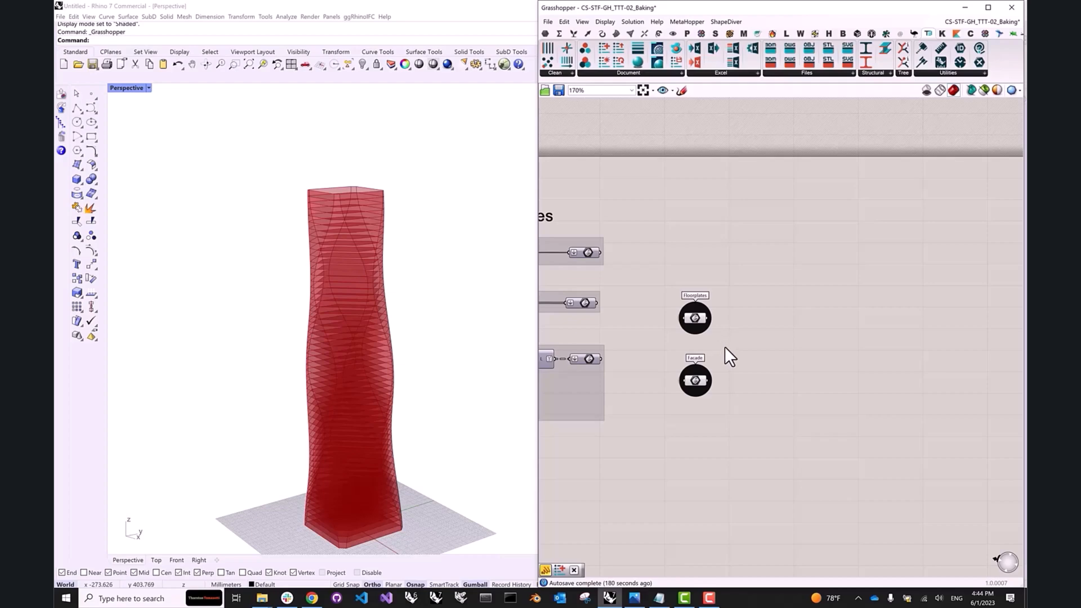
pyautogui.moveTo(672, 310)
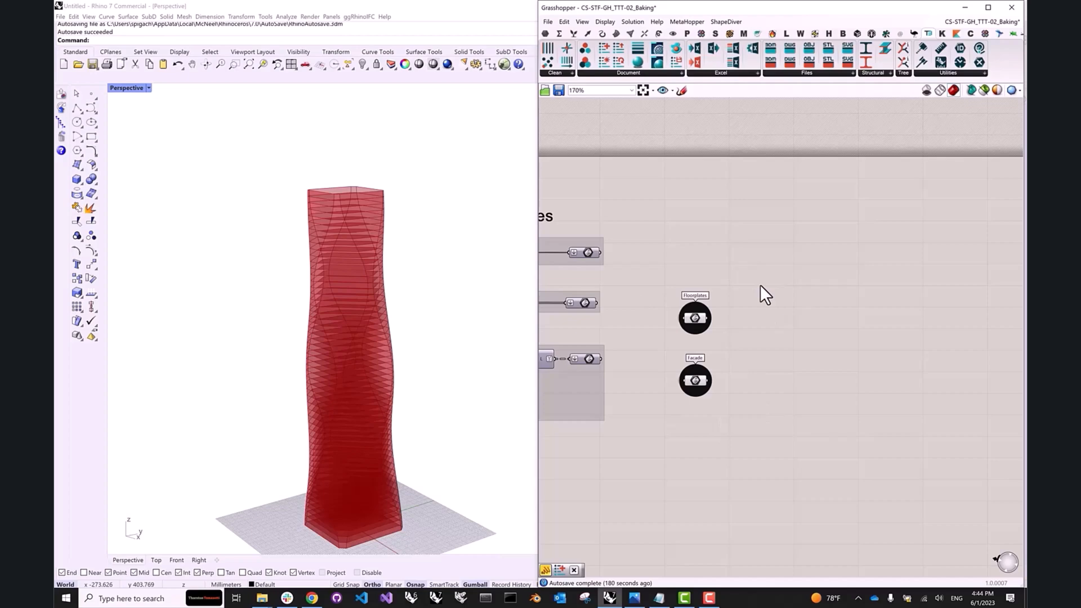
pyautogui.moveTo(734, 298)
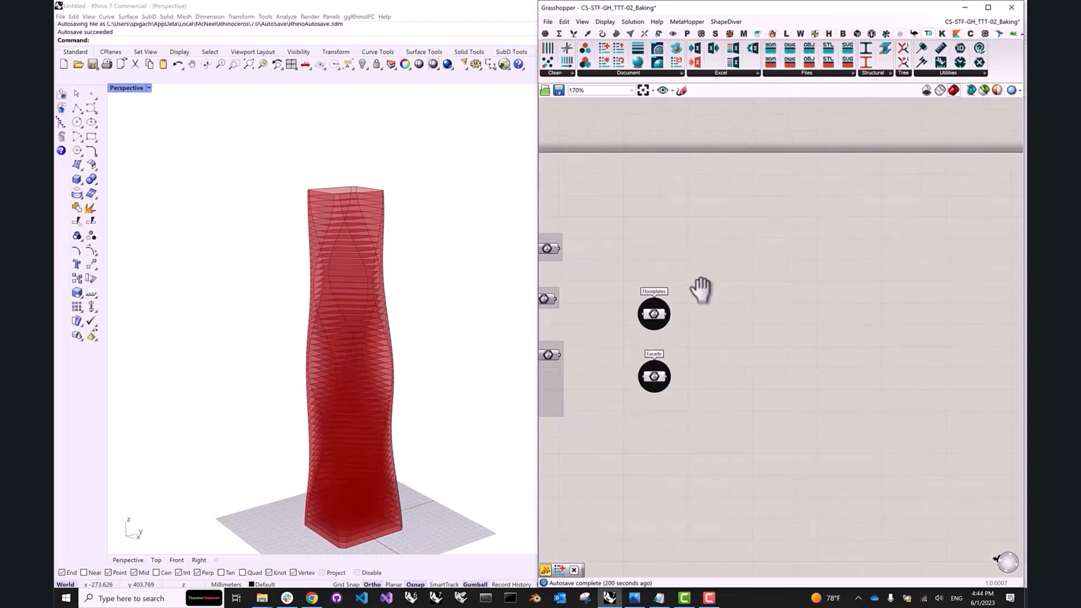
pyautogui.moveTo(715, 317)
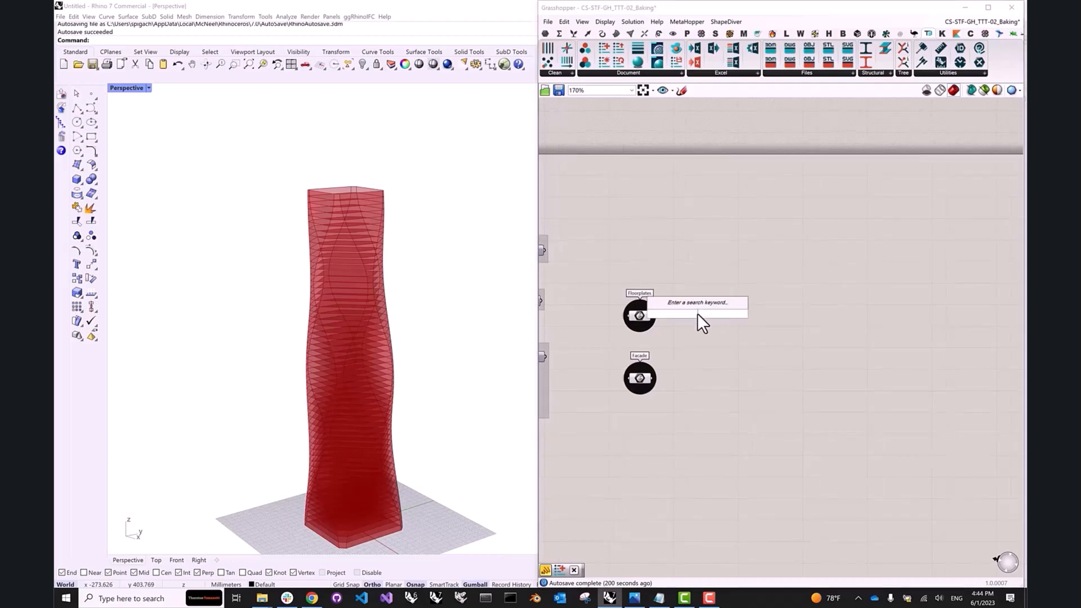
pyautogui.write('arc')
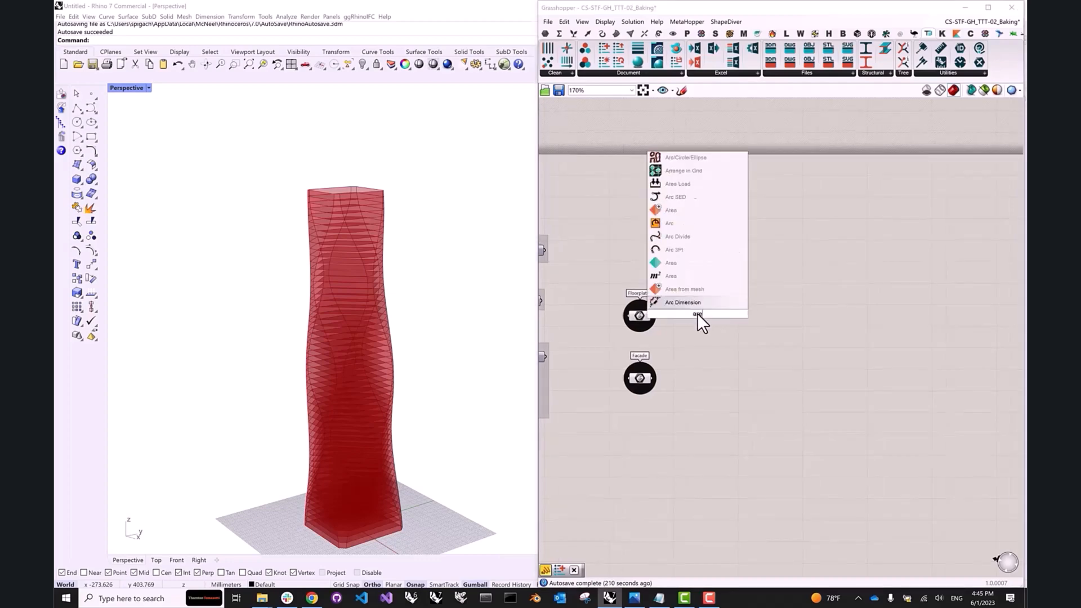
pyautogui.click(670, 276)
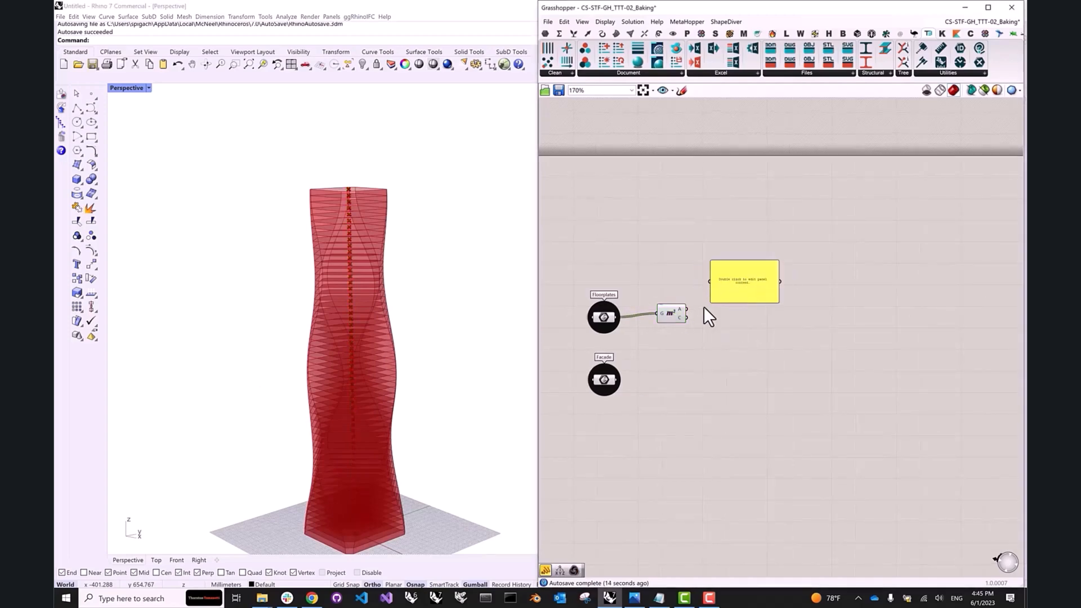
pyautogui.doubleClick(743, 282)
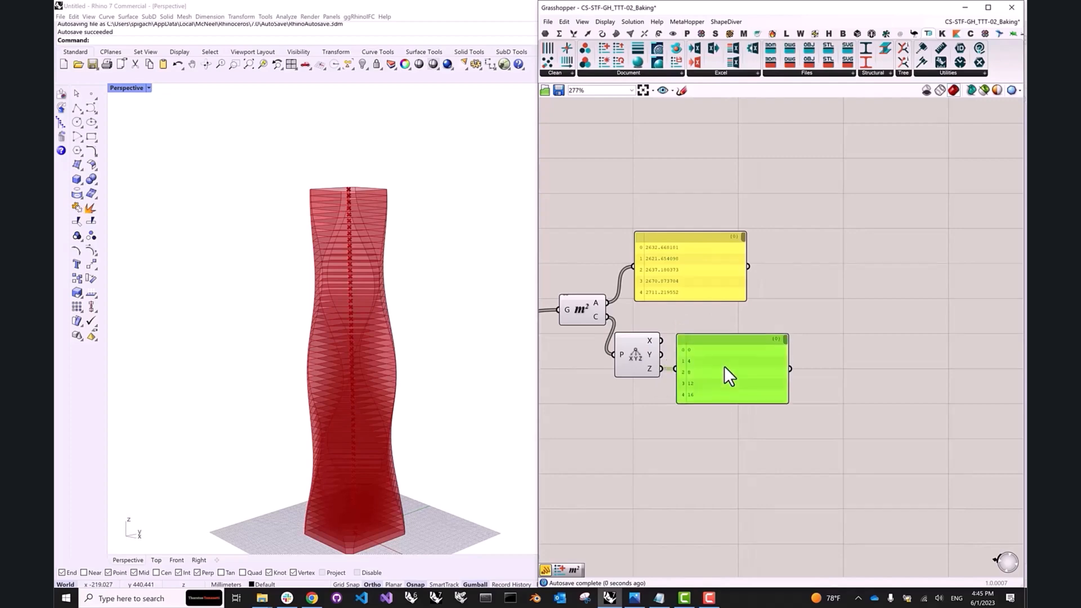
pyautogui.moveTo(759, 385)
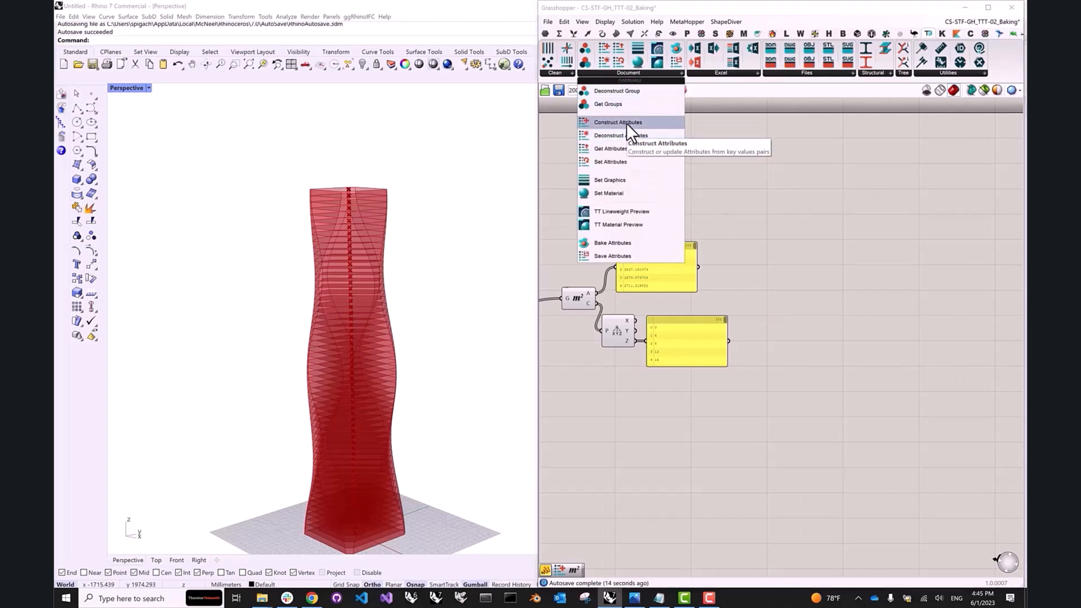
# Step: Place a Construct Attributes component to the right of the area and height panels
pyautogui.click(617, 122)
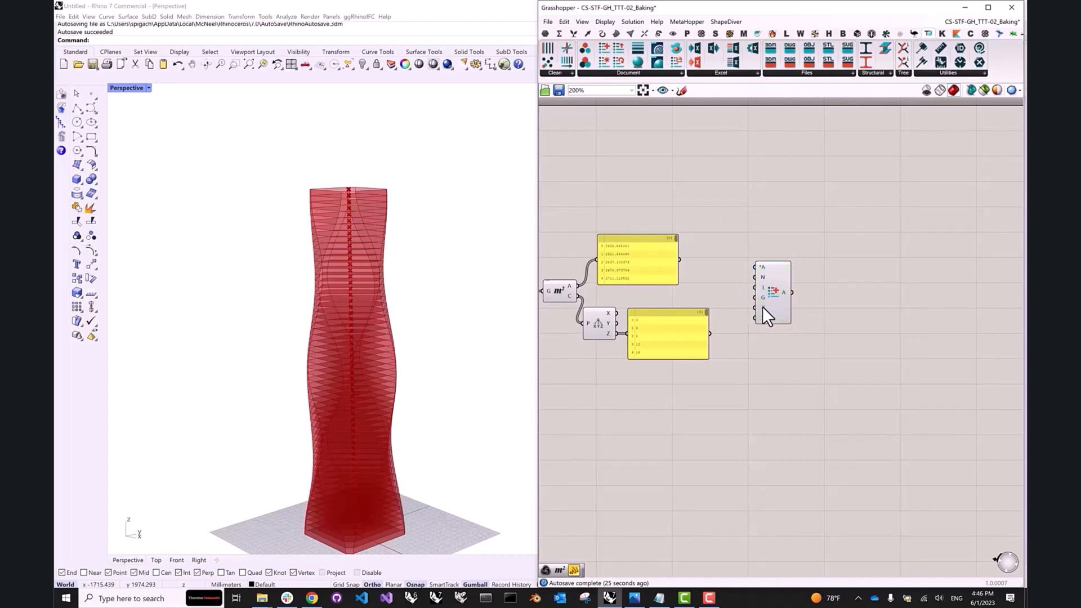
pyautogui.moveTo(764, 297)
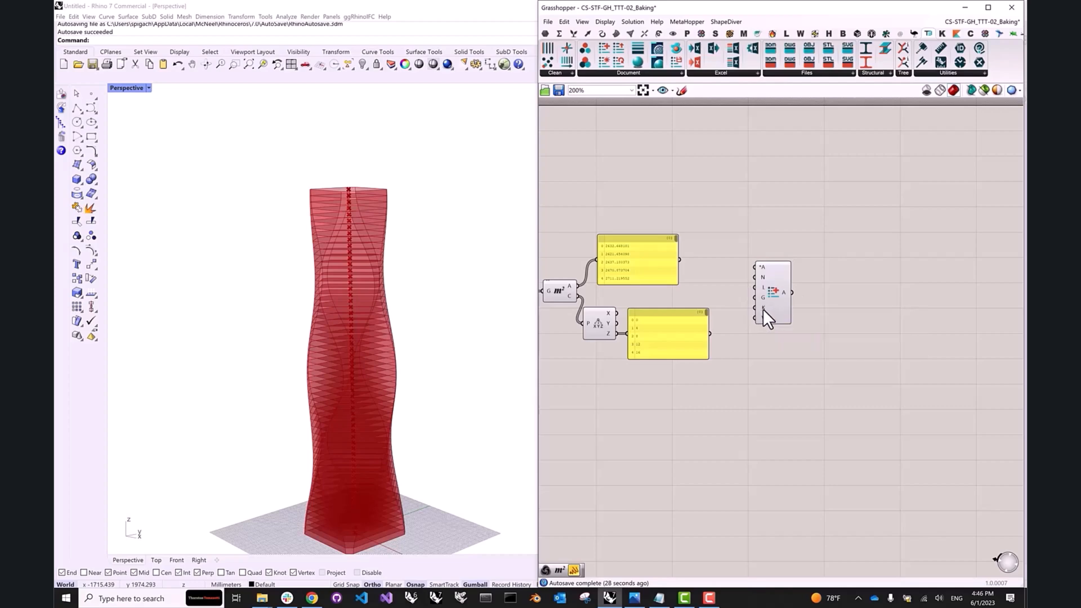
pyautogui.moveTo(769, 328)
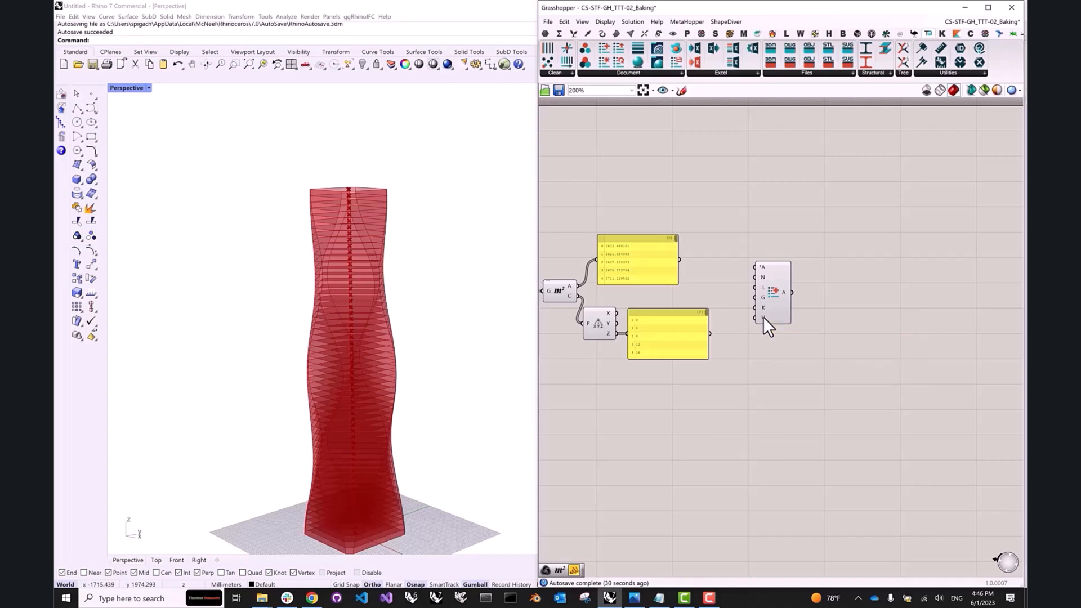
pyautogui.moveTo(777, 296)
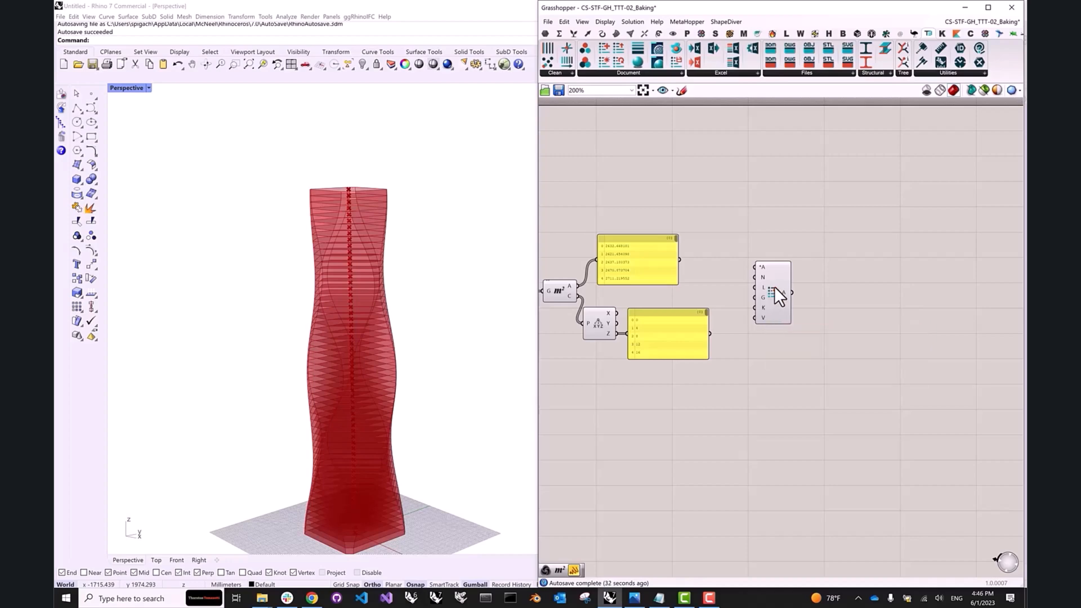
pyautogui.moveTo(770, 290); pyautogui.dragTo(814, 288)
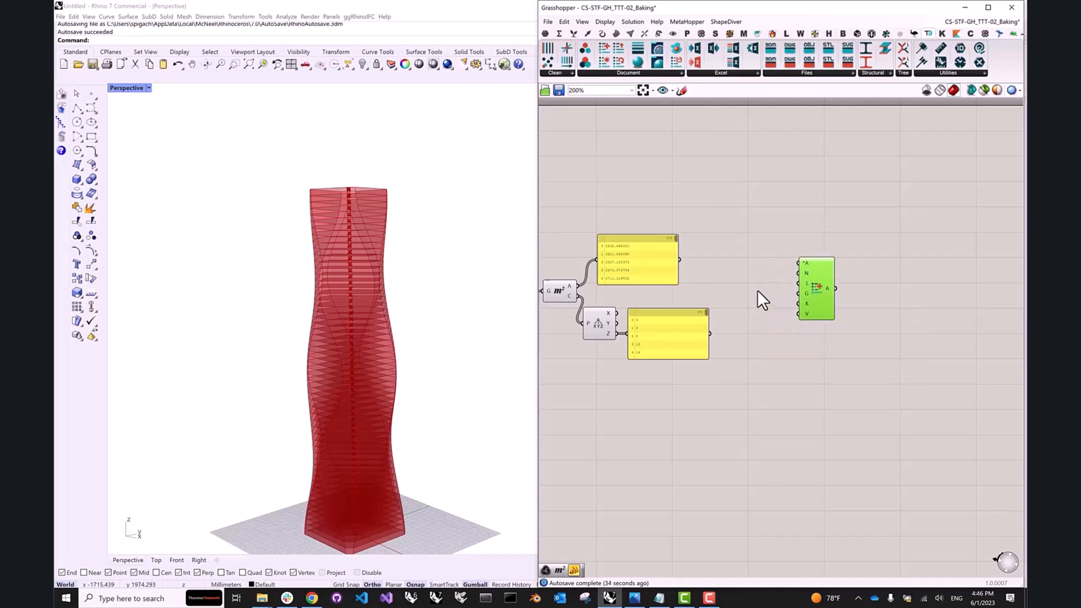
pyautogui.moveTo(753, 288)
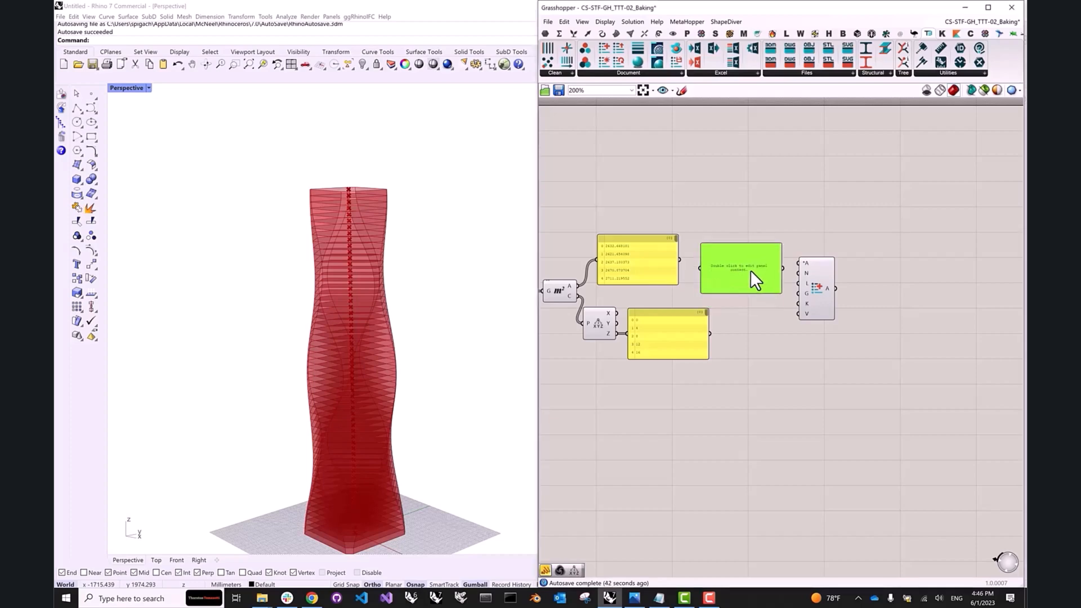
pyautogui.moveTo(748, 272)
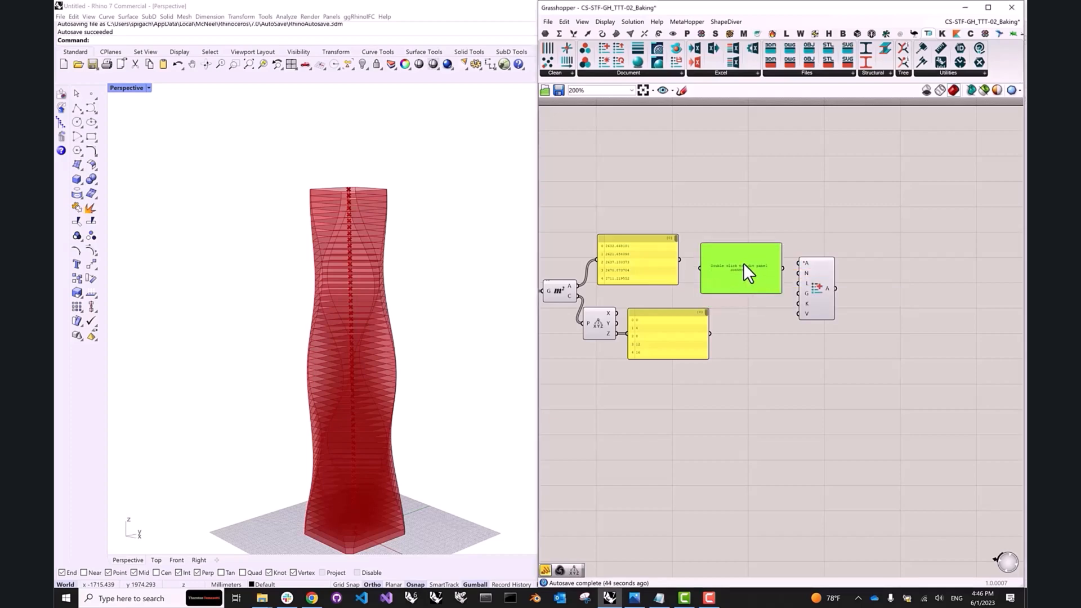
# Step: Enter keys 'area' and 'altitude' in the panel and wire it to the K input
pyautogui.doubleClick(740, 269)
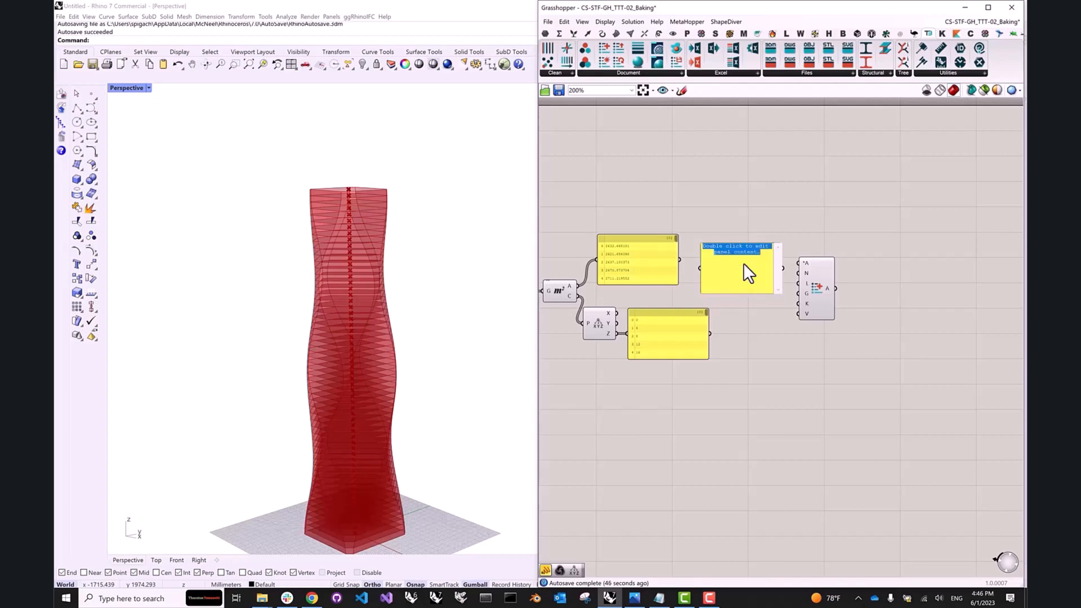
pyautogui.rightClick(736, 269)
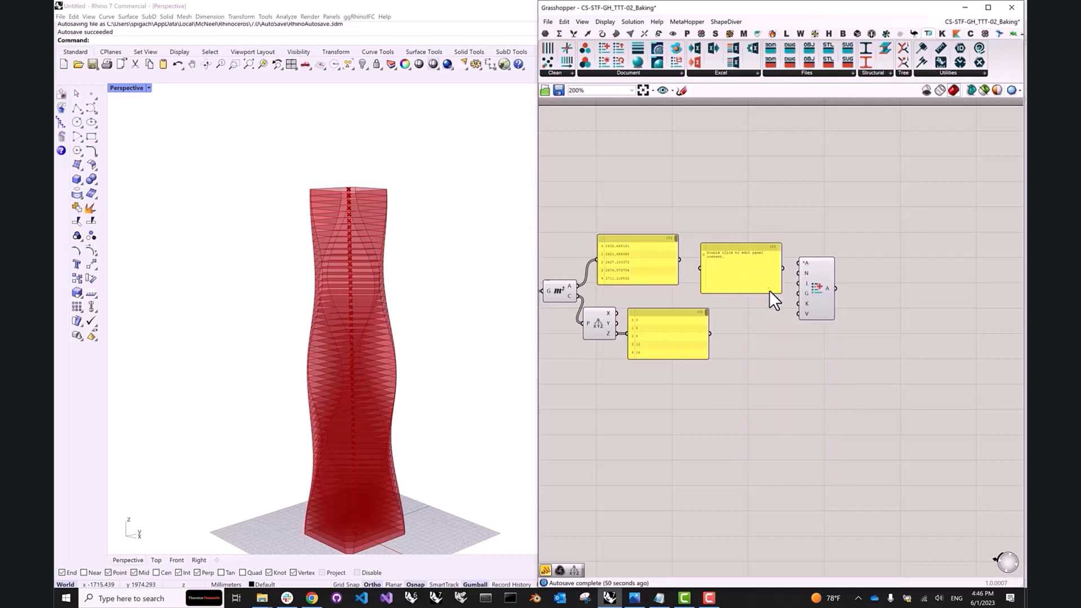
pyautogui.doubleClick(739, 269)
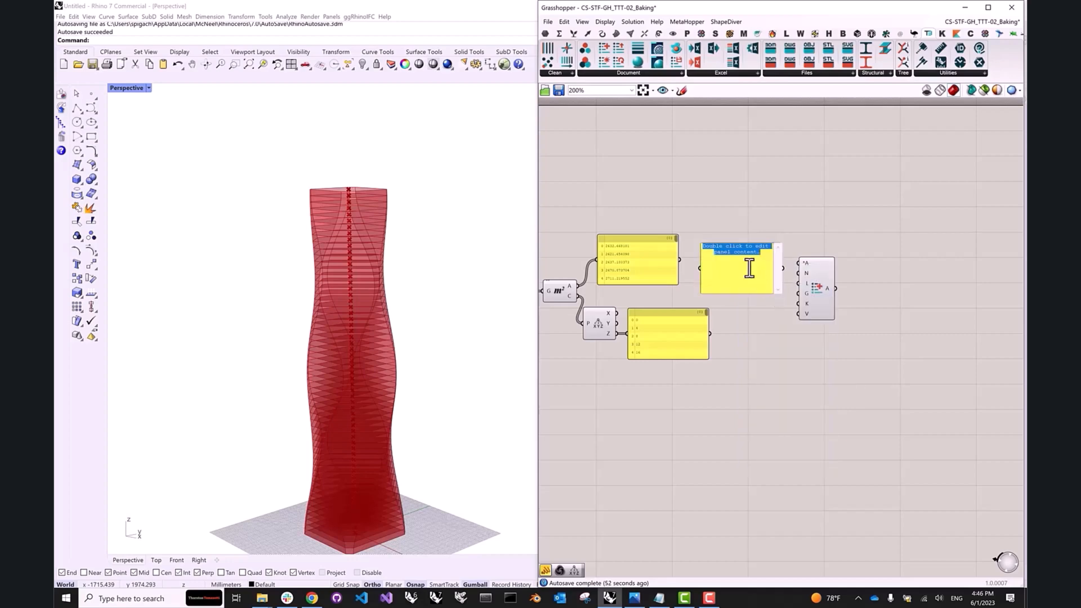
pyautogui.write('are')
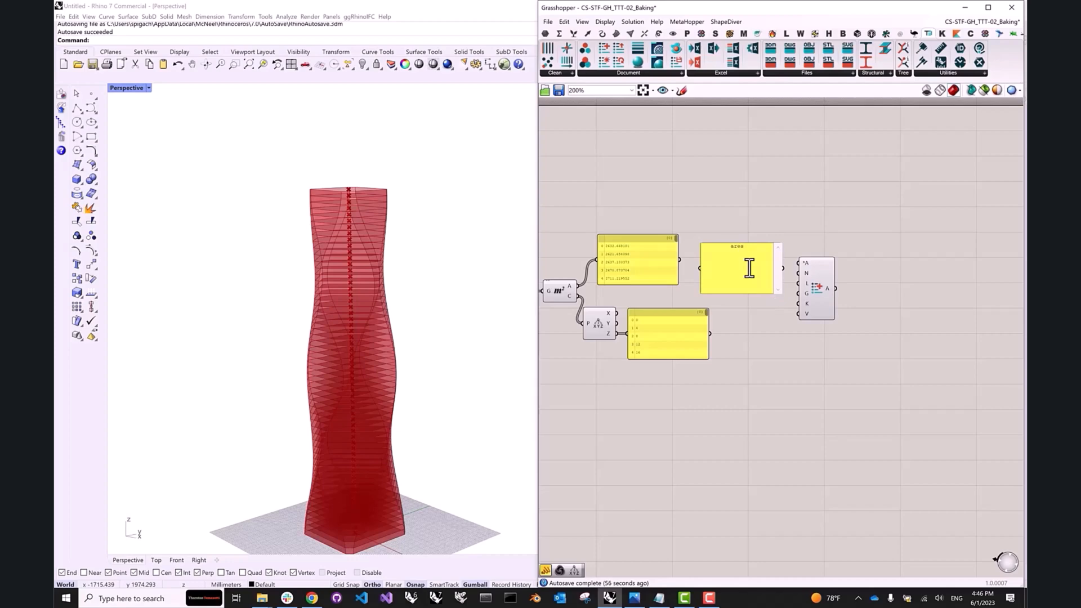
pyautogui.write('altitud')
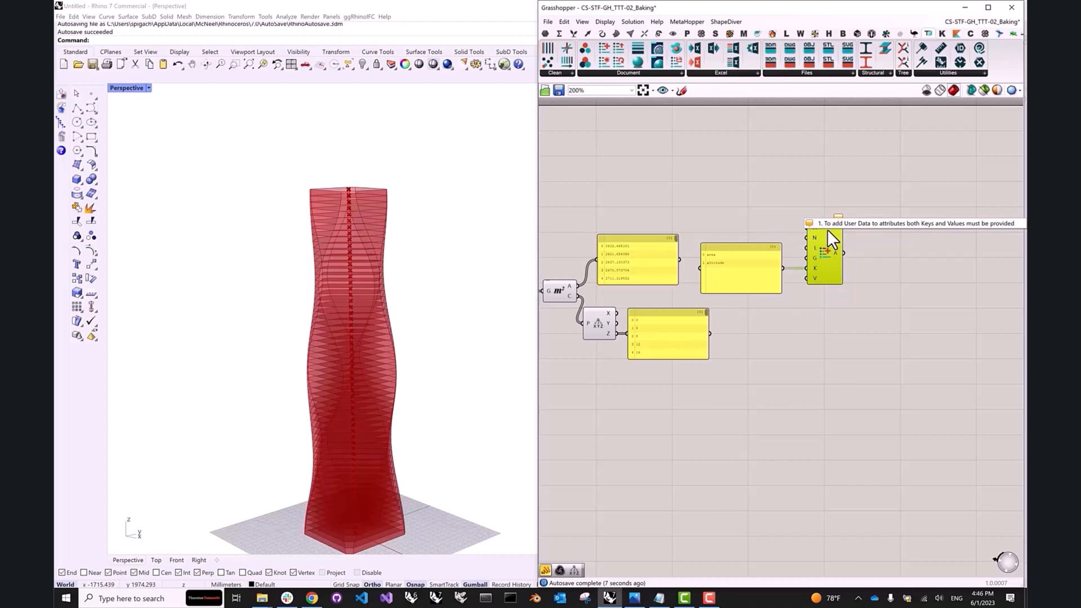
pyautogui.moveTo(934, 230)
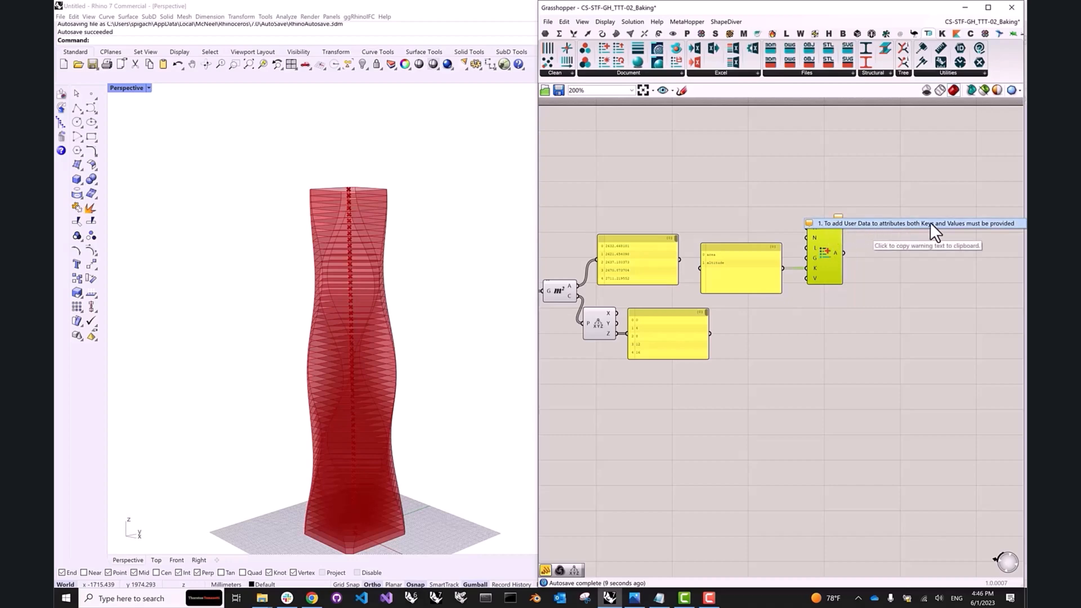
pyautogui.moveTo(867, 274)
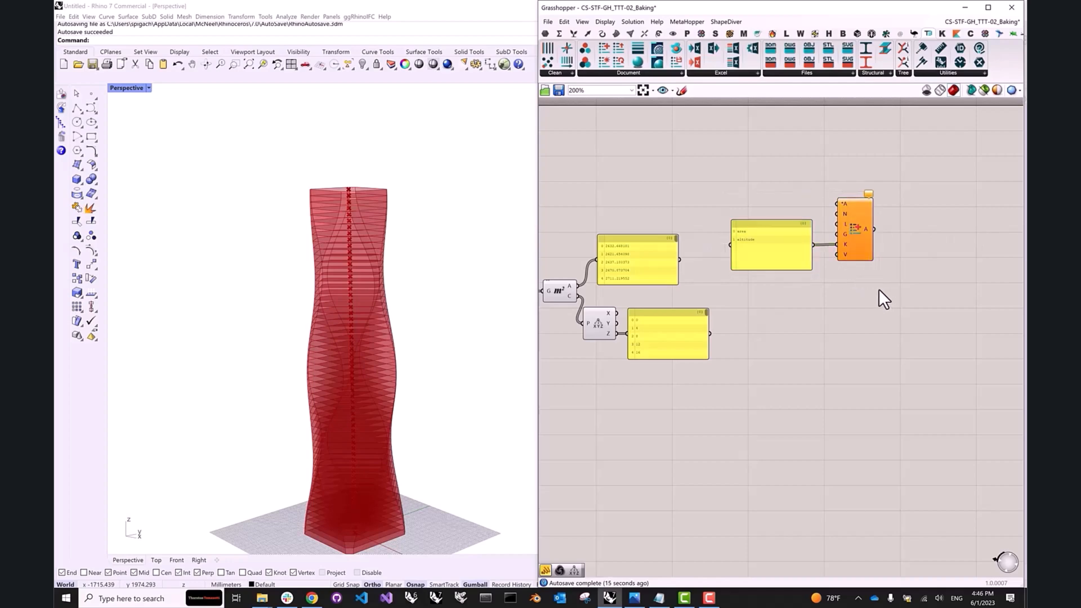
pyautogui.moveTo(867, 288)
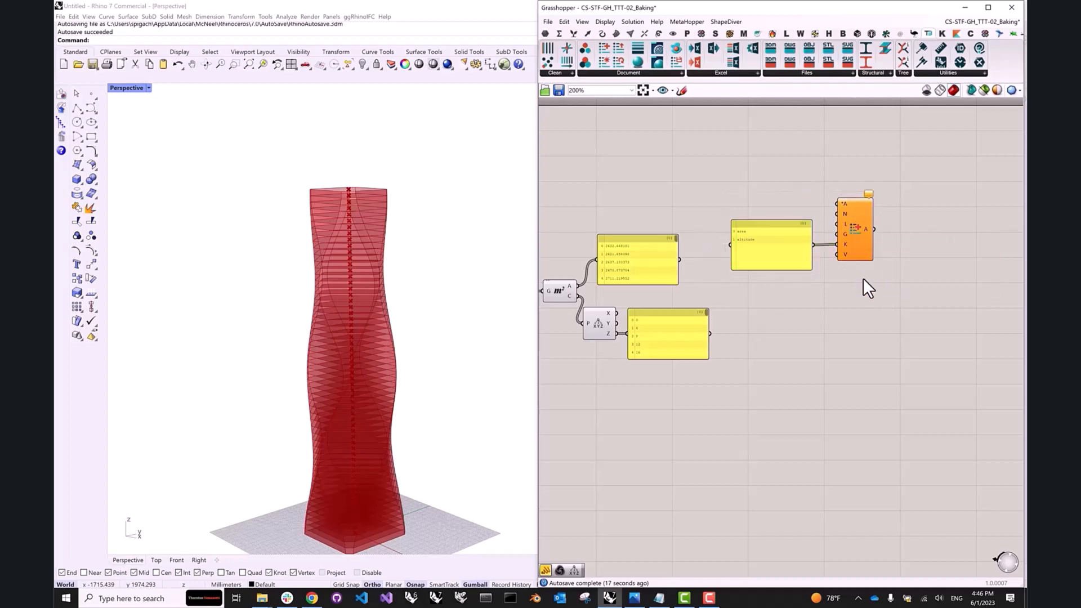
pyautogui.click(854, 229)
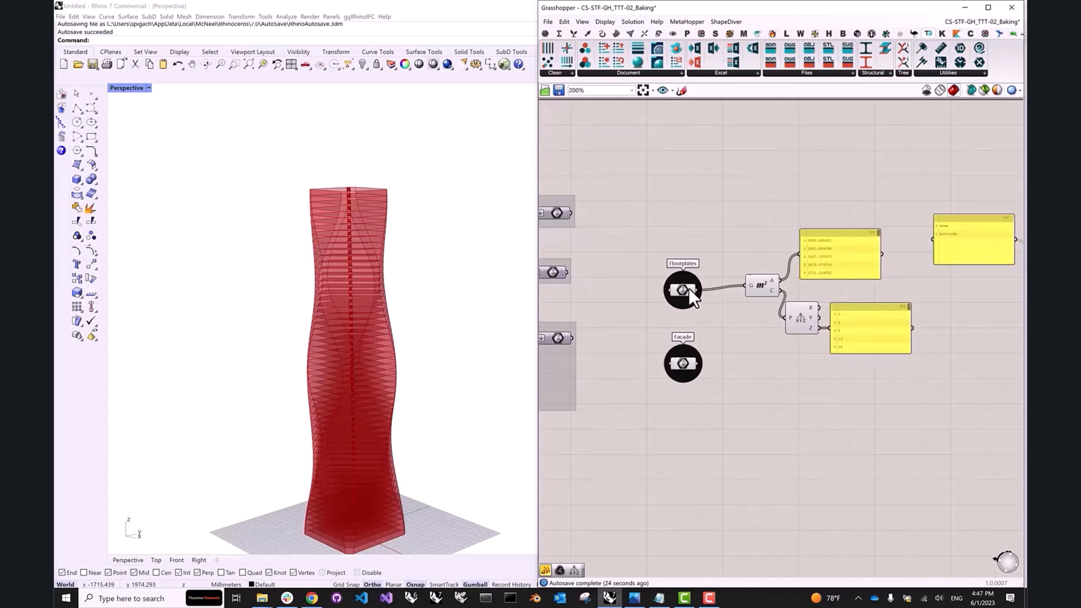
pyautogui.moveTo(683, 288)
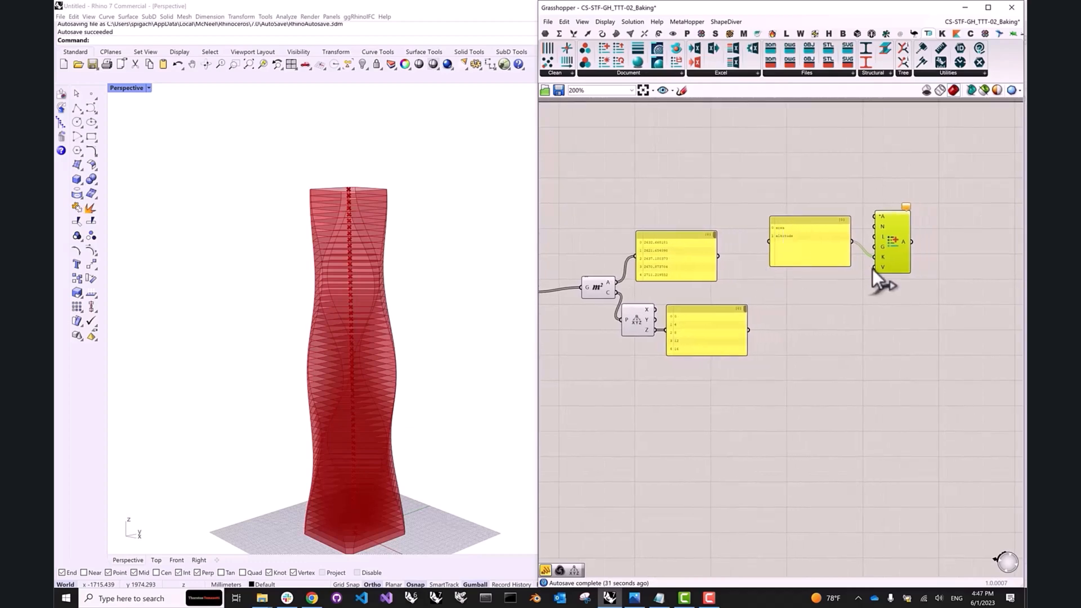
pyautogui.moveTo(858, 303)
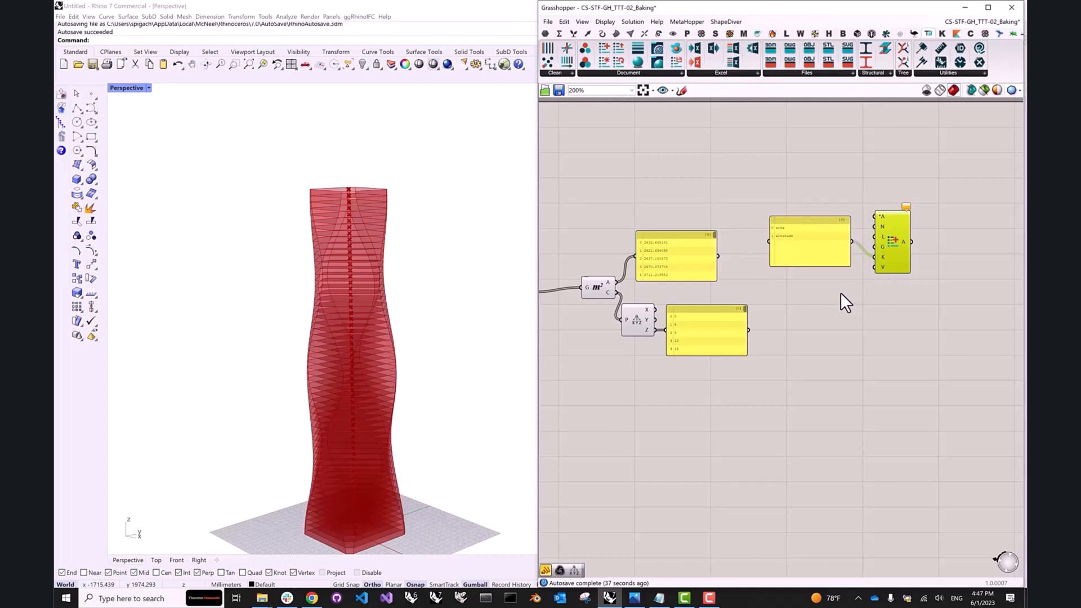
pyautogui.moveTo(864, 305)
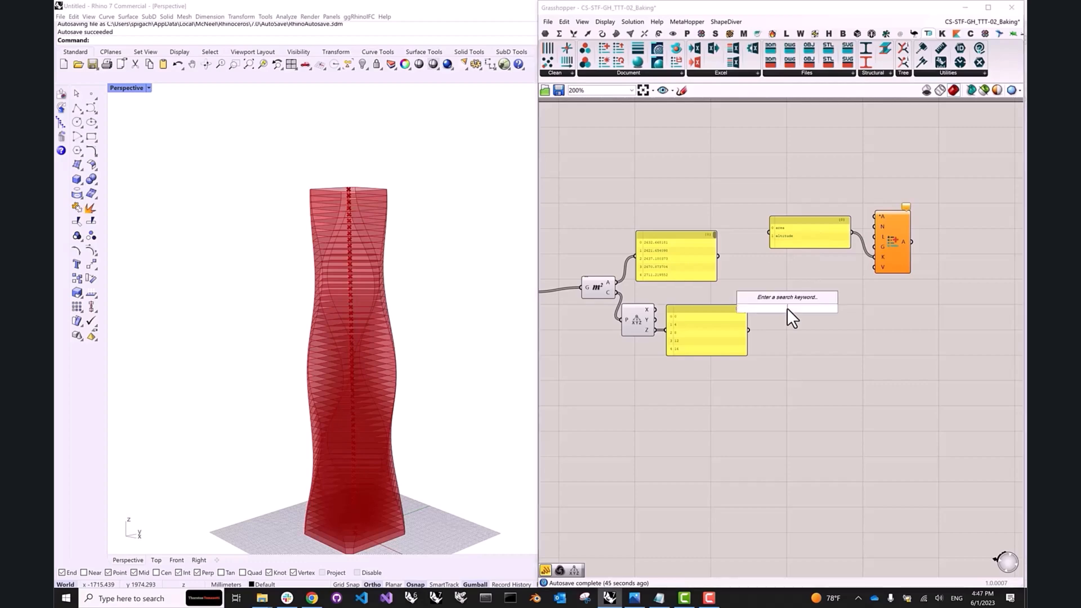
# Step: Add a Weave component fed by the area panel and centroid height panel
pyautogui.click(786, 297)
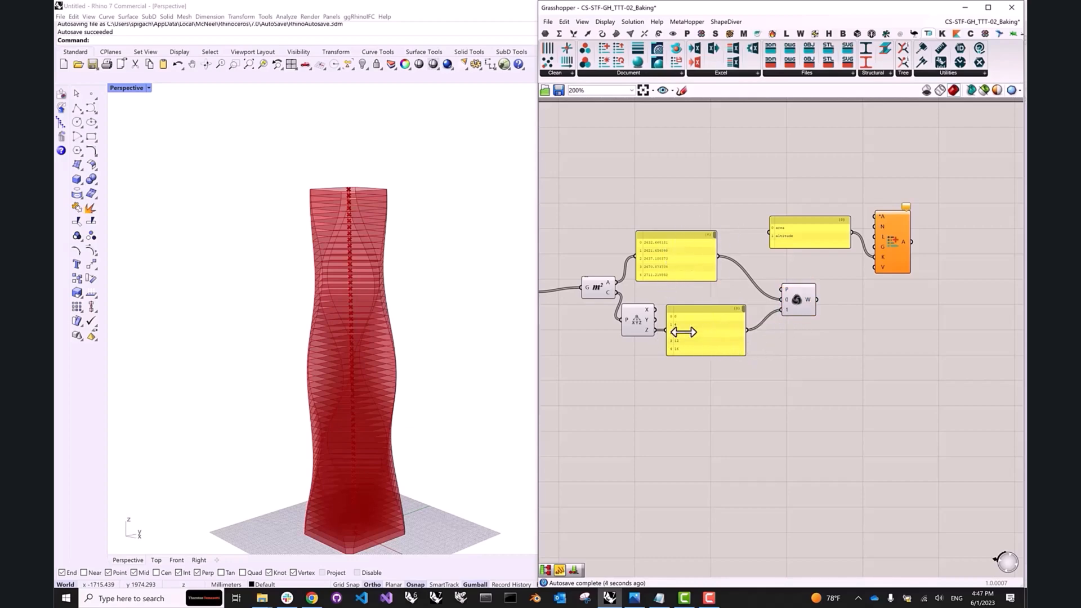
pyautogui.click(803, 307)
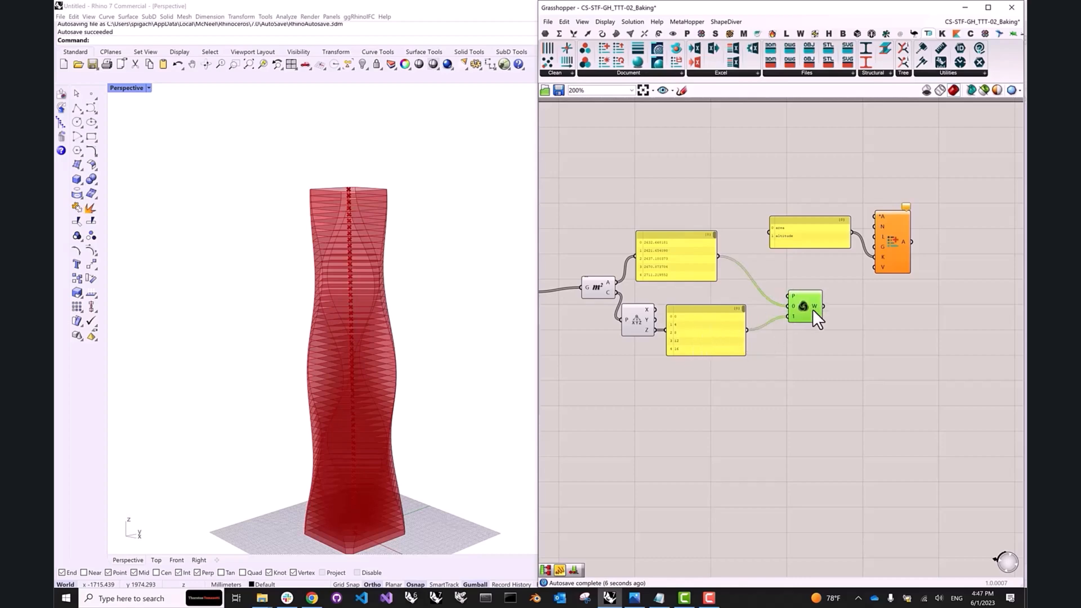
pyautogui.moveTo(802, 298)
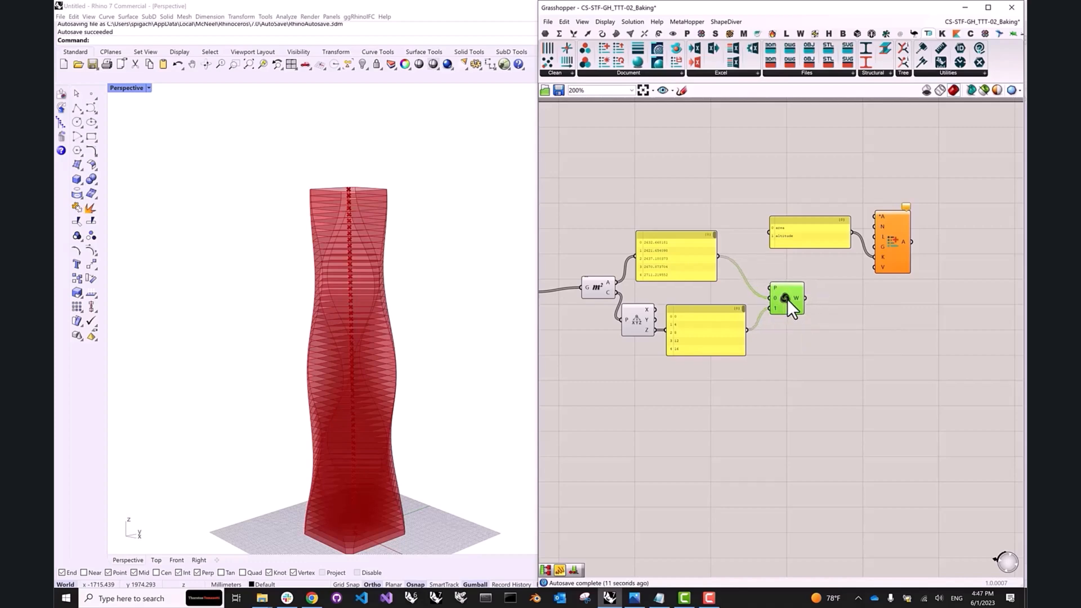
pyautogui.moveTo(794, 298)
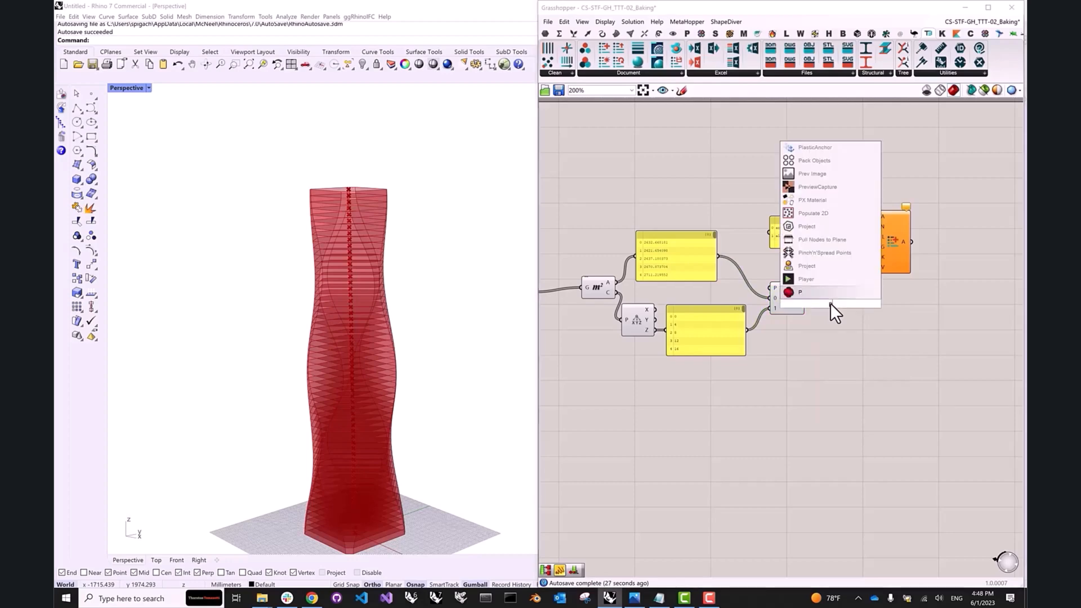
# Step: Partition the woven list using a List Length of the keys panel as size
pyautogui.click(806, 226)
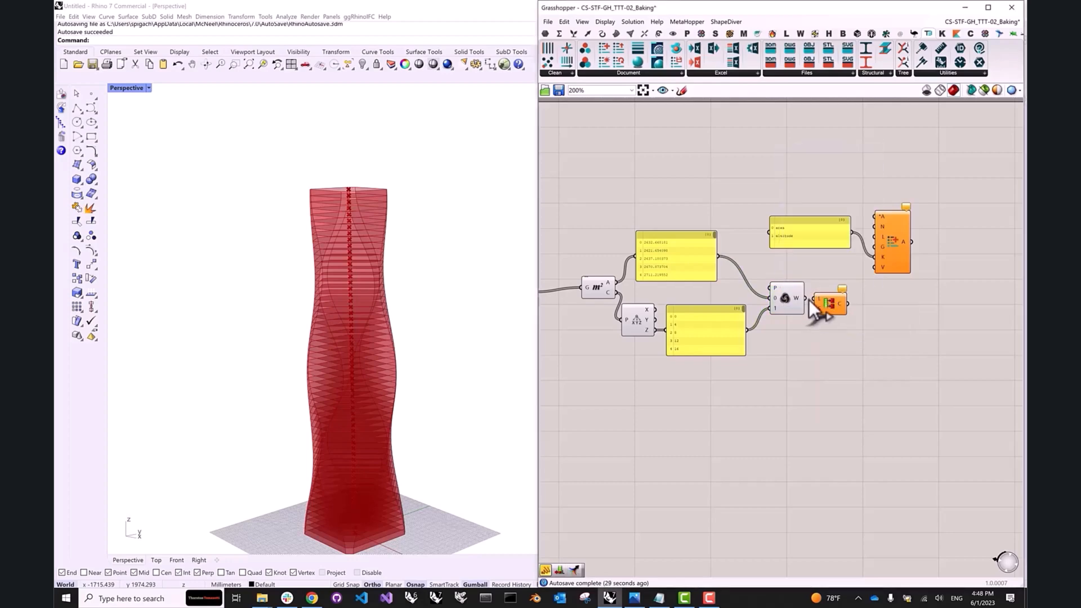
pyautogui.moveTo(836, 338)
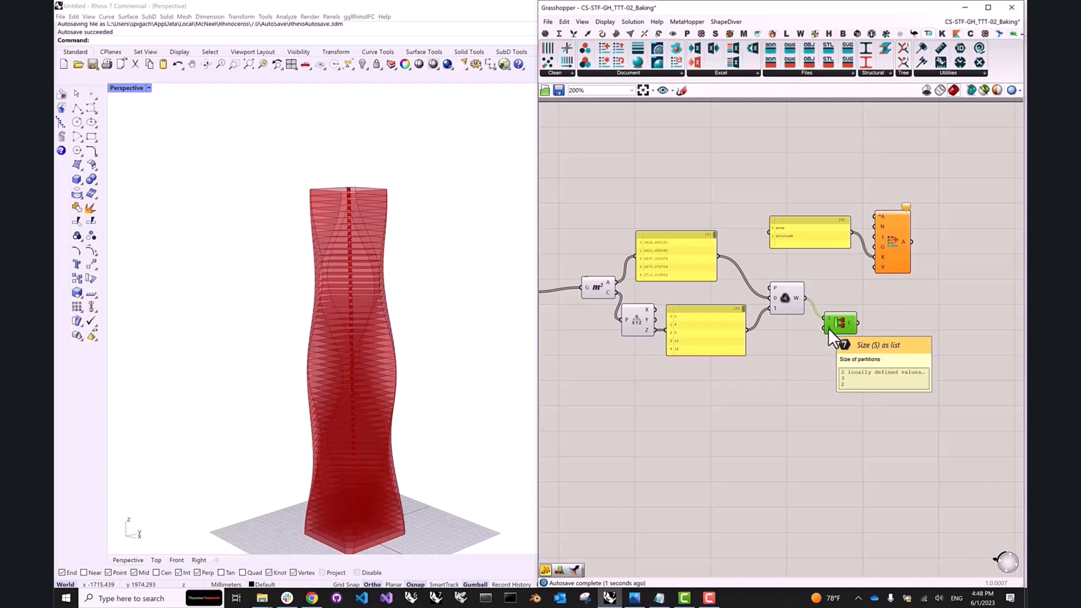
pyautogui.moveTo(836, 290)
pyautogui.write('list le')
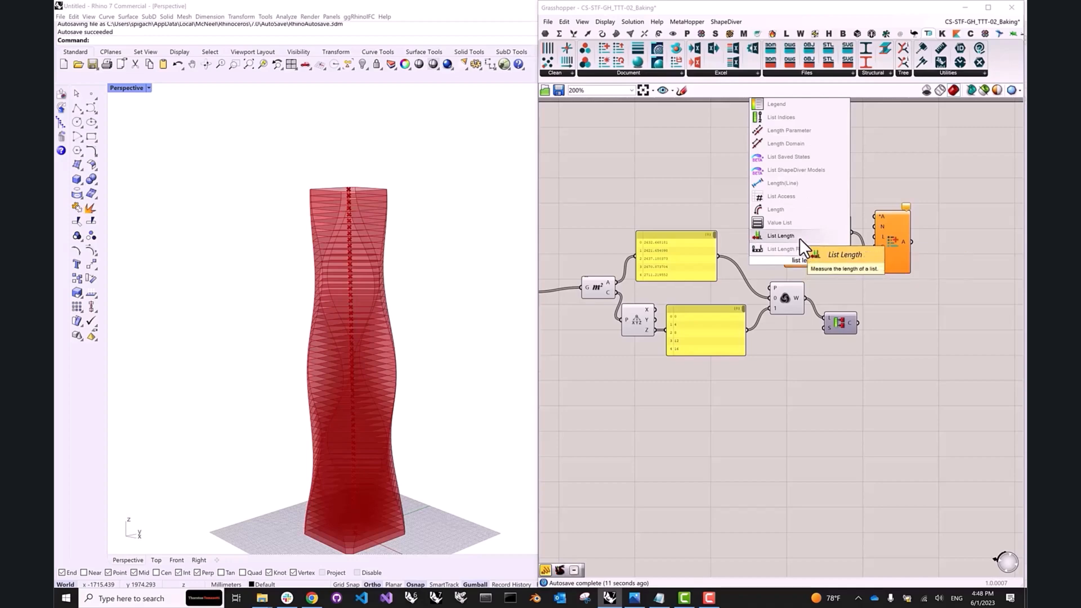
pyautogui.click(780, 236)
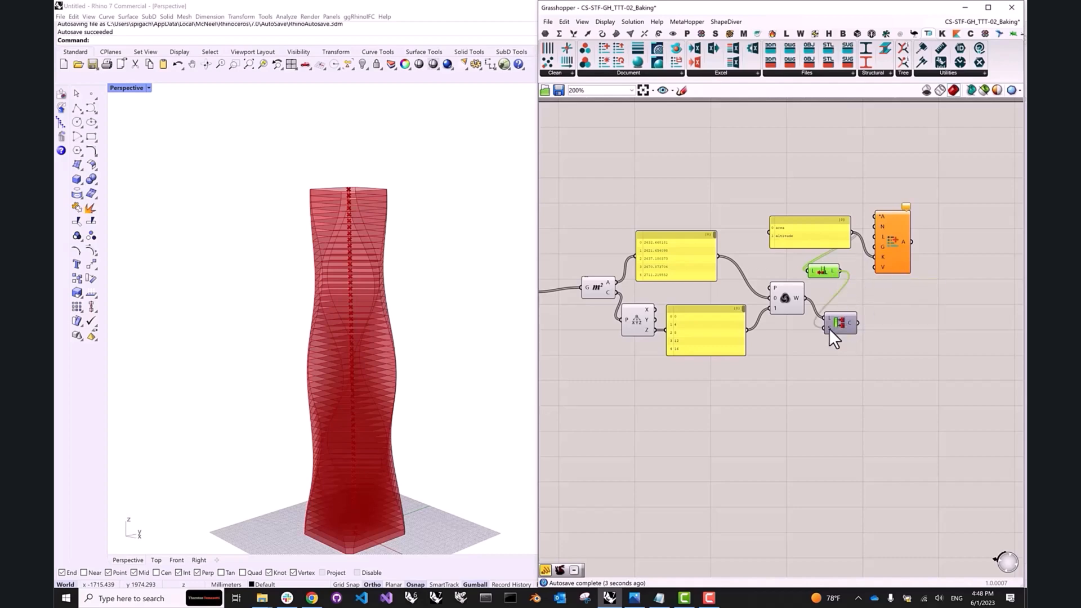
pyautogui.moveTo(855, 322)
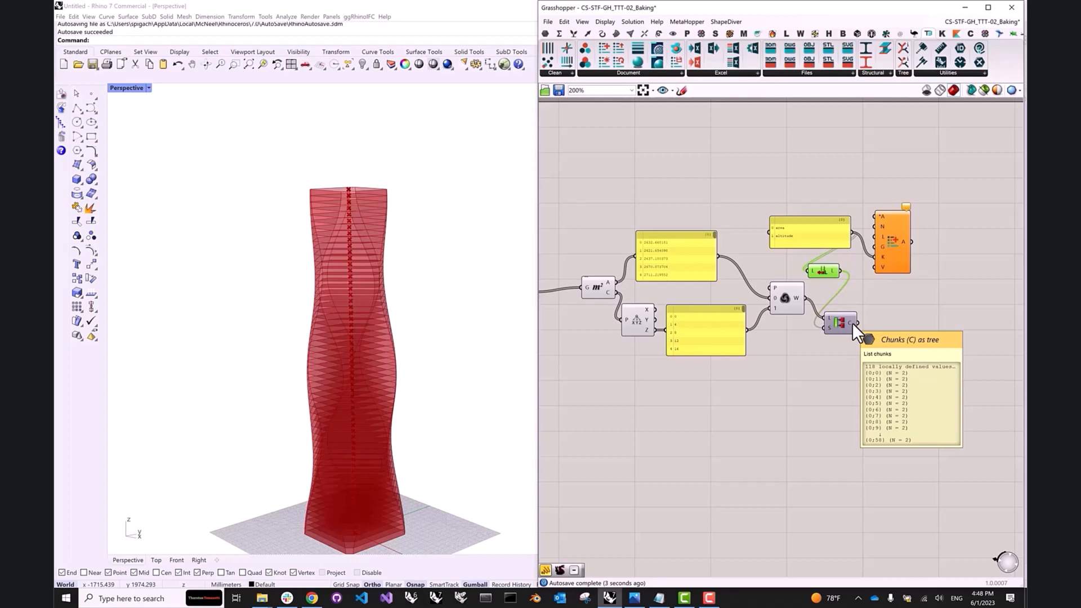
pyautogui.moveTo(854, 335)
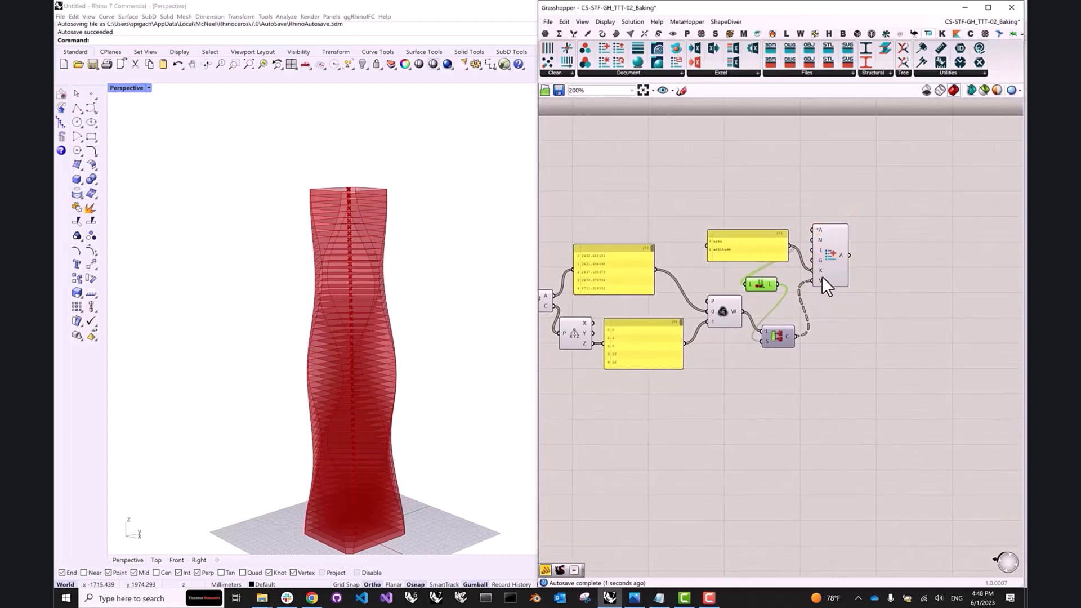
pyautogui.moveTo(845, 265)
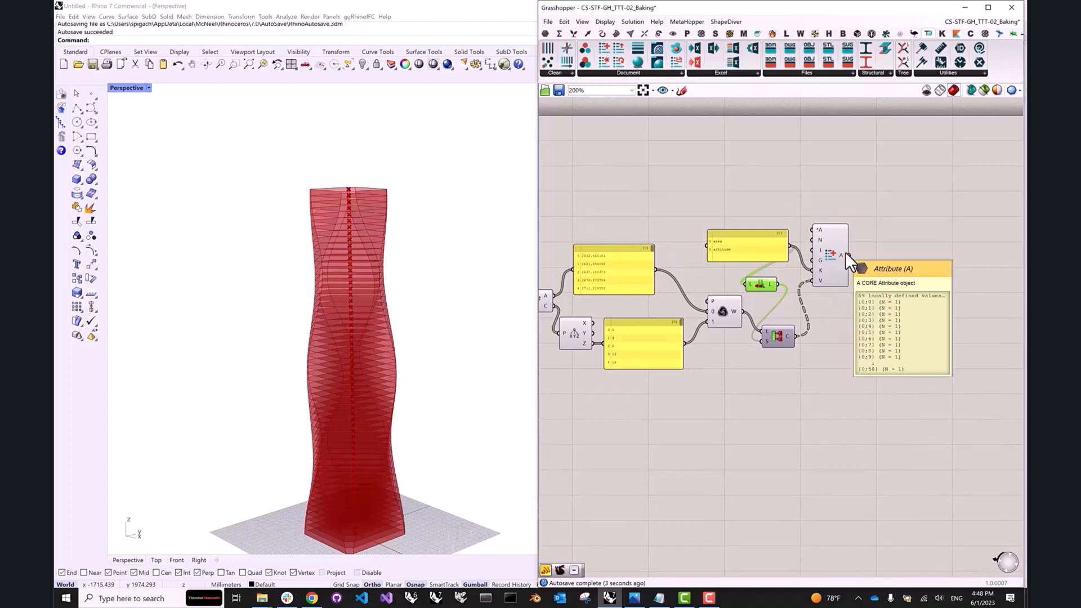
pyautogui.moveTo(848, 264)
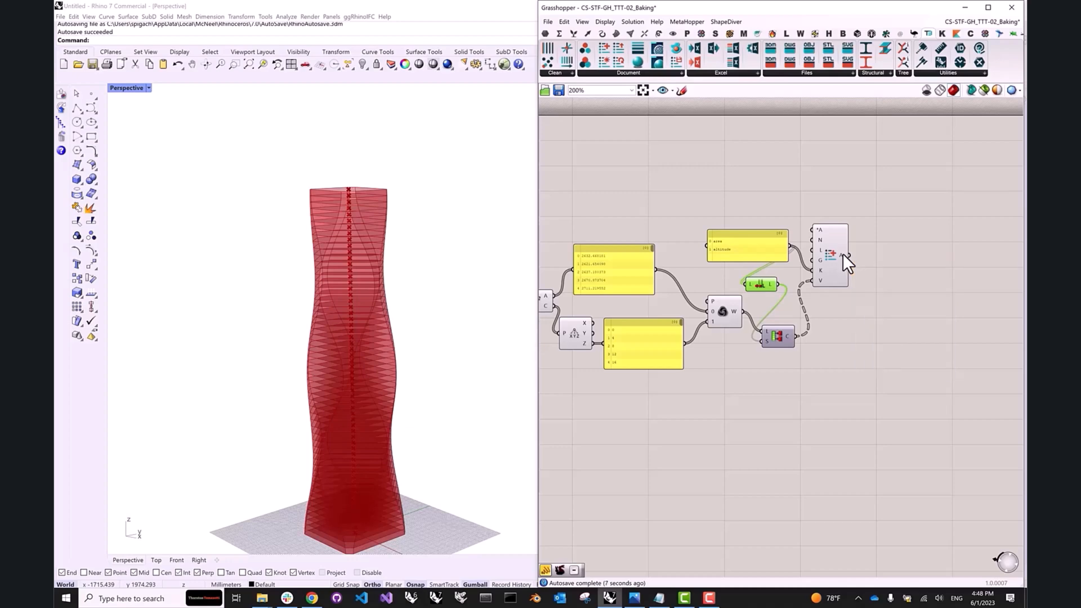
pyautogui.moveTo(839, 256)
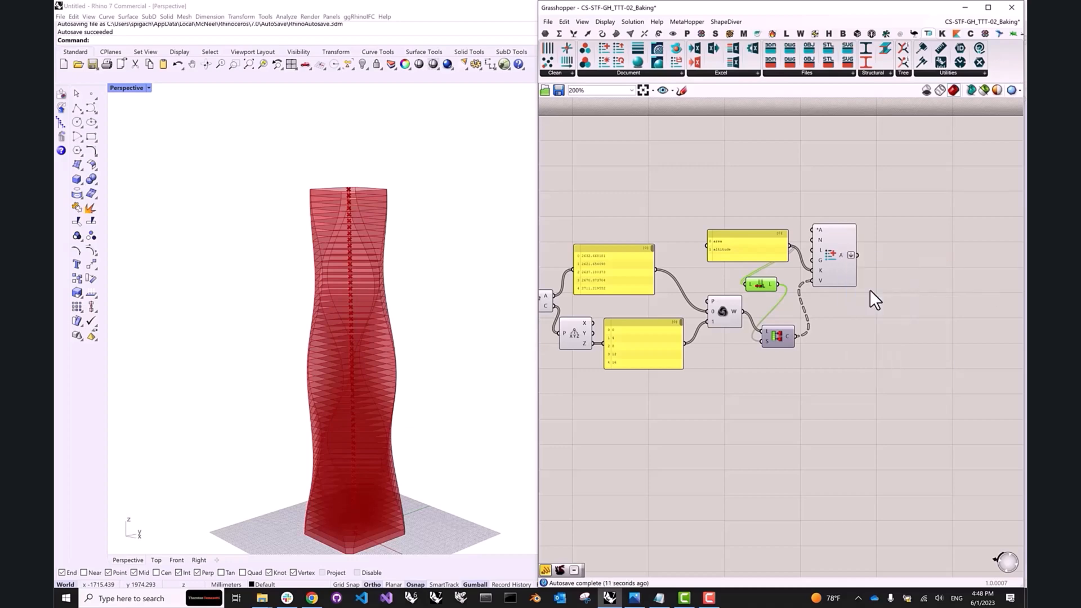
pyautogui.moveTo(840, 255)
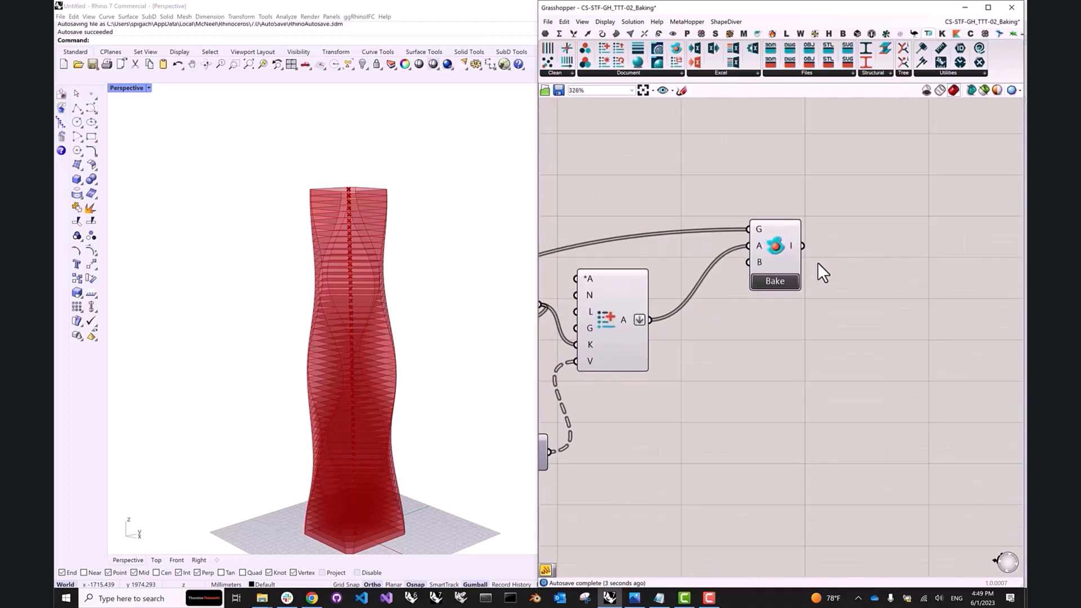
pyautogui.moveTo(771, 250)
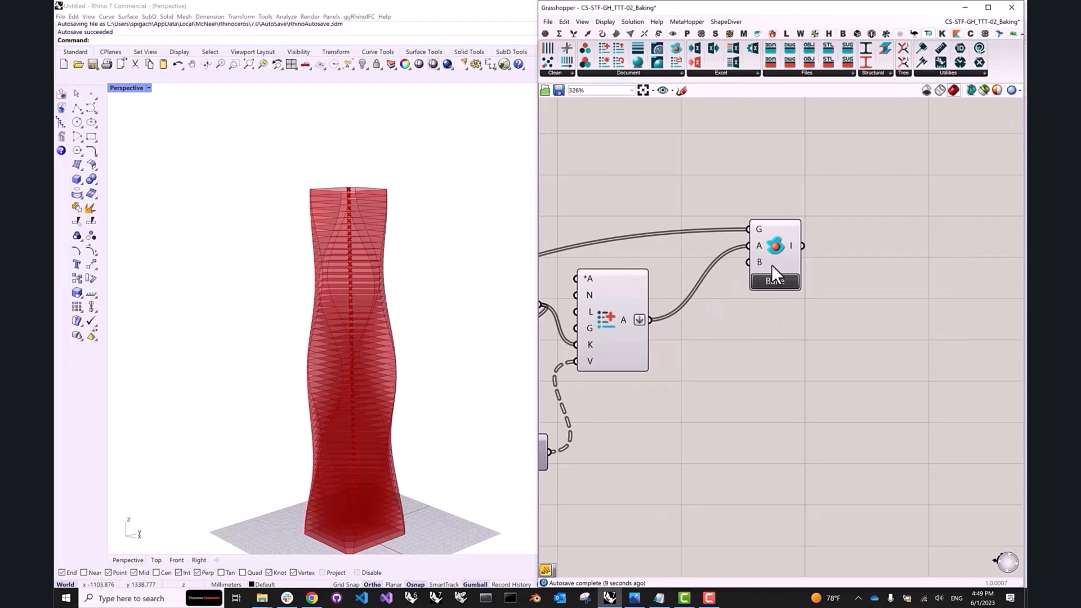
pyautogui.moveTo(774, 282)
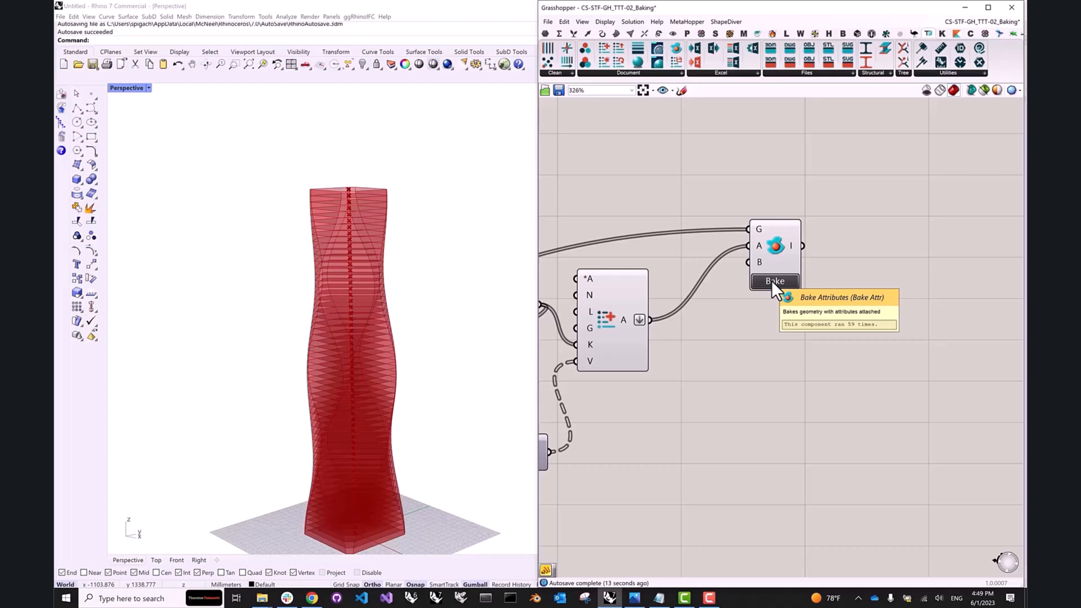
pyautogui.moveTo(762, 269)
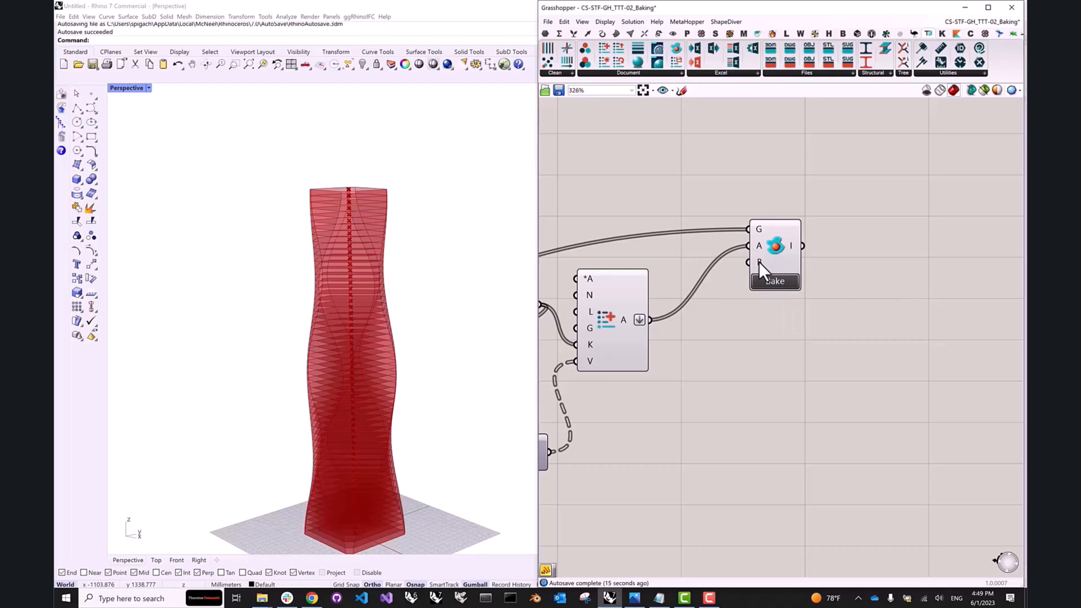
pyautogui.moveTo(758, 268)
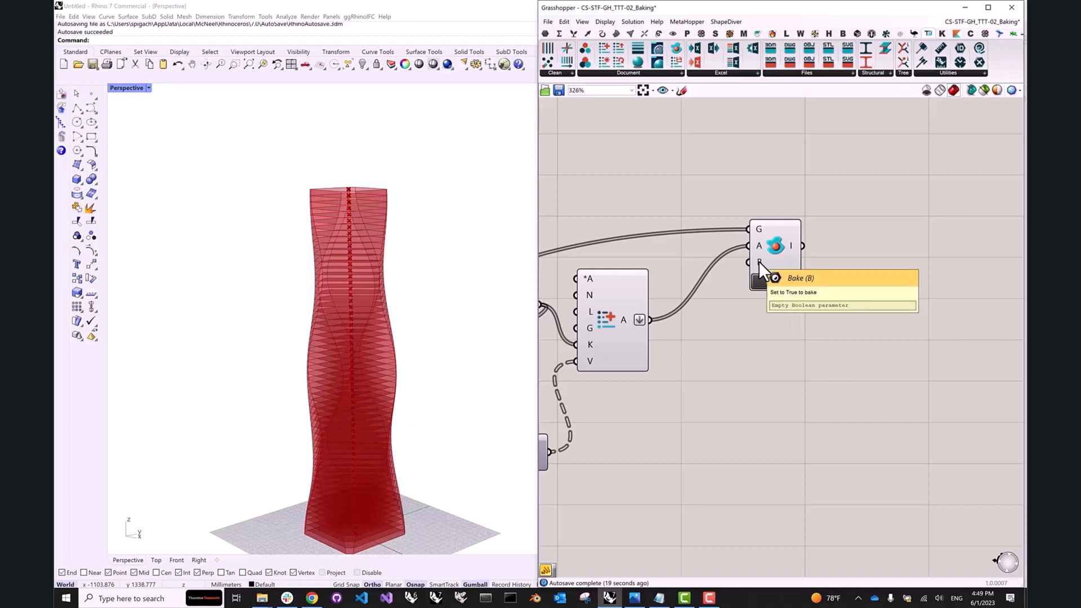
pyautogui.moveTo(710, 286)
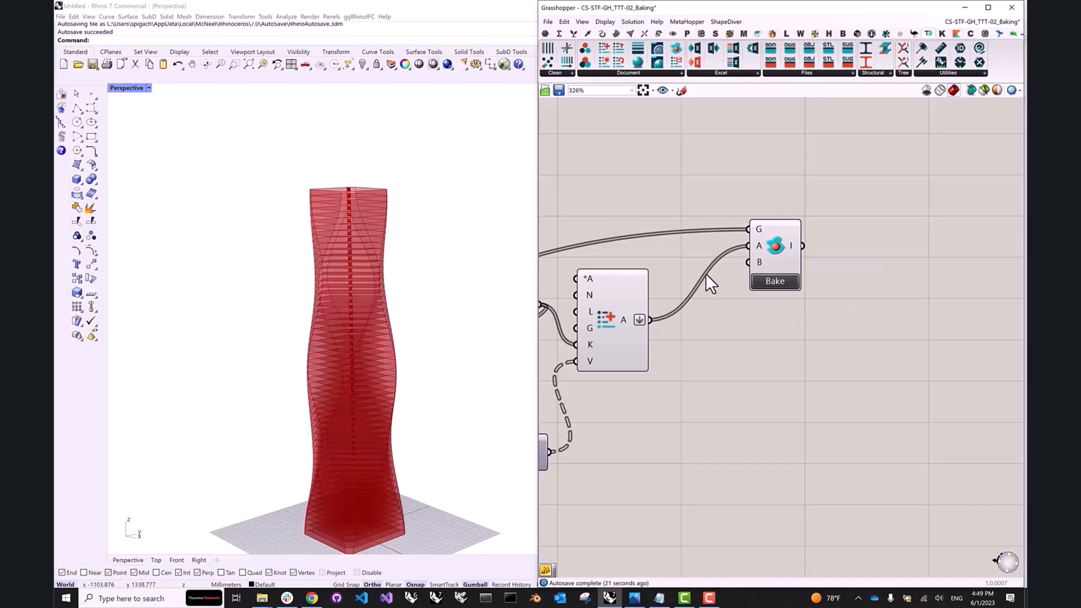
pyautogui.moveTo(722, 277)
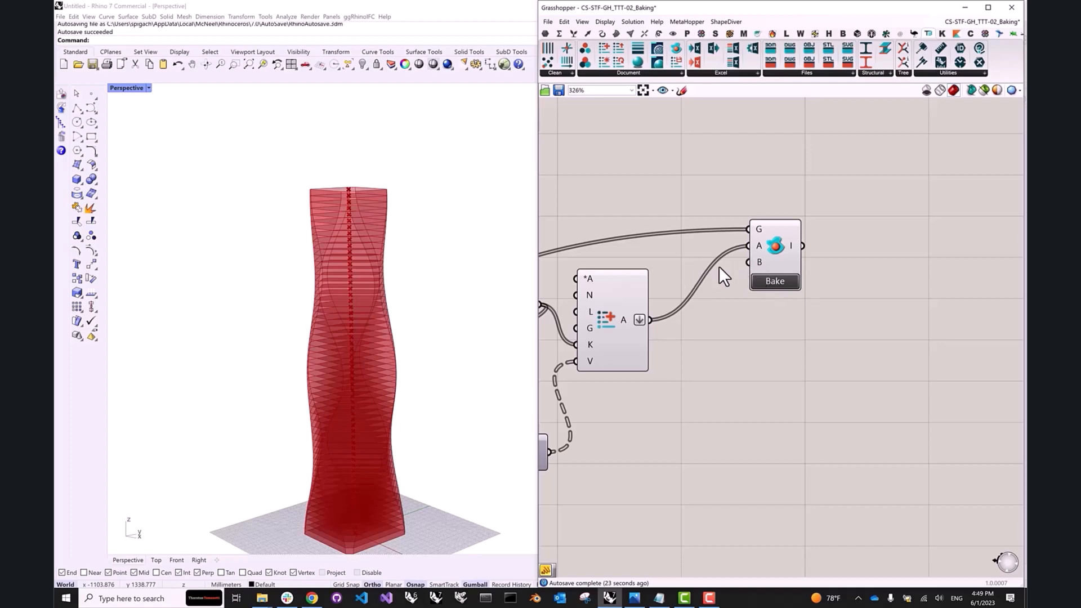
pyautogui.moveTo(764, 268)
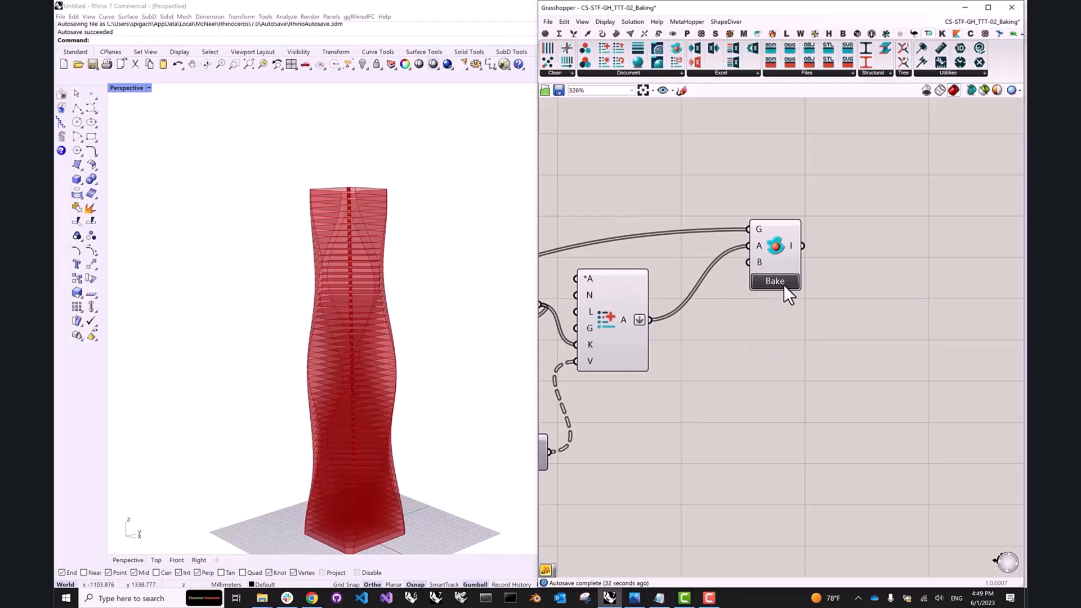
# Step: Bake the floorplates and check the user text shows area 1343.19 and altitude 232
pyautogui.click(773, 281)
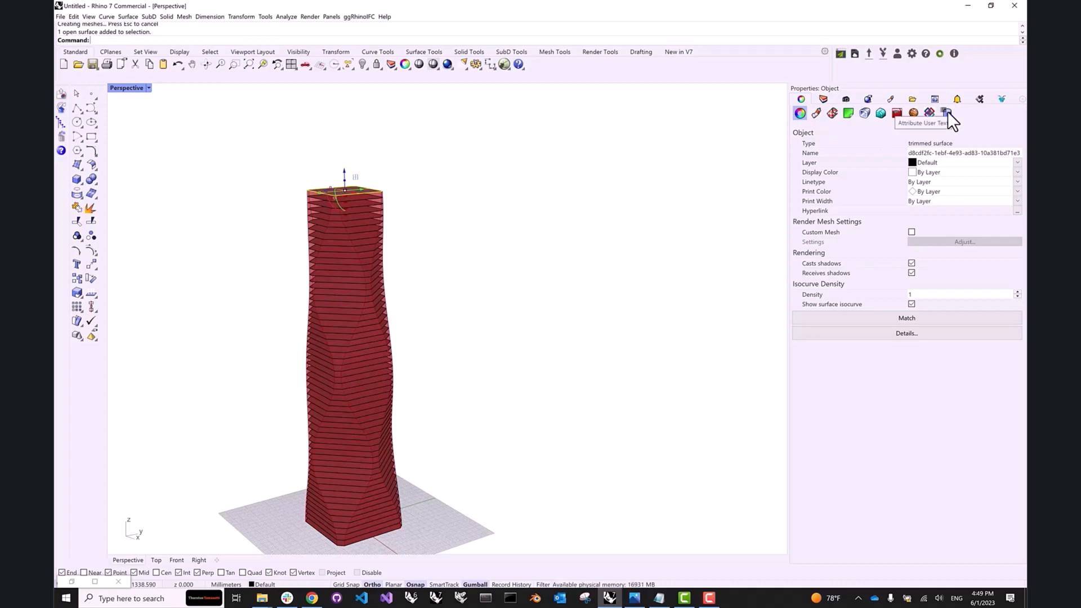
pyautogui.click(946, 113)
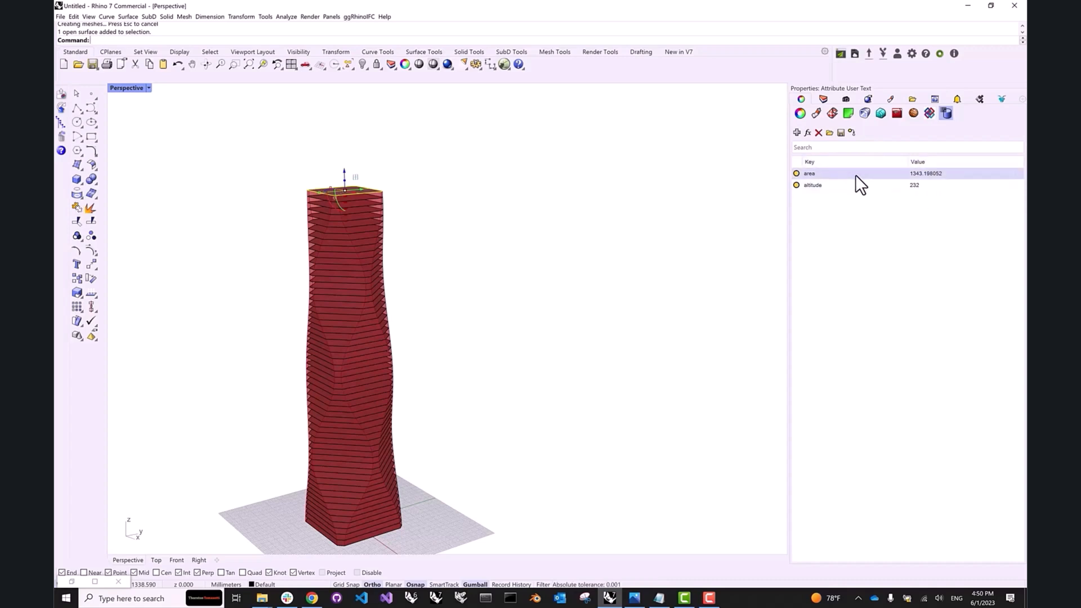
pyautogui.moveTo(817, 179)
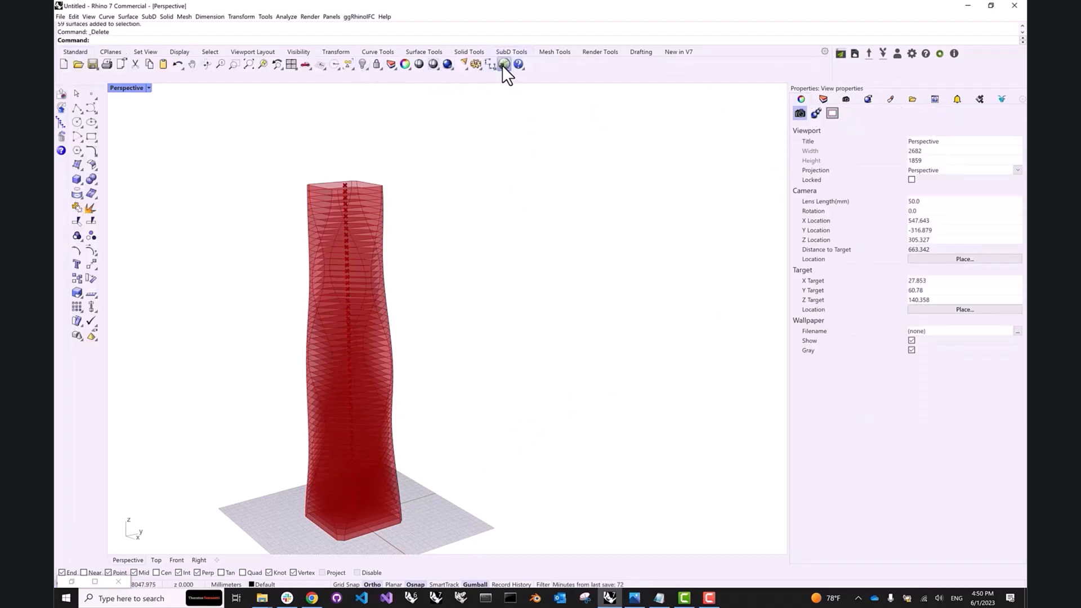
# Step: Zoom to the Facade group in Grasshopper and bake the facade panels
pyautogui.click(504, 63)
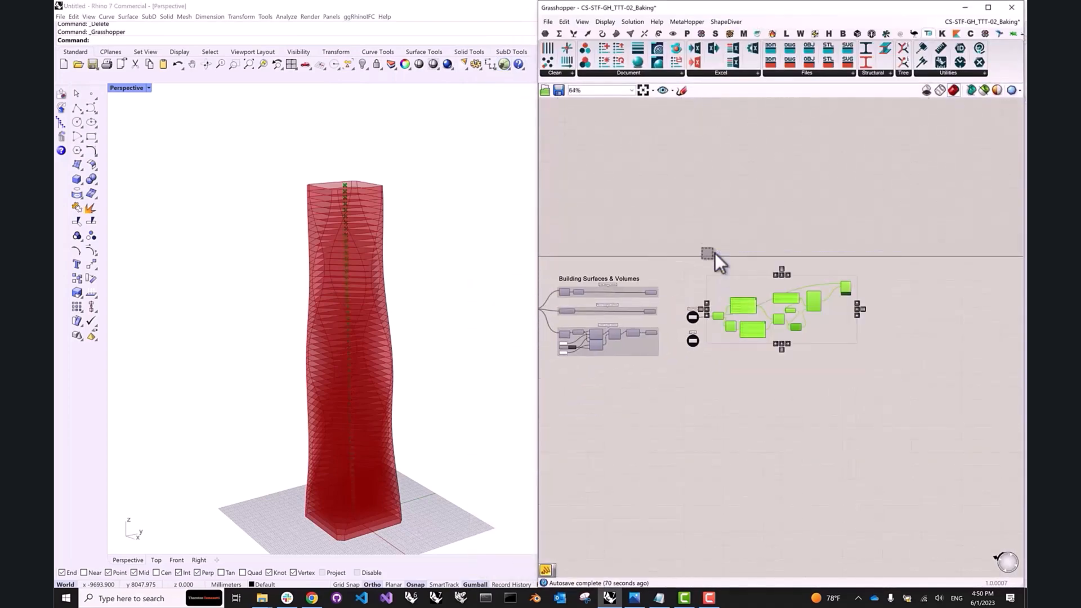
pyautogui.scroll(-3)
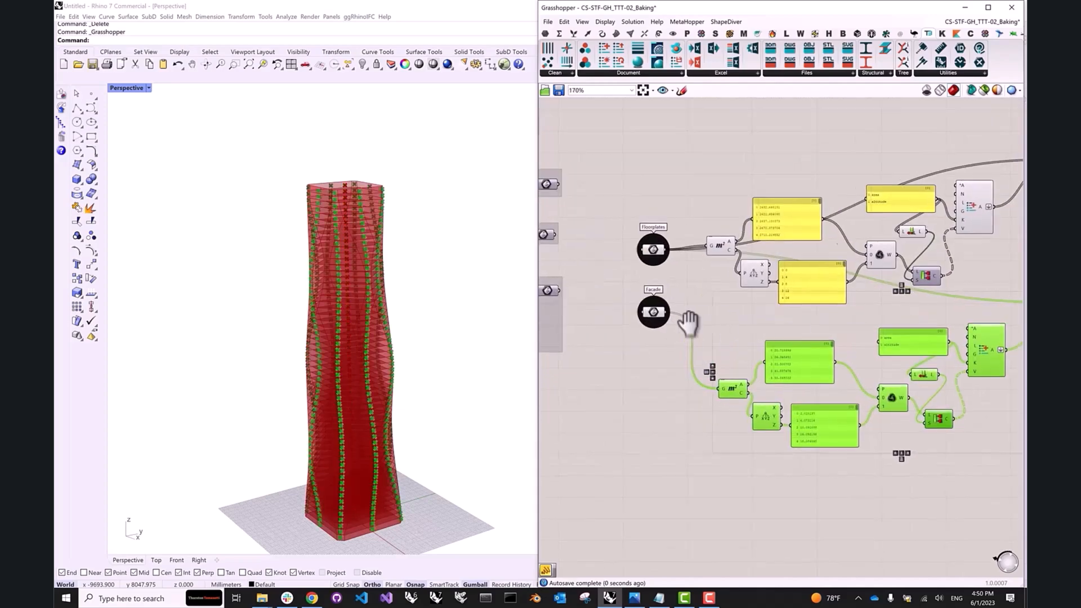
pyautogui.scroll(-3)
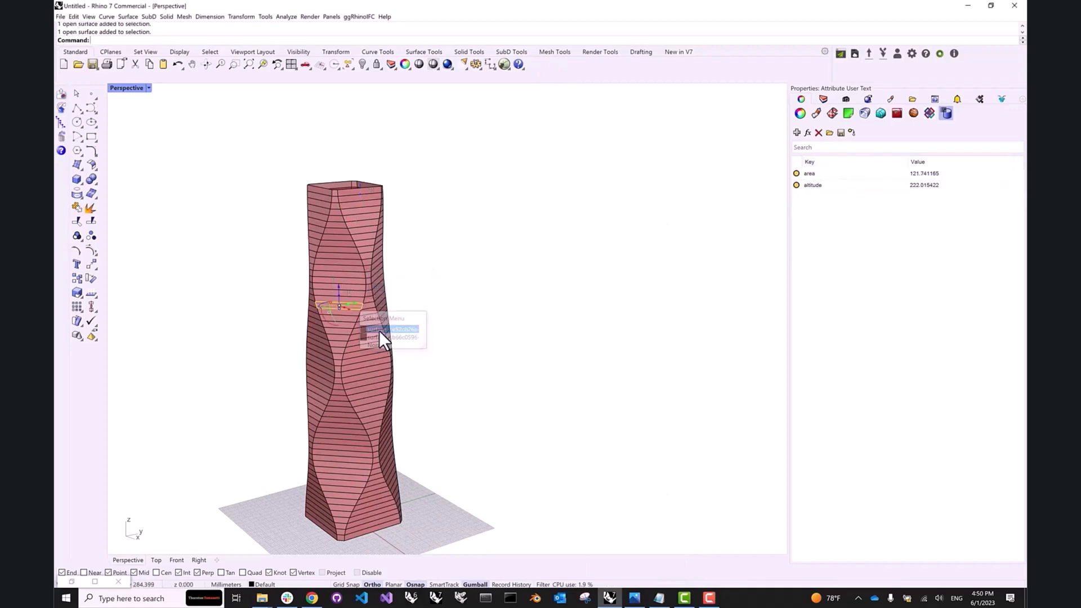
pyautogui.click(390, 329)
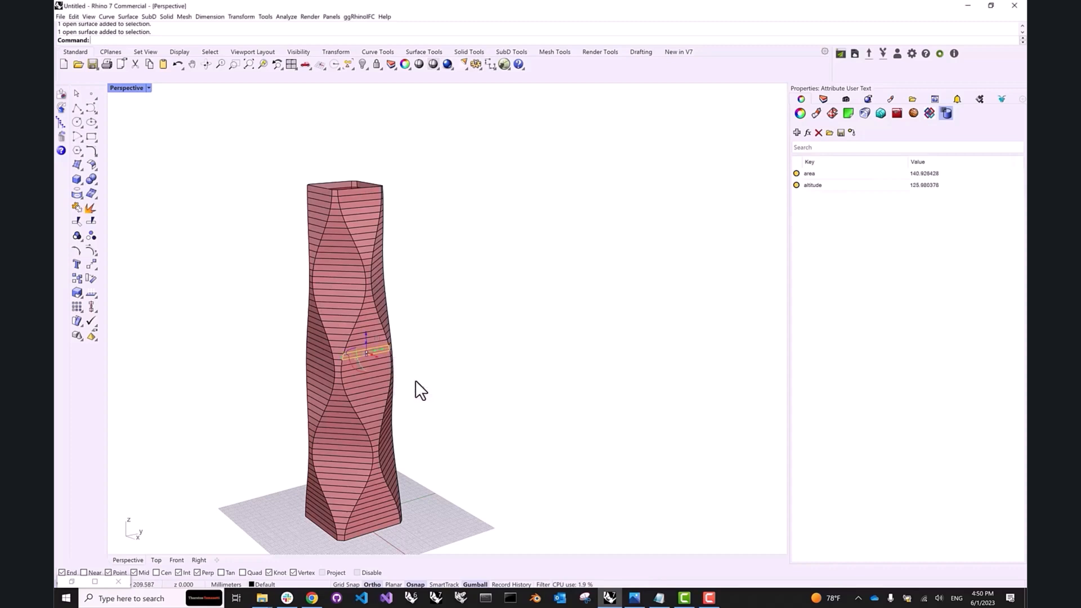
pyautogui.moveTo(495, 311)
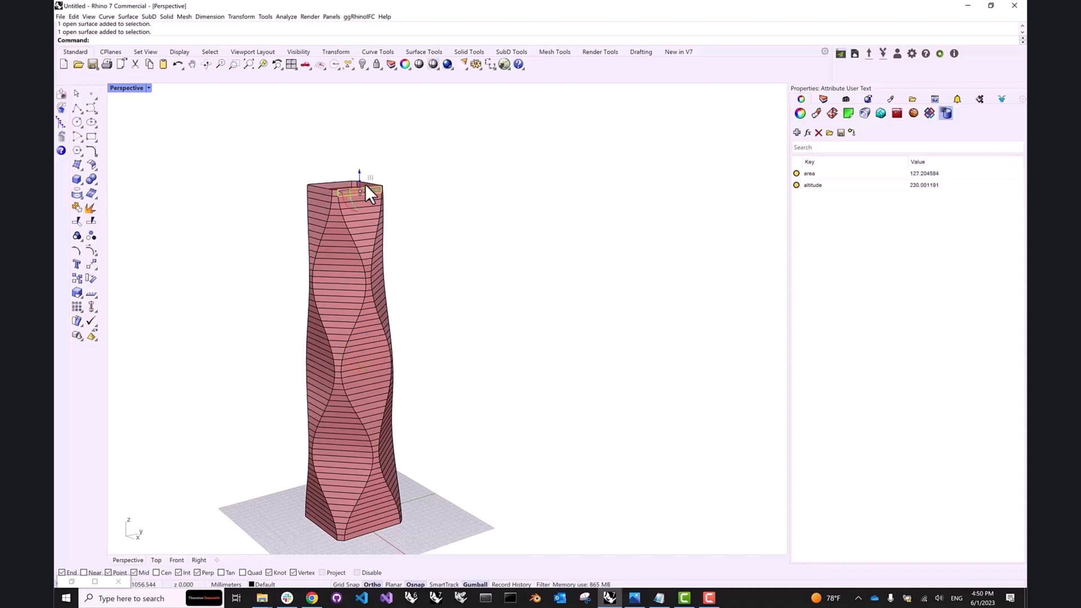
pyautogui.moveTo(359, 248)
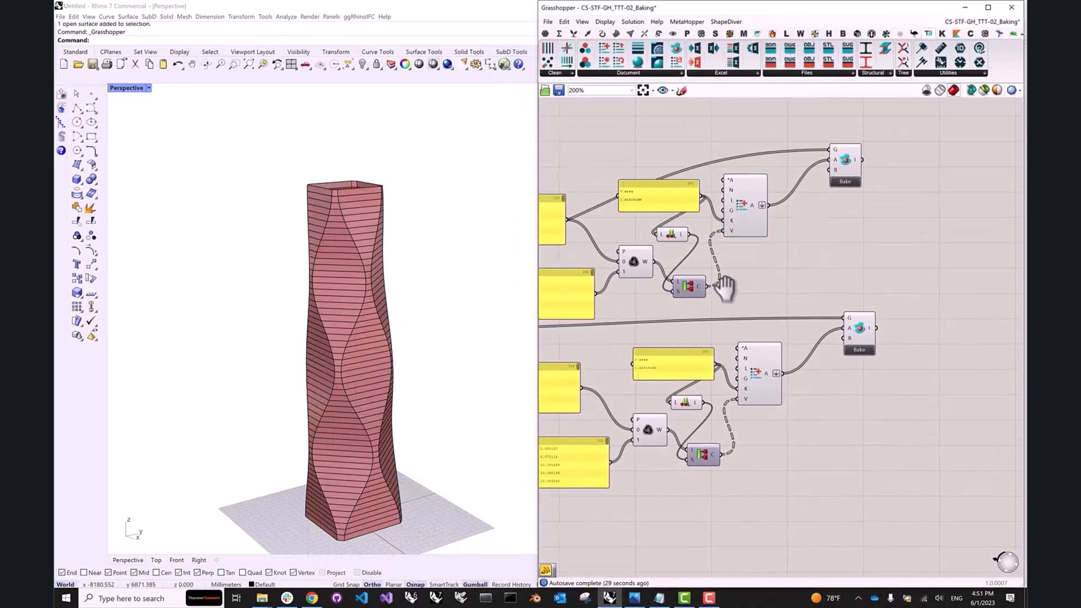
# Step: Wire 'Floor plates' and 'Facade' text panels into each attribute component's layer input
pyautogui.scroll(-3)
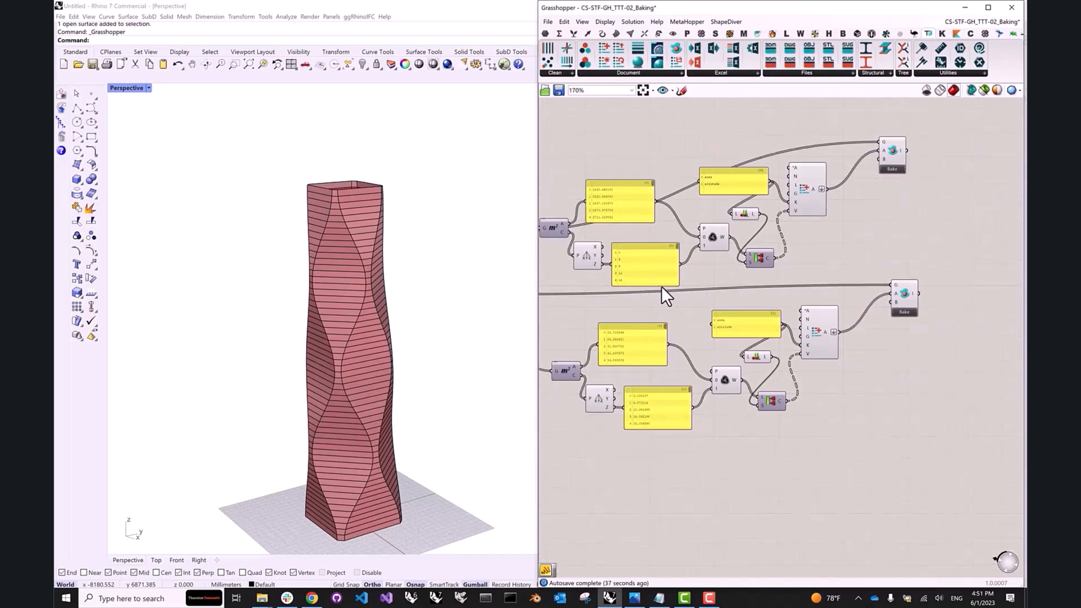
pyautogui.scroll(-3)
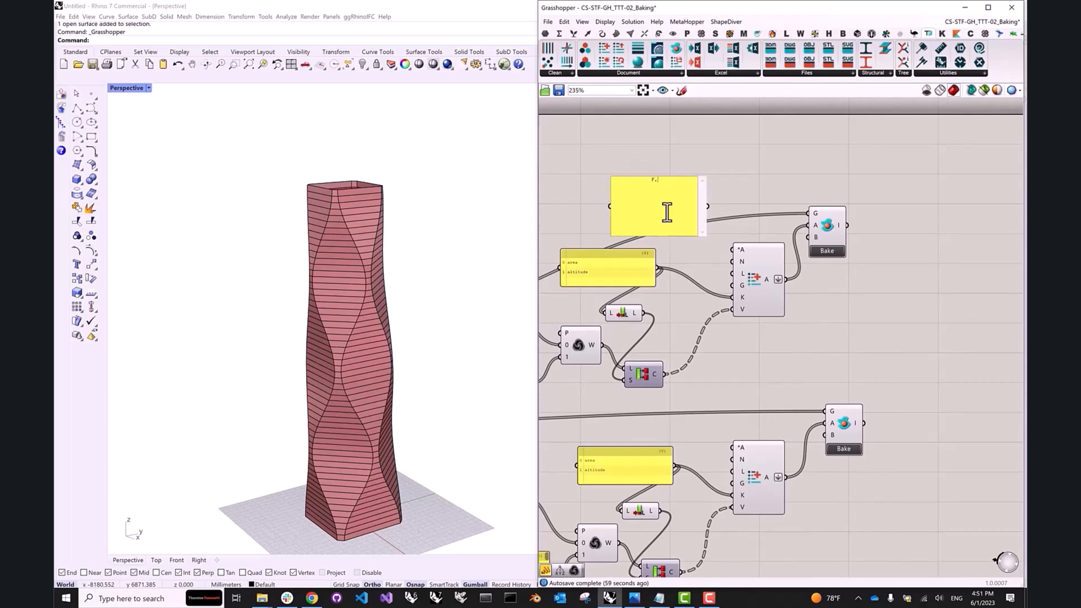
pyautogui.write('loor plates')
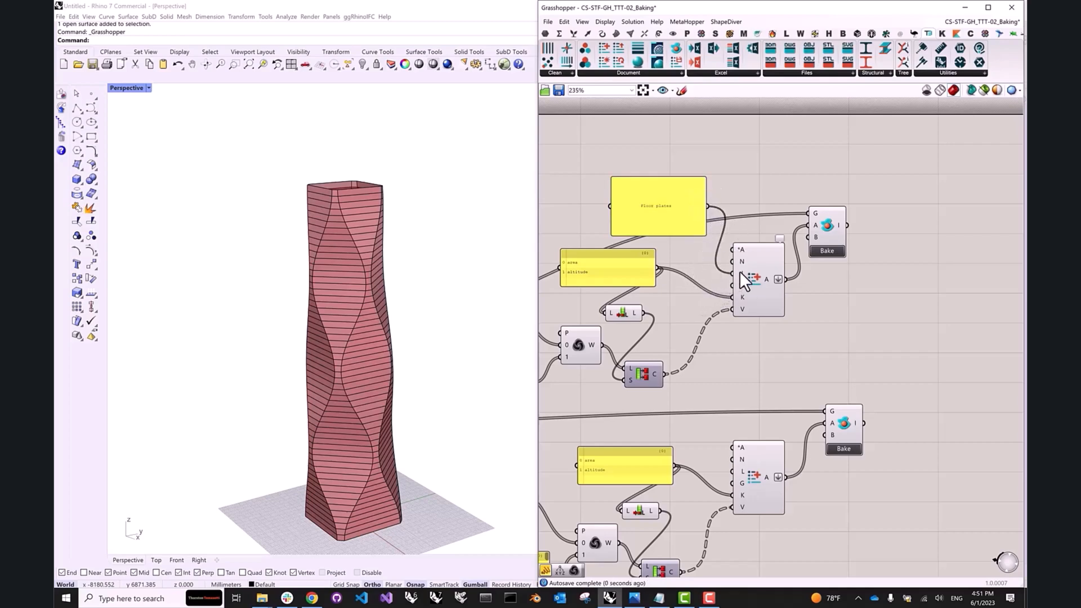
pyautogui.moveTo(782, 258)
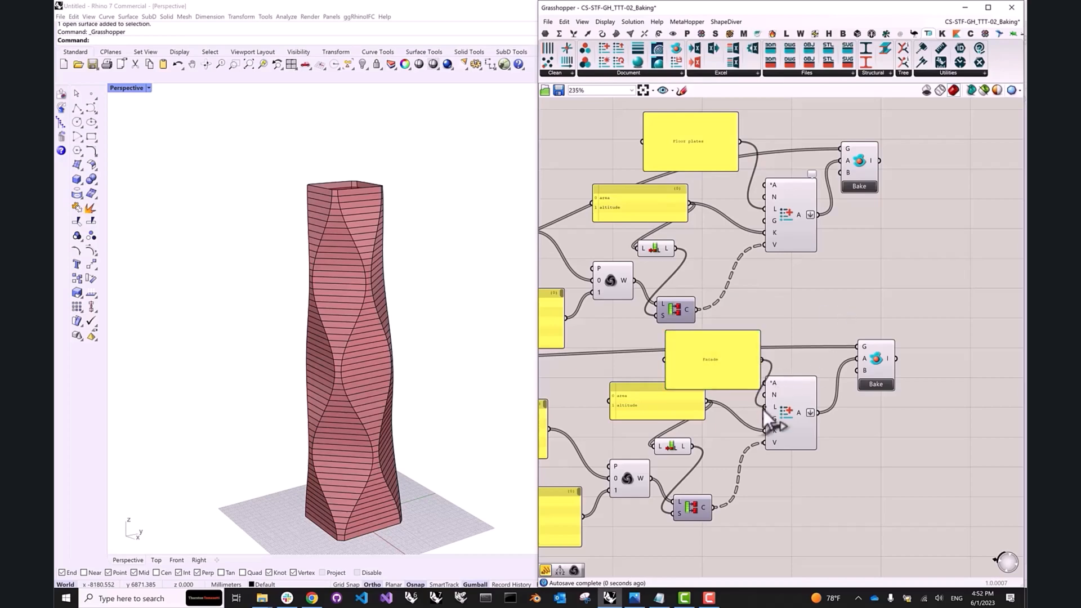
pyautogui.scroll(-3)
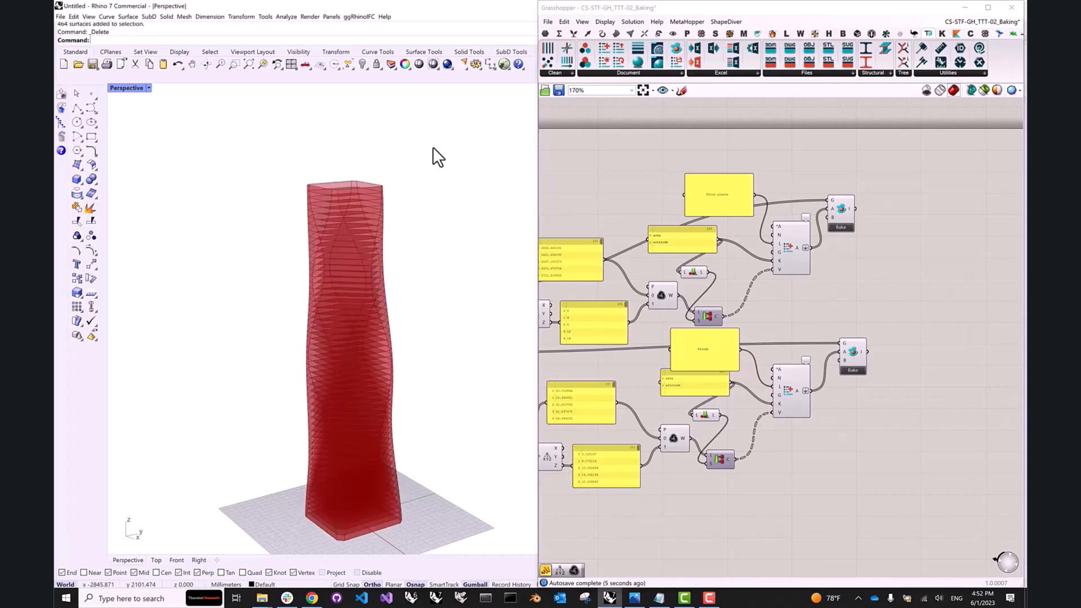
# Step: Confirm a facade panel sits on the Facade layer, then delete the baked surfaces
pyautogui.click(839, 227)
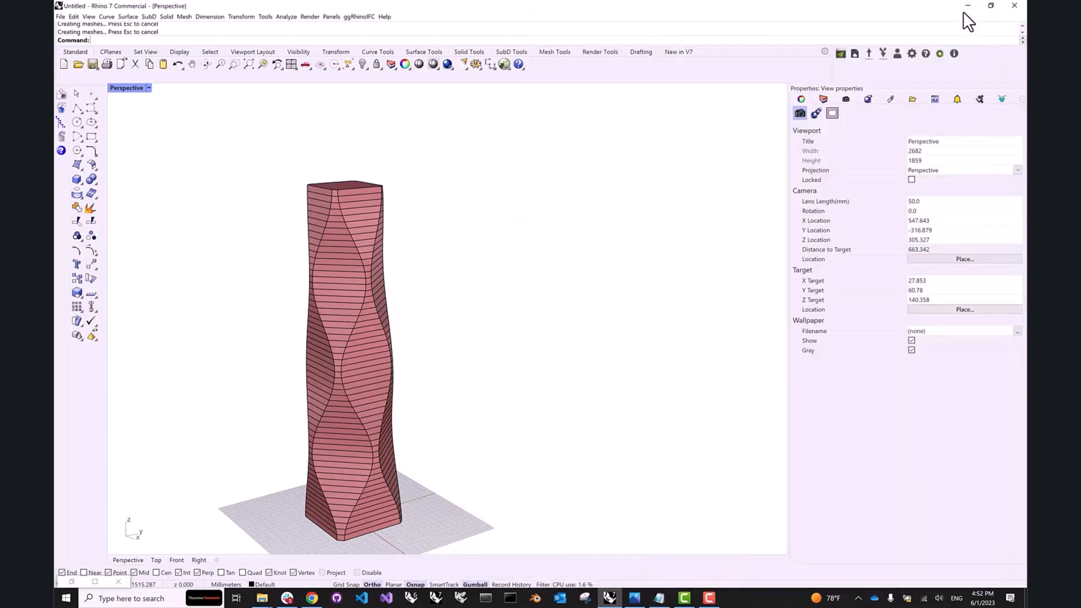
pyautogui.click(823, 98)
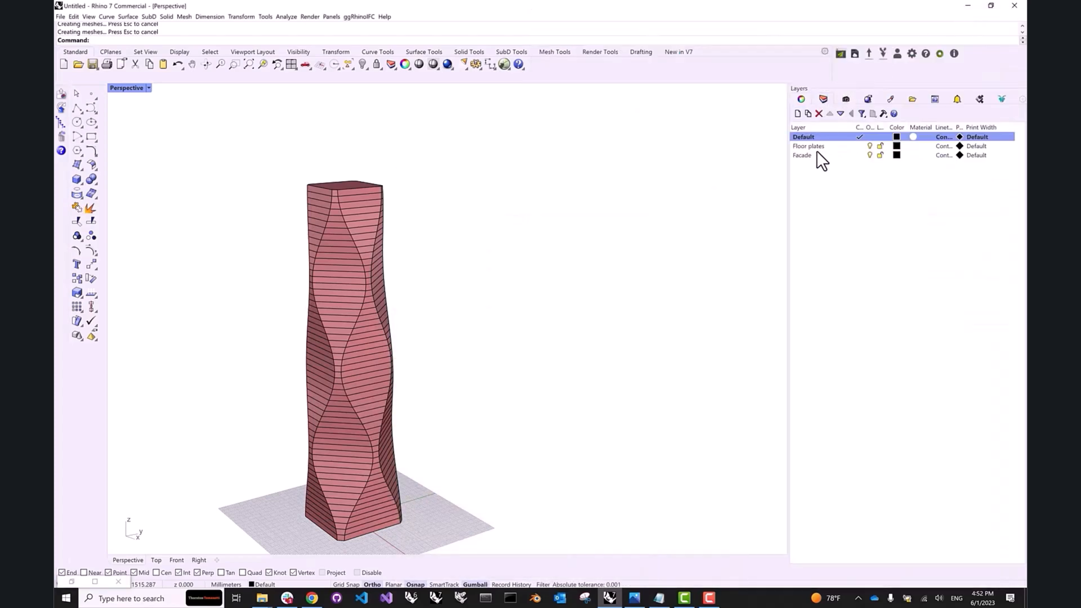
pyautogui.click(802, 154)
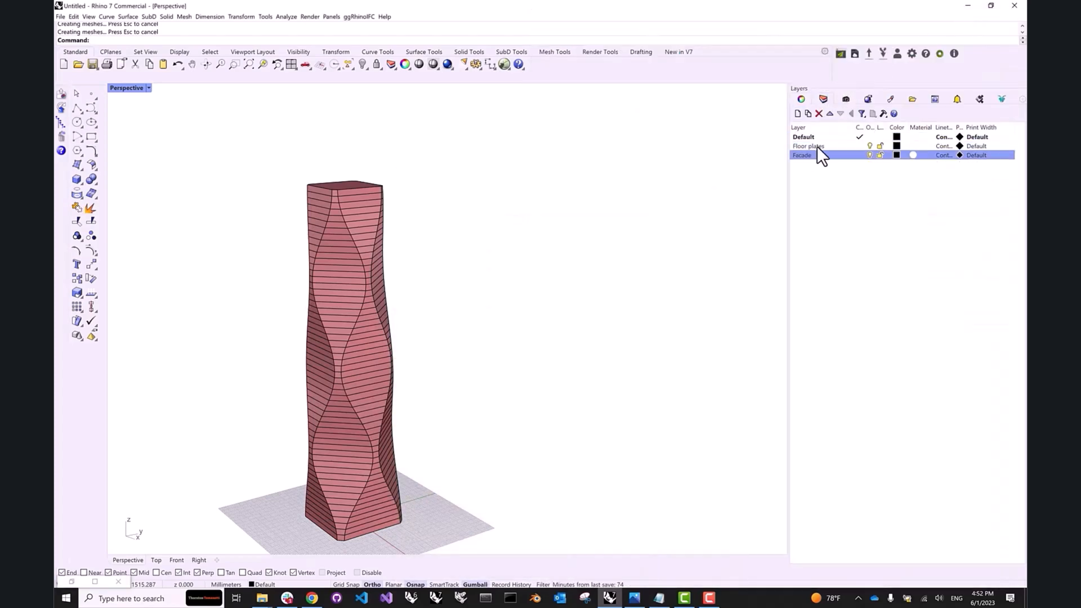
pyautogui.moveTo(495, 212)
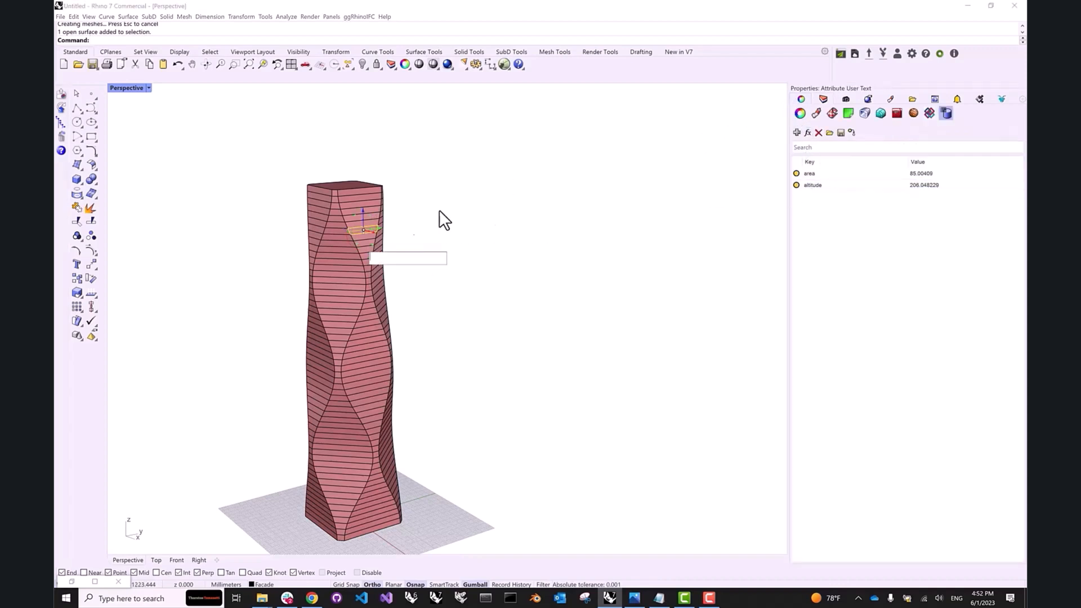
pyautogui.click(365, 230)
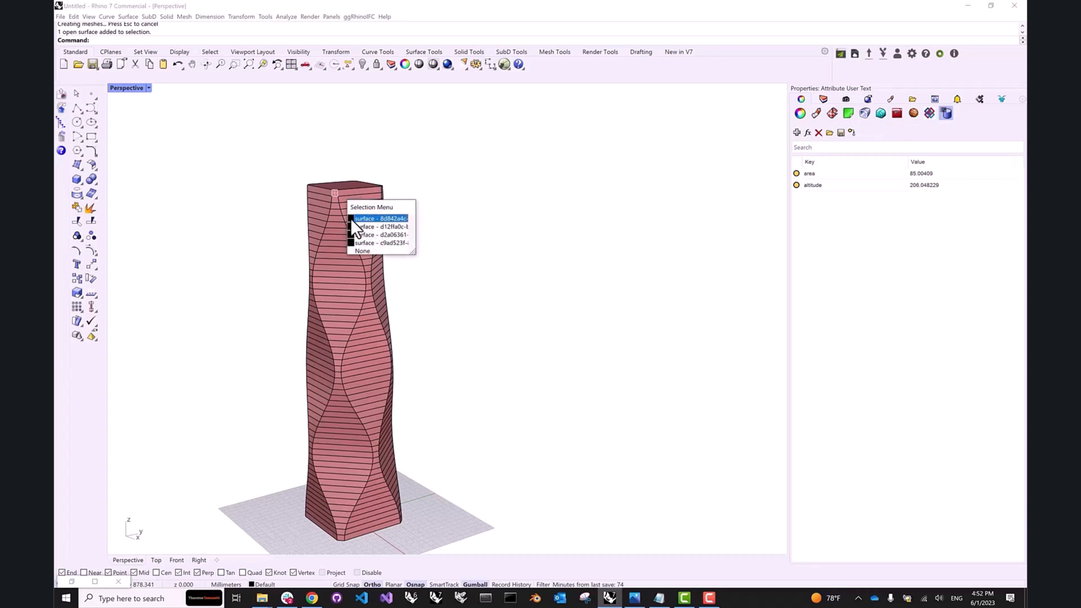
pyautogui.click(378, 219)
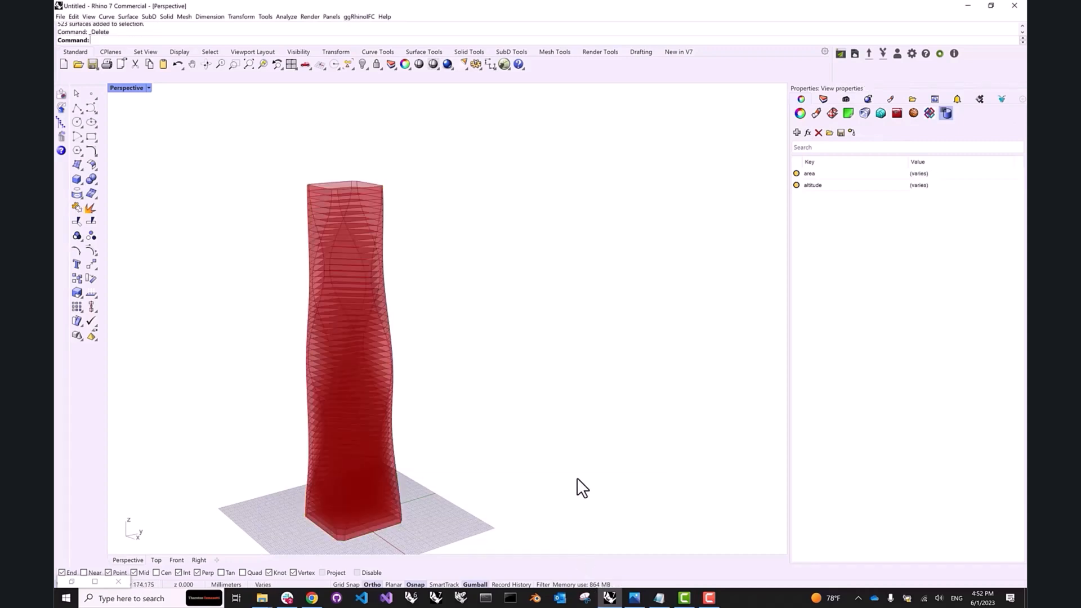
pyautogui.click(798, 113)
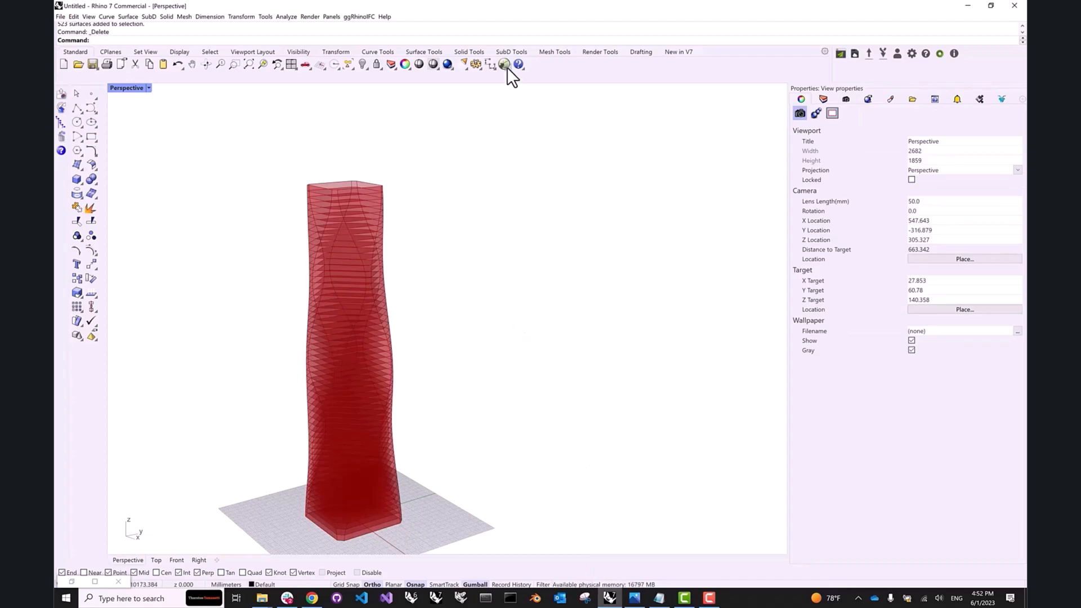
# Step: Place the material component with roughness 0.2, metalness 0.5 and opacity 0.2 sliders
pyautogui.click(505, 64)
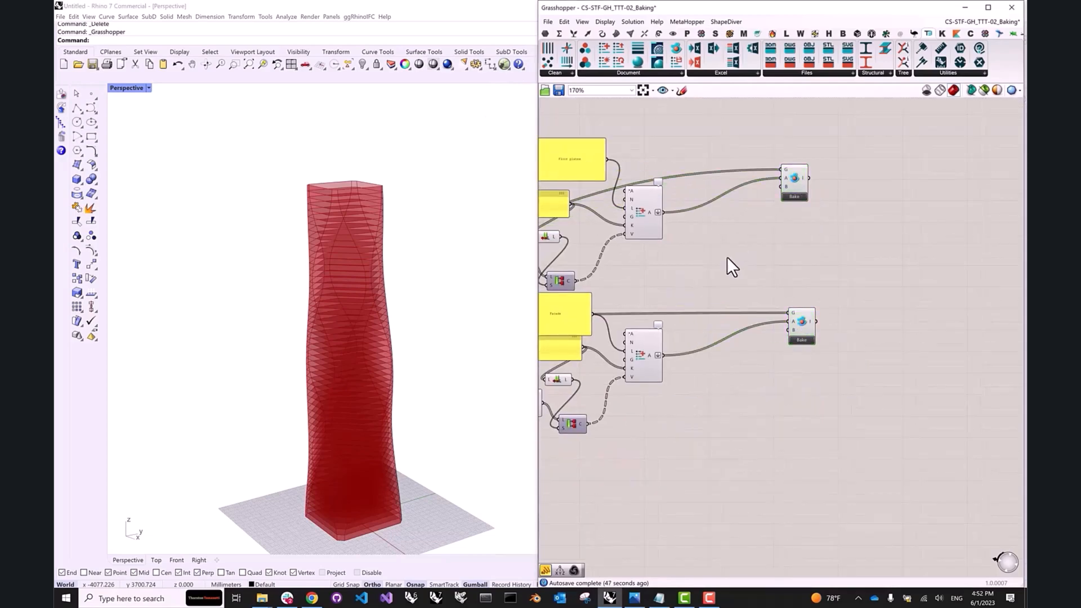
pyautogui.moveTo(640, 61)
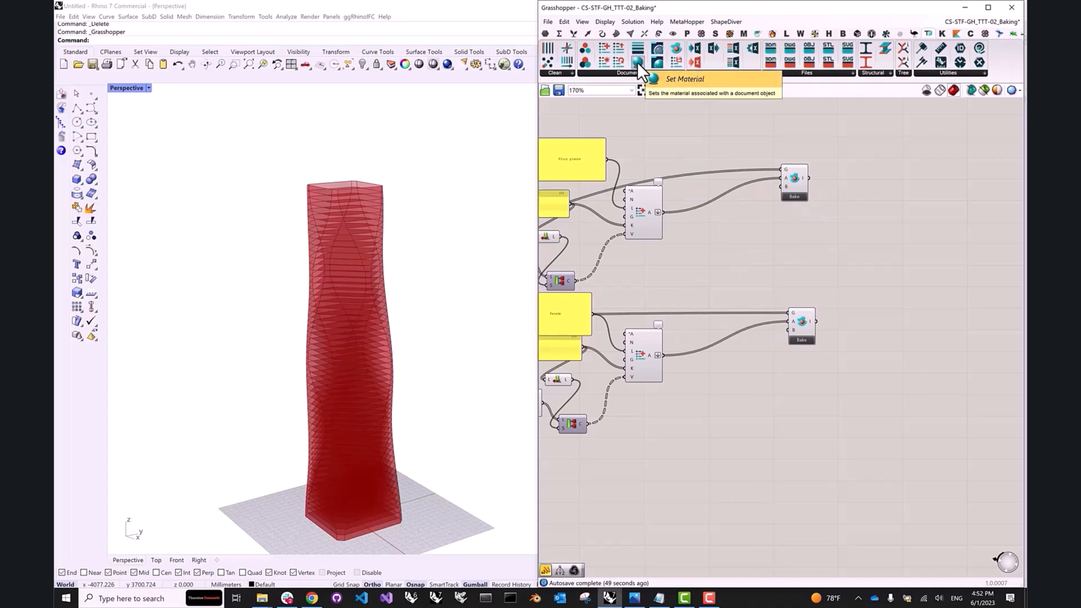
pyautogui.click(638, 61)
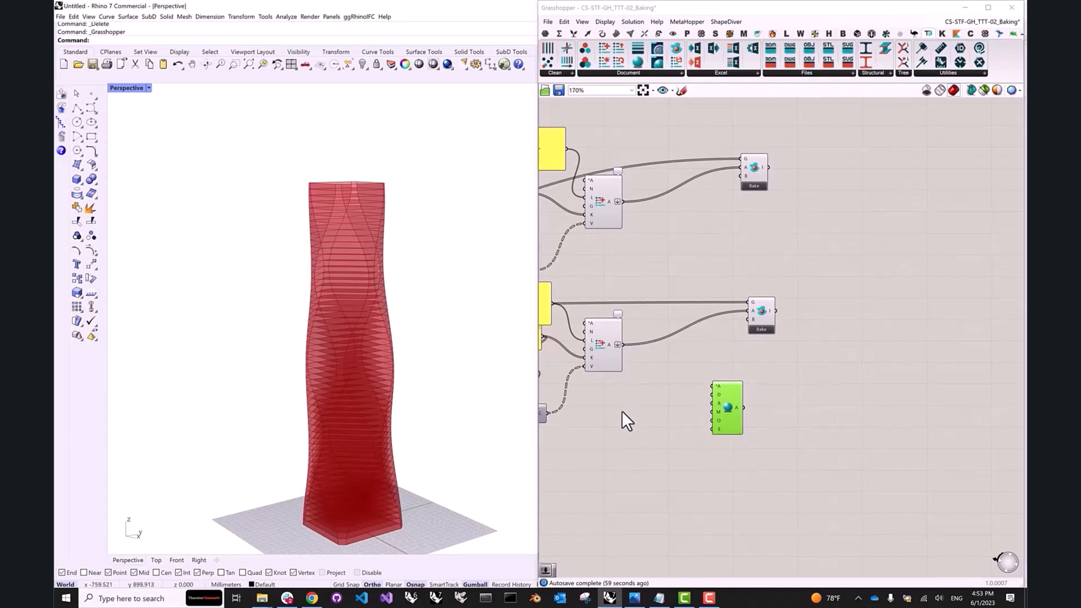
pyautogui.doubleClick(619, 406)
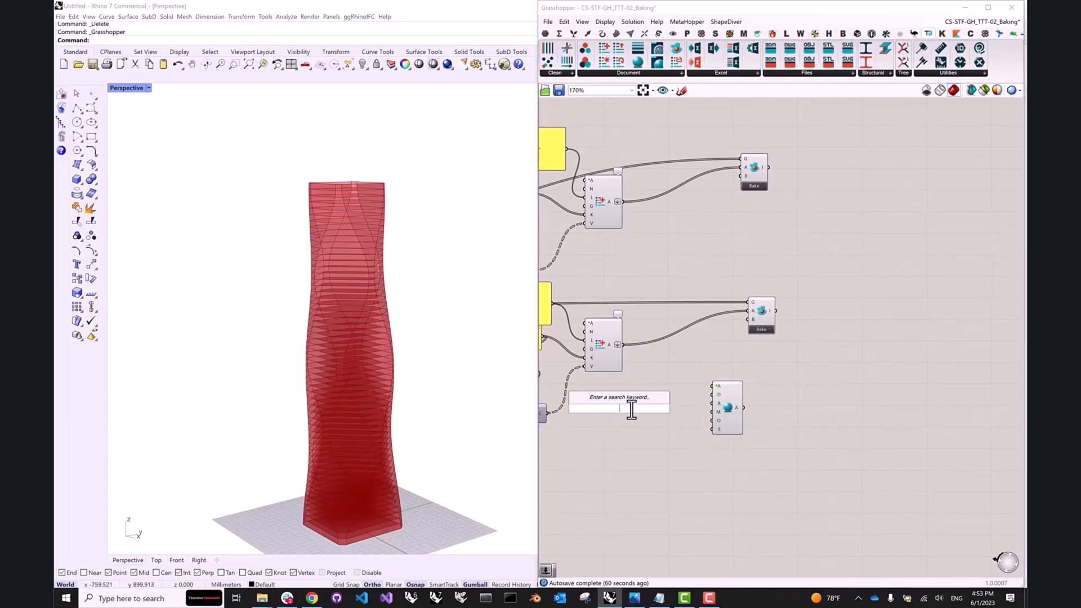
pyautogui.scroll(-3)
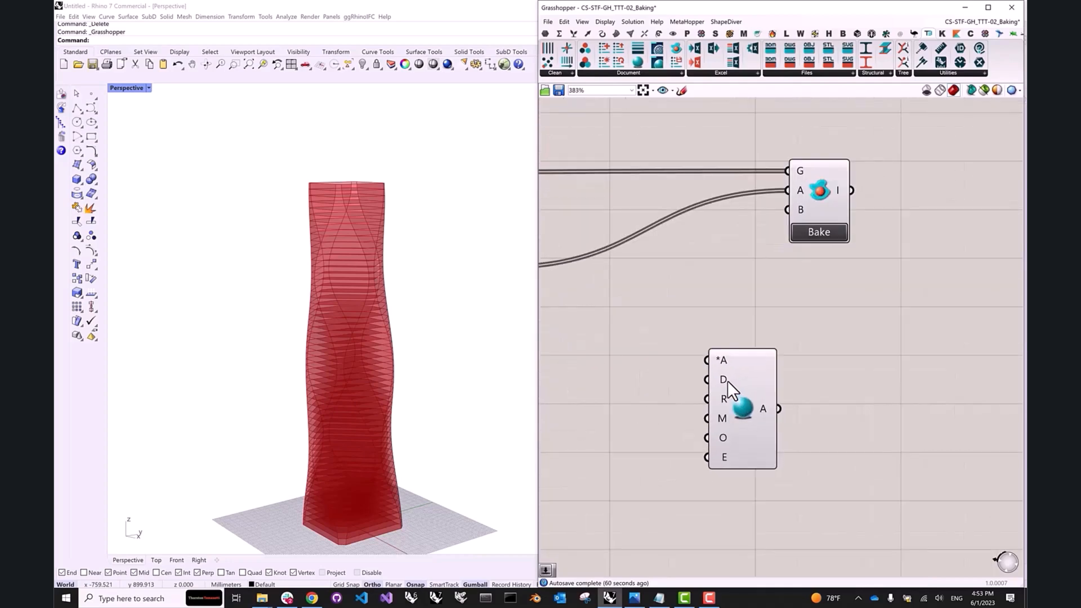
pyautogui.moveTo(730, 402)
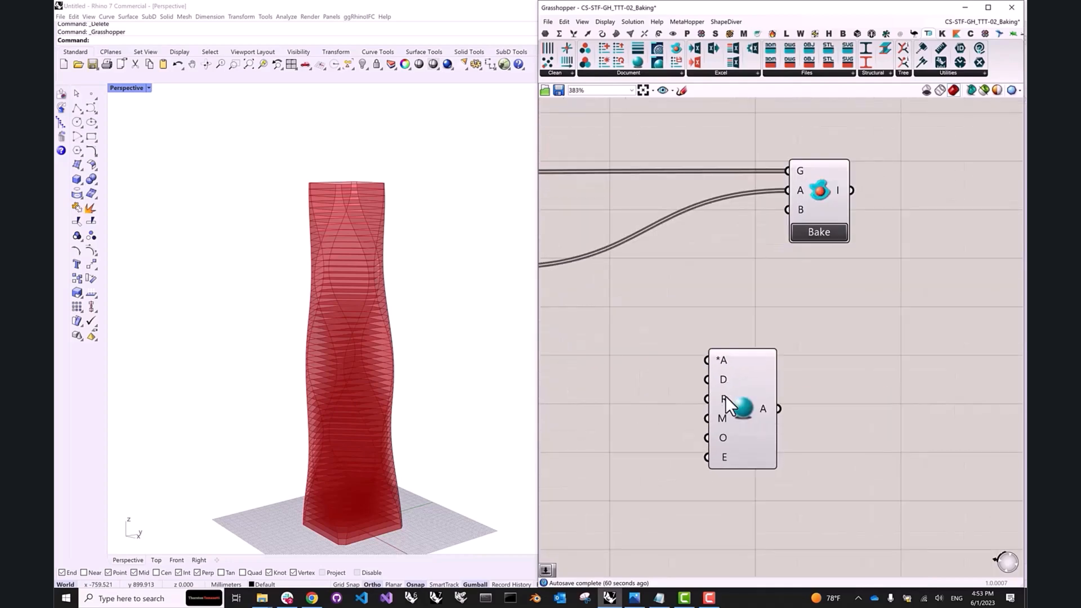
pyautogui.moveTo(722, 419)
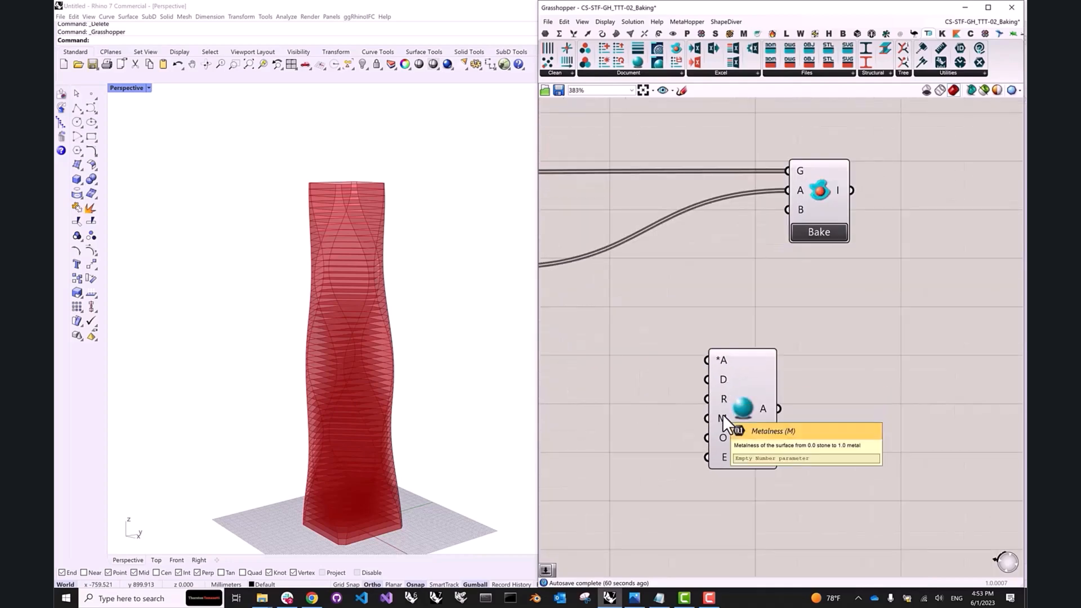
pyautogui.moveTo(731, 438)
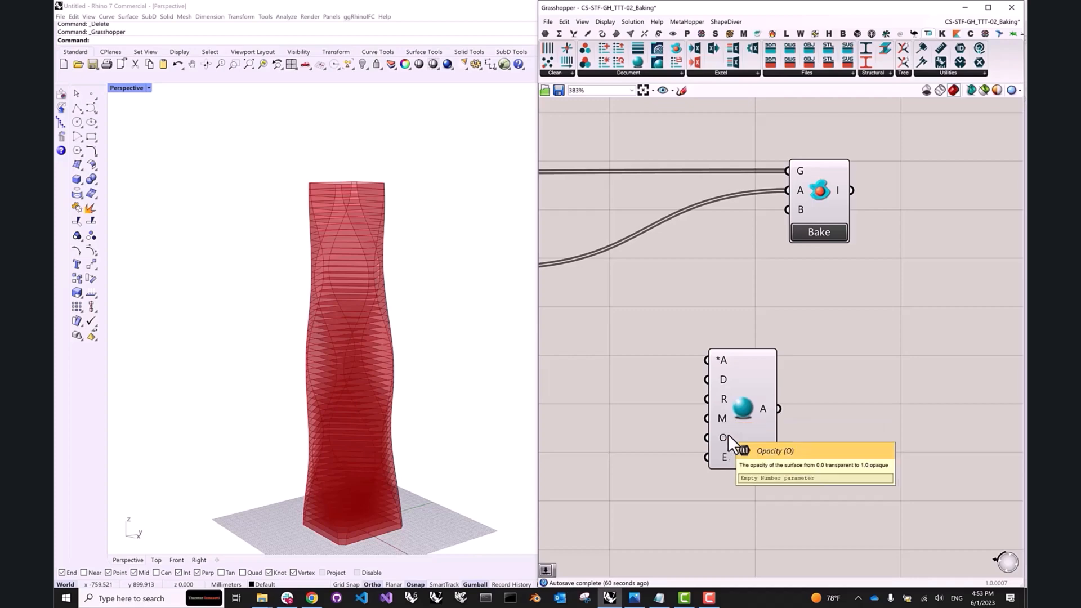
pyautogui.moveTo(729, 463)
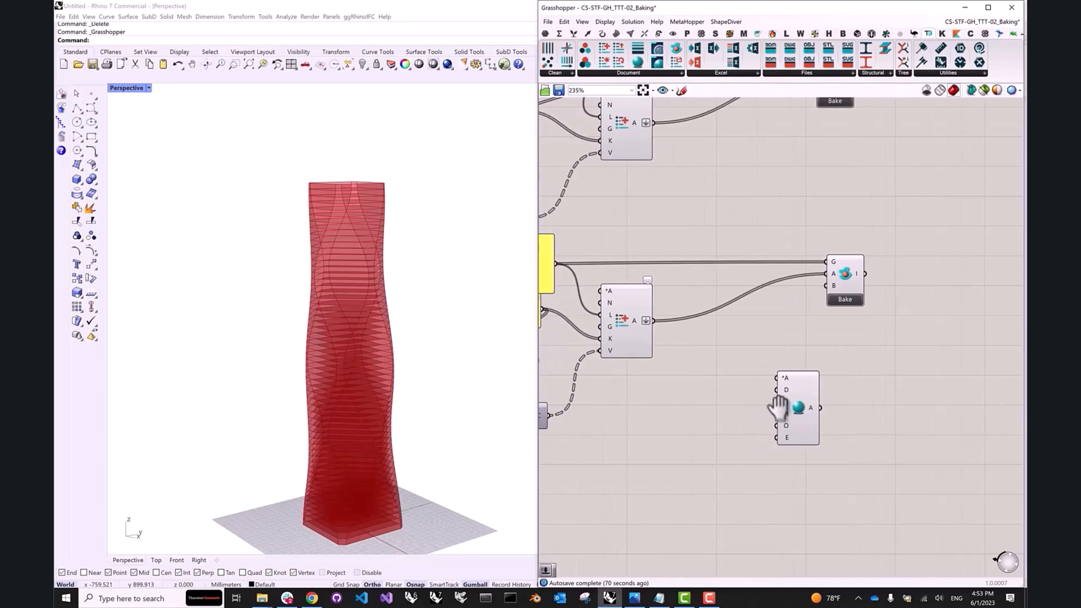
pyautogui.moveTo(741, 359)
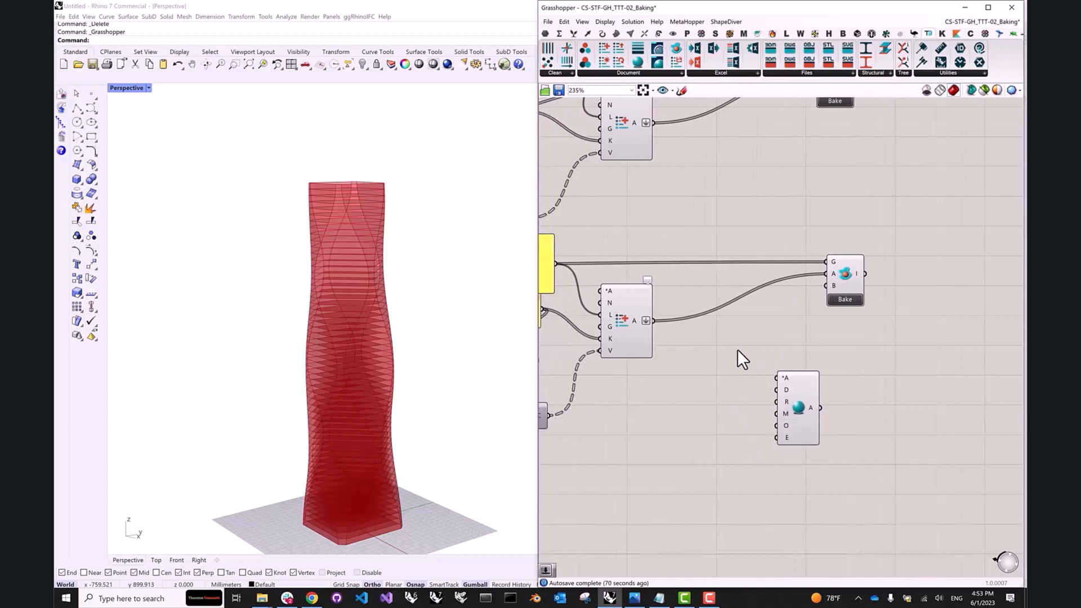
pyautogui.moveTo(723, 436)
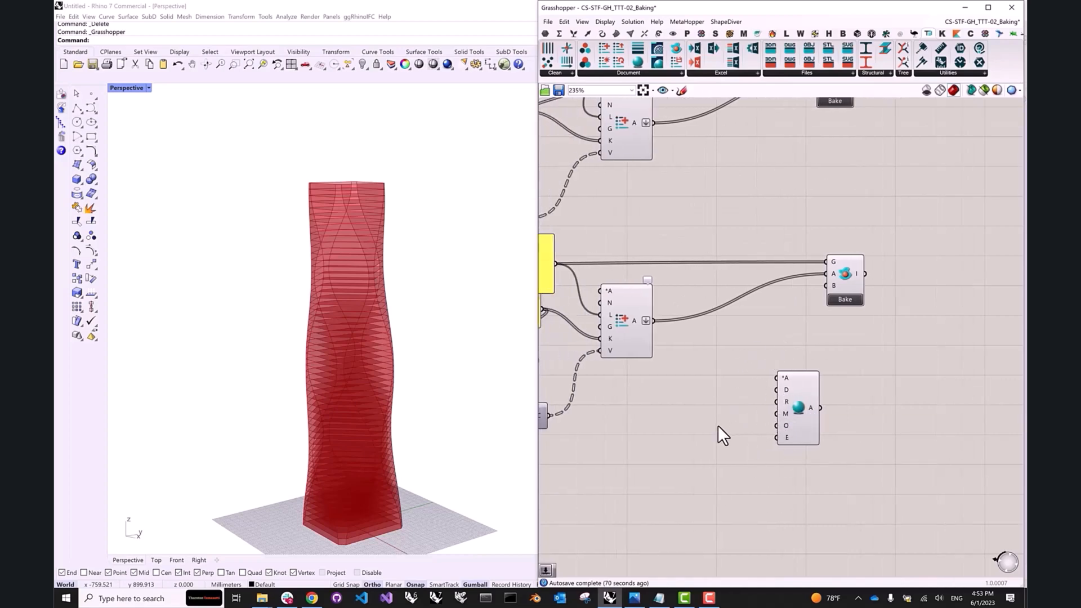
pyautogui.moveTo(691, 414)
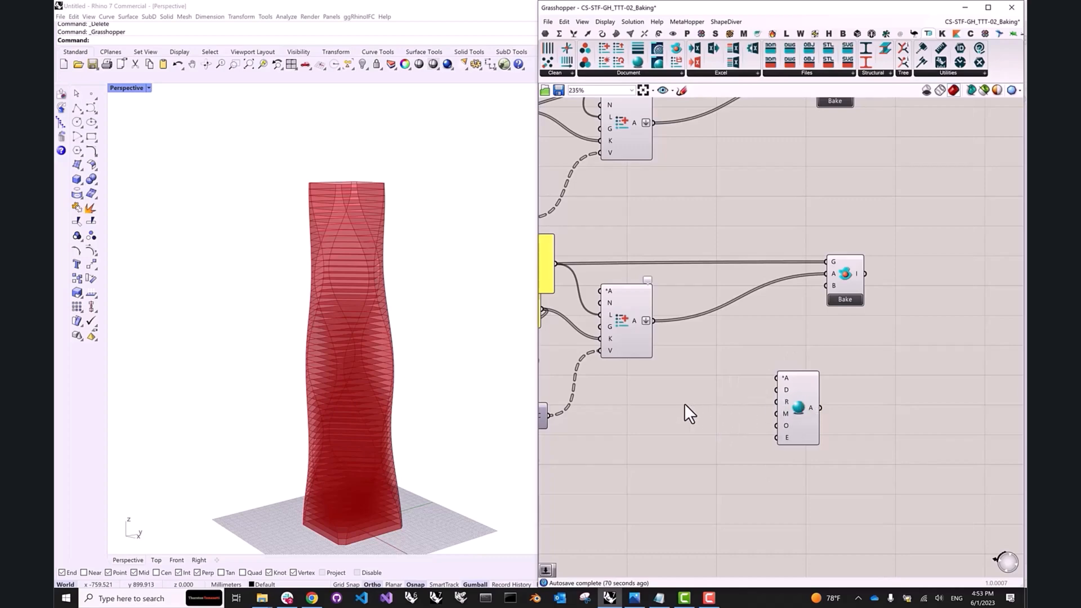
# Step: Add a light blue Colour Swatch as the material's diffuse colour
pyautogui.doubleClick(684, 411)
pyautogui.write('sw')
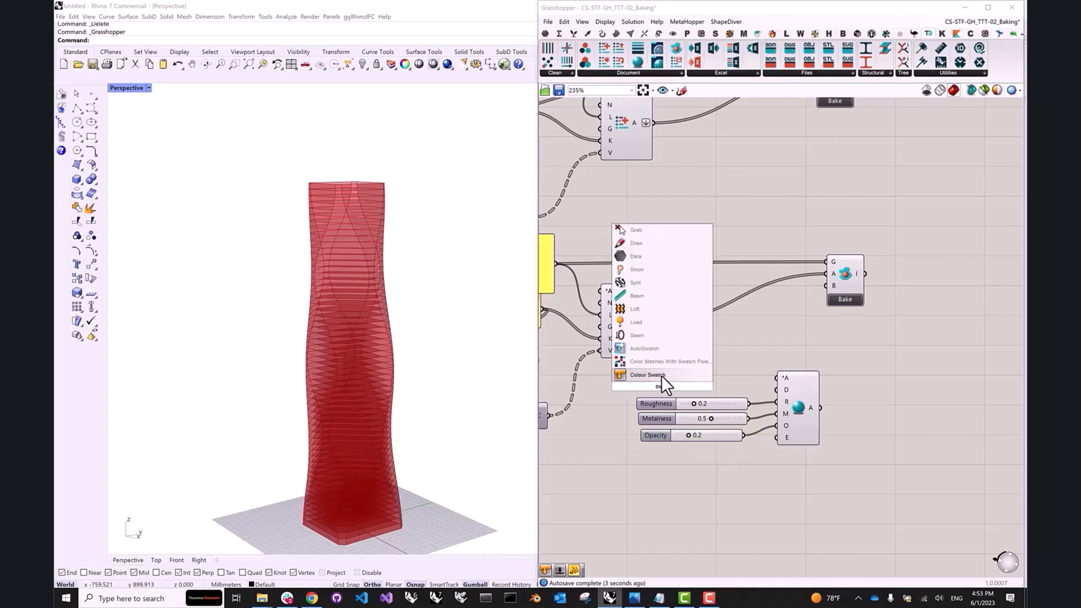
pyautogui.click(647, 374)
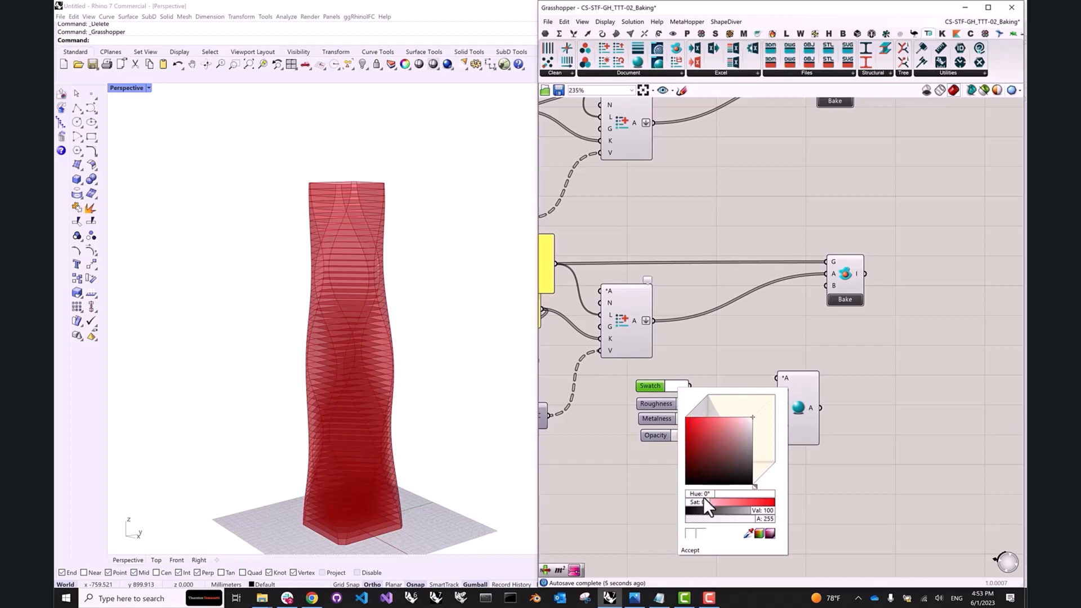
pyautogui.moveTo(703, 506); pyautogui.dragTo(748, 503)
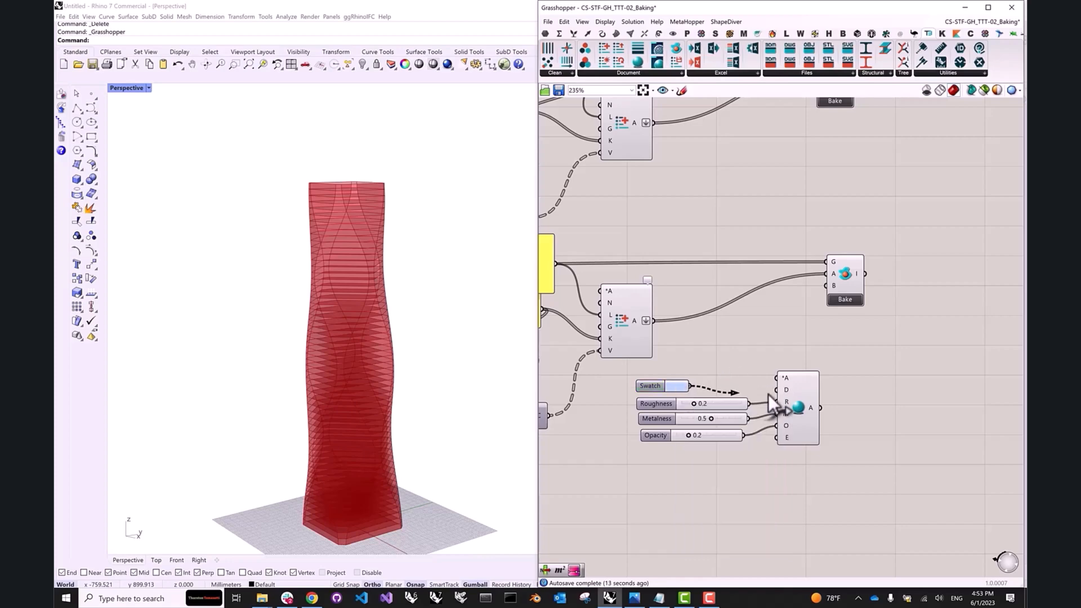
pyautogui.moveTo(777, 389)
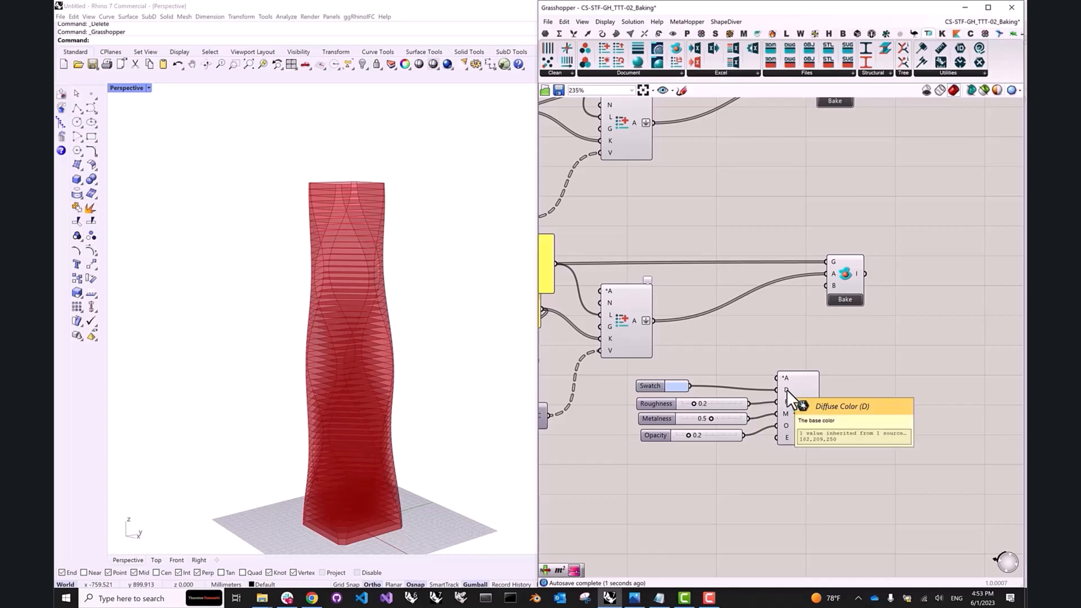
pyautogui.scroll(-3)
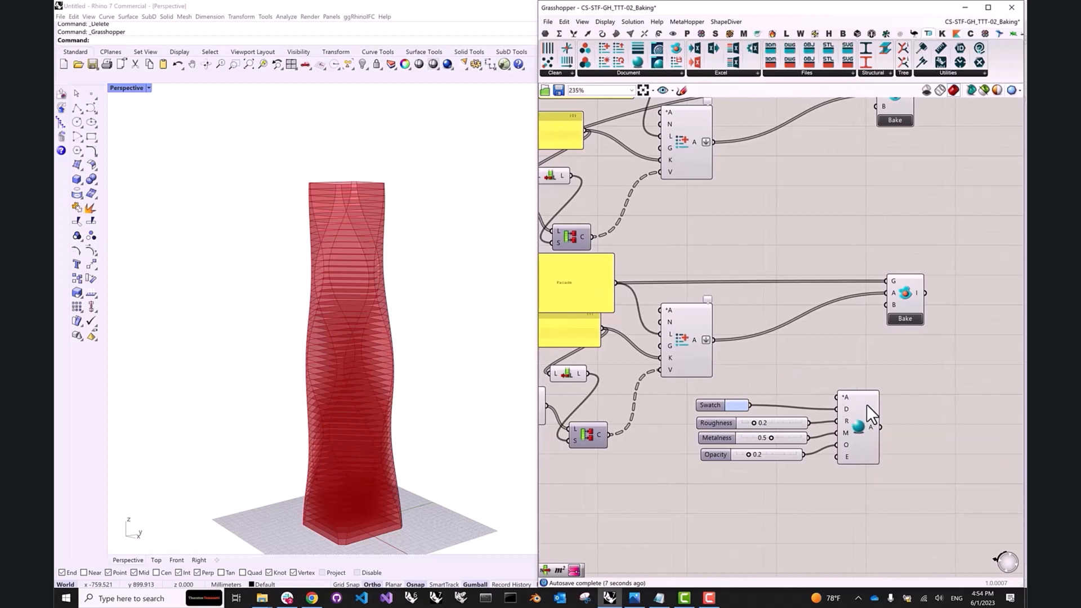
pyautogui.moveTo(874, 432)
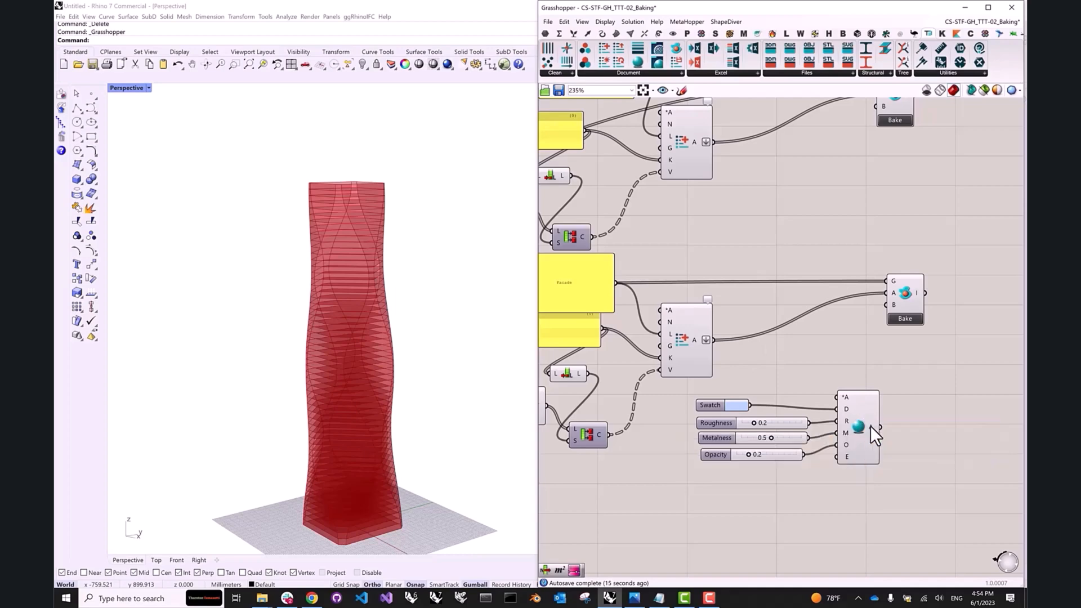
pyautogui.moveTo(875, 430)
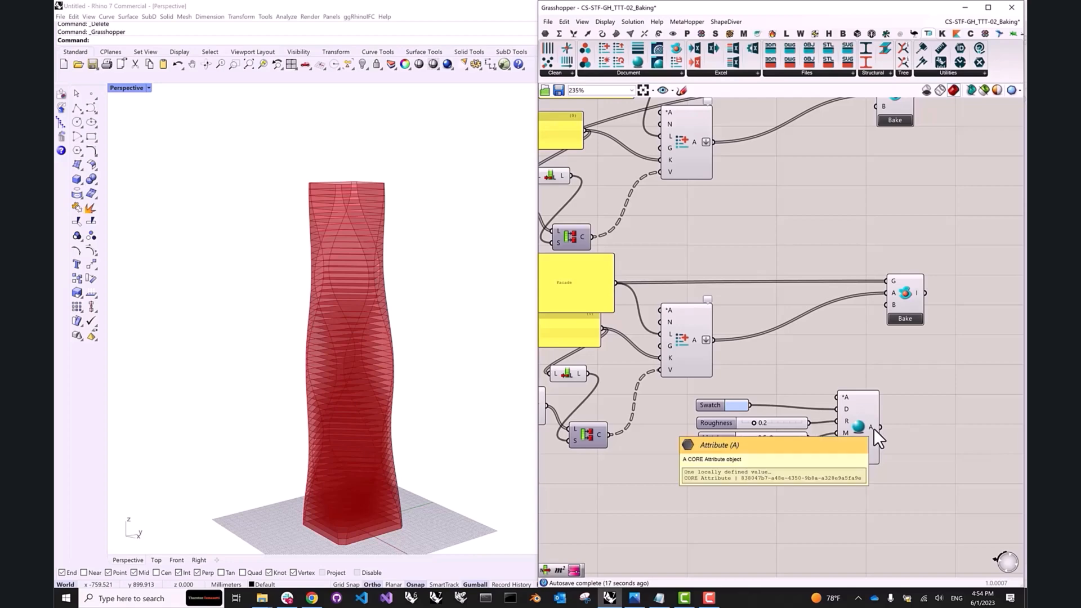
pyautogui.moveTo(727, 305)
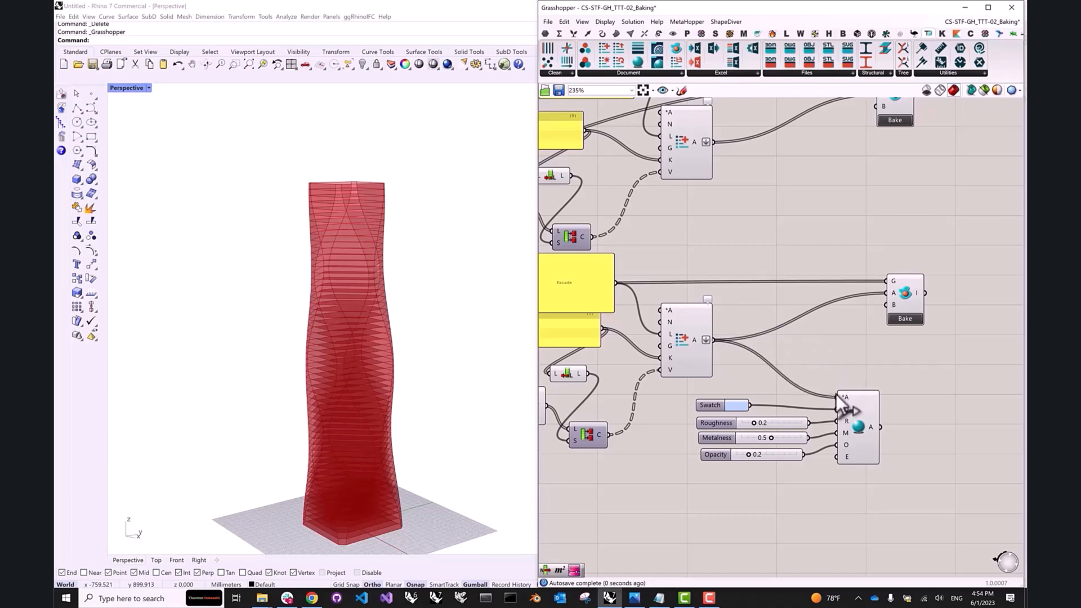
pyautogui.moveTo(846, 401)
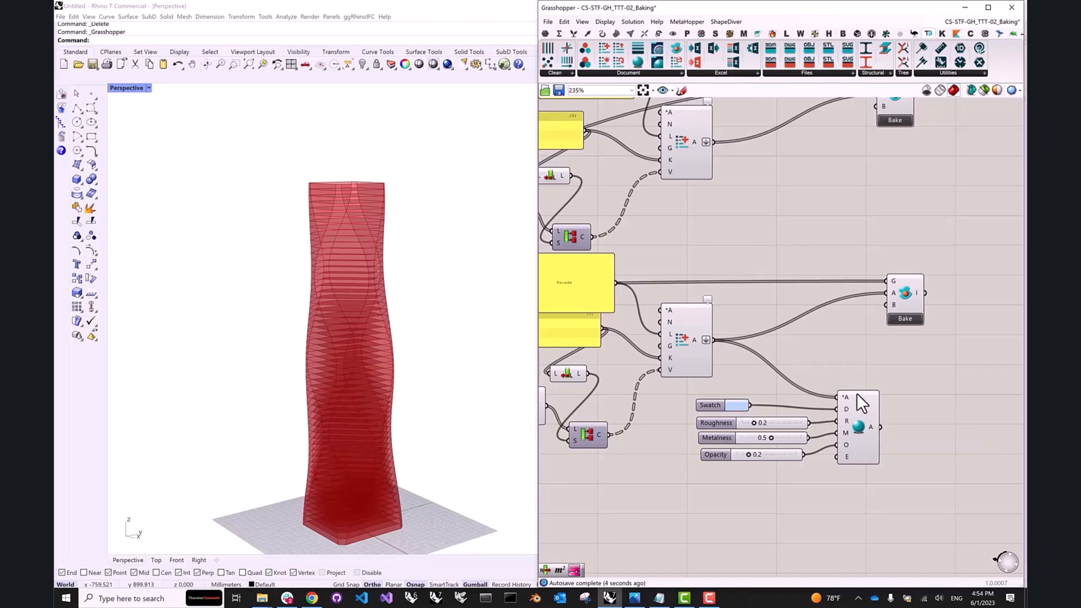
pyautogui.moveTo(866, 426)
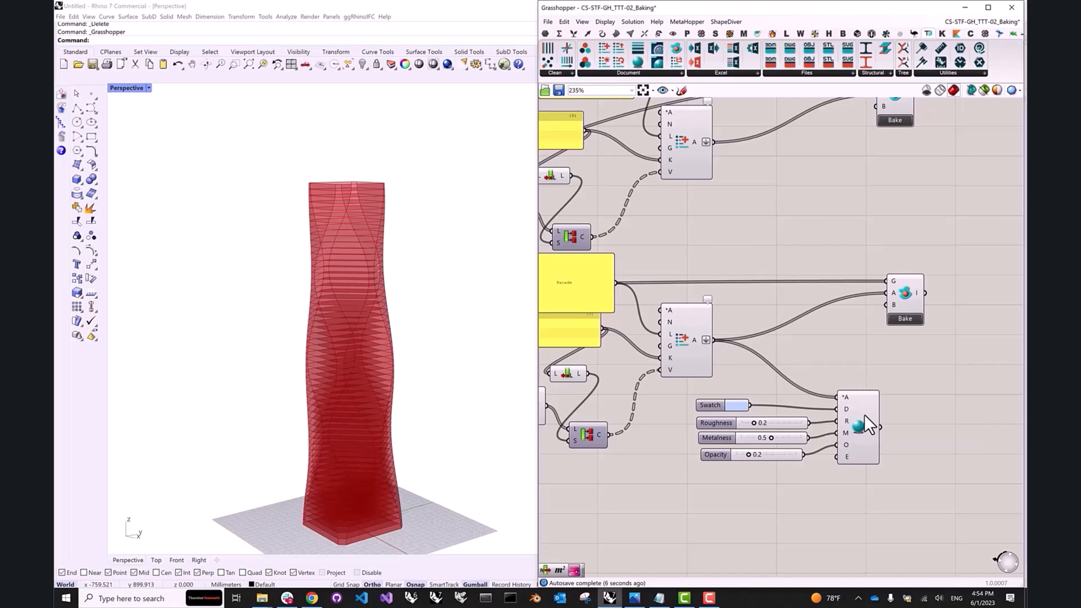
# Step: Wire the facade attribute component into the blue glass material component
pyautogui.click(857, 426)
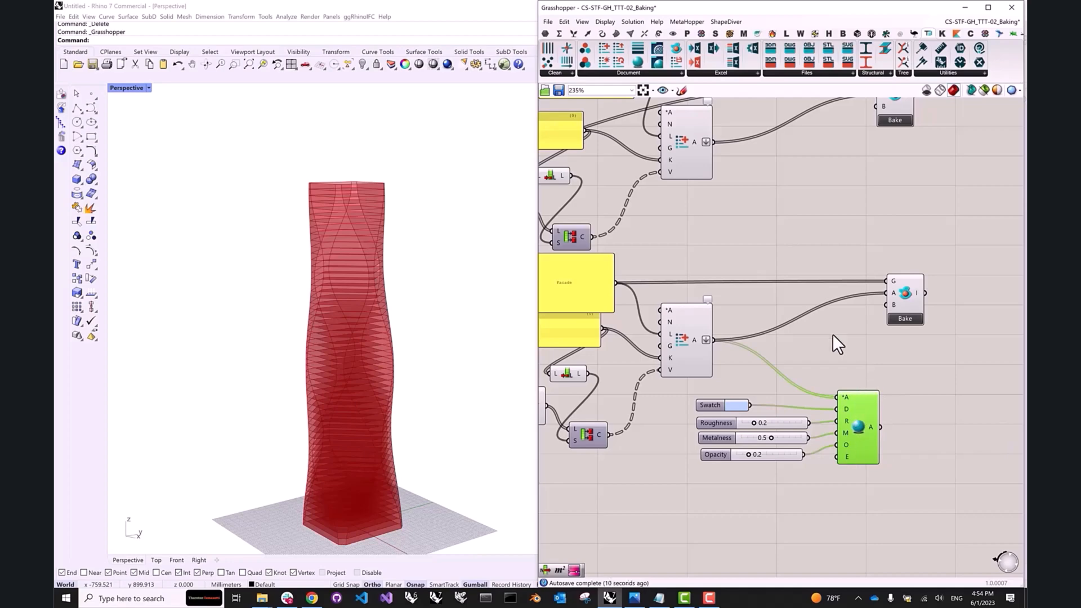
pyautogui.click(686, 338)
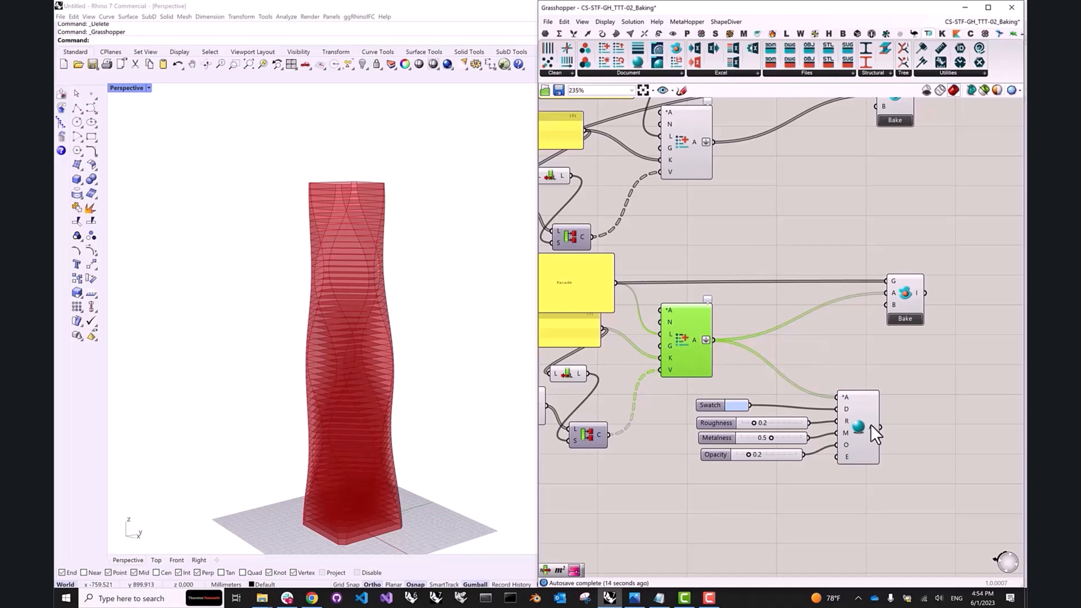
pyautogui.moveTo(857, 427)
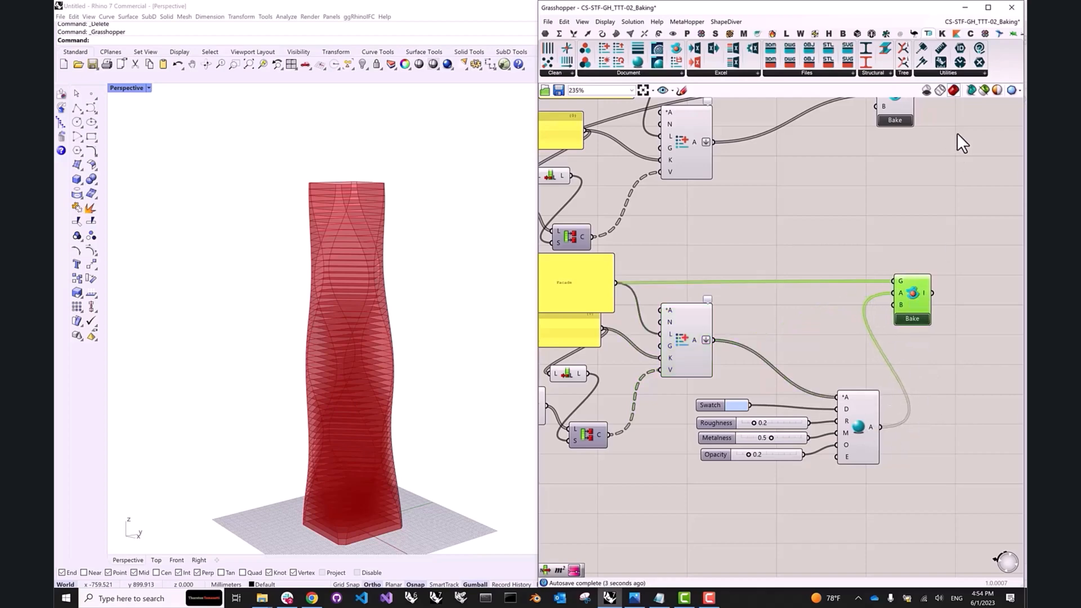
pyautogui.moveTo(983, 89)
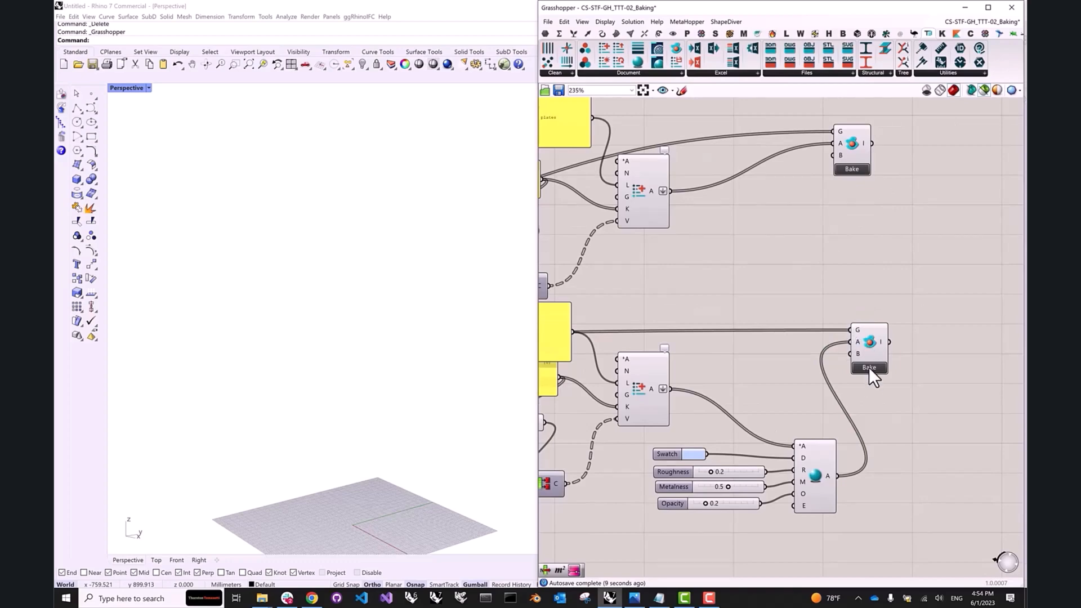
# Step: Bake the facade panels into Rhino and orbit around the baked tower
pyautogui.click(869, 368)
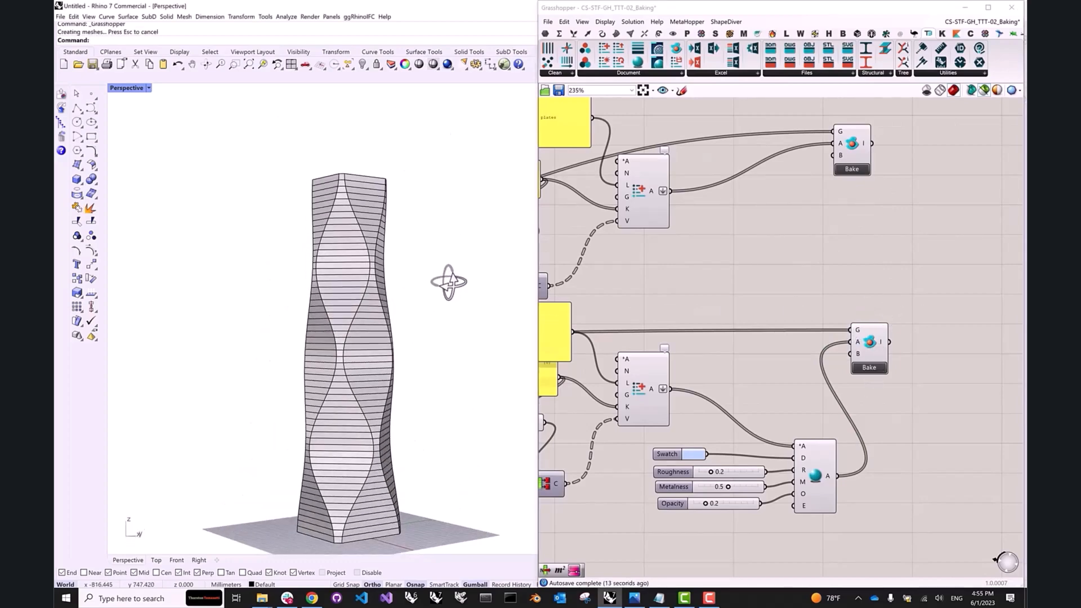
pyautogui.moveTo(448, 282); pyautogui.dragTo(386, 227)
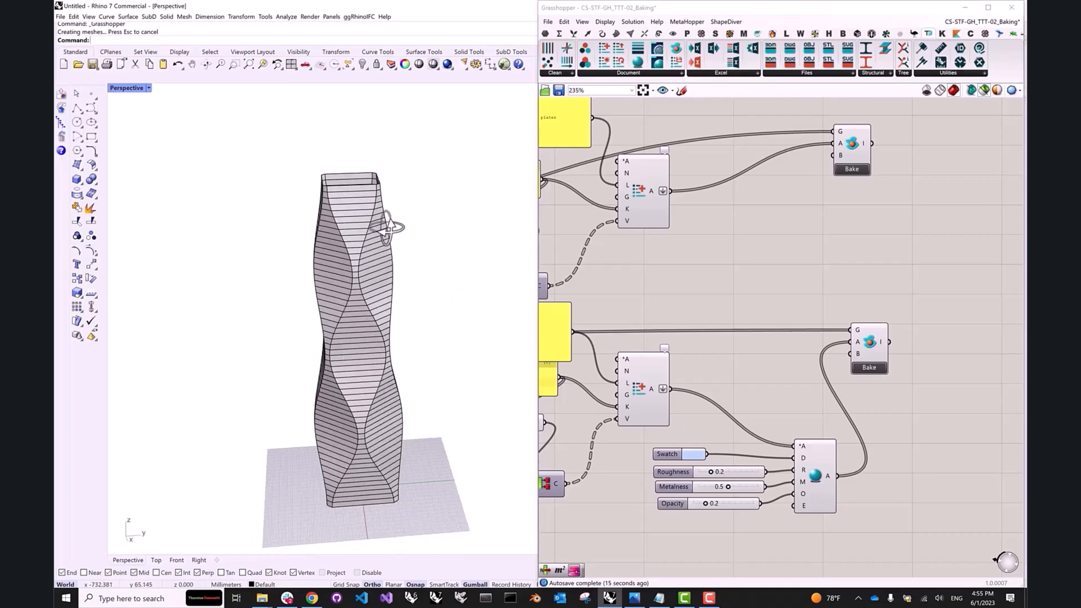
# Step: Switch the Perspective viewport to Rendered and orbit to inspect the blue glass tower
pyautogui.click(129, 88)
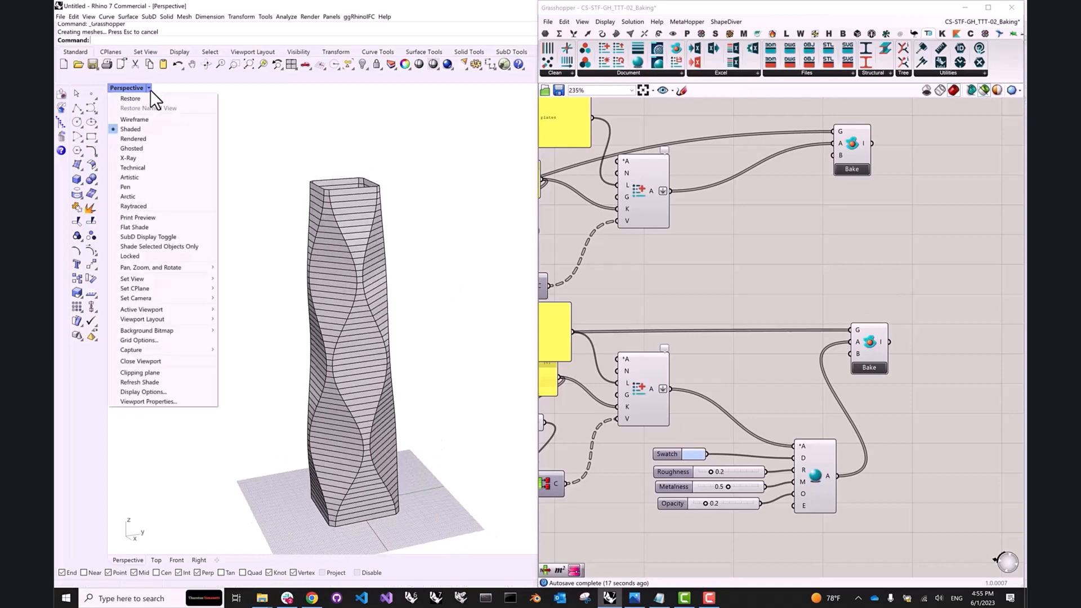
pyautogui.click(132, 138)
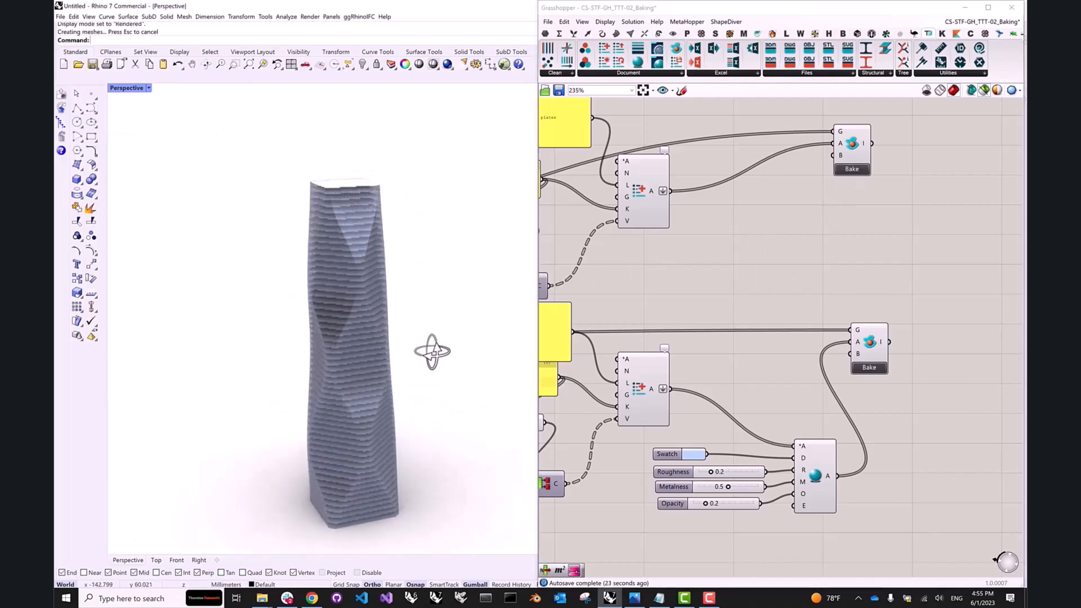
pyautogui.moveTo(433, 350); pyautogui.dragTo(403, 364)
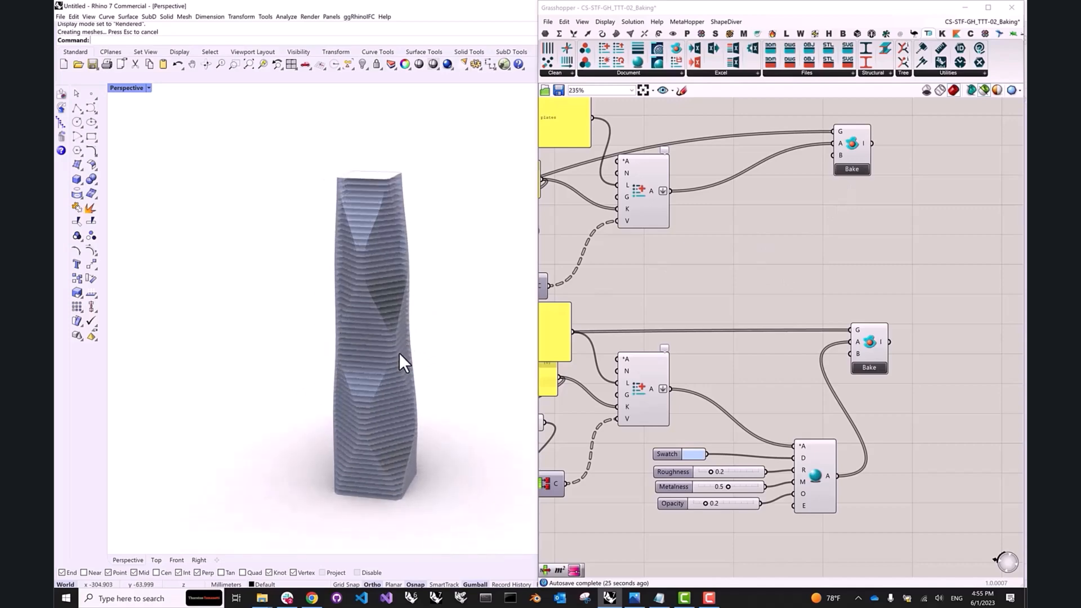
pyautogui.moveTo(403, 362); pyautogui.dragTo(451, 337)
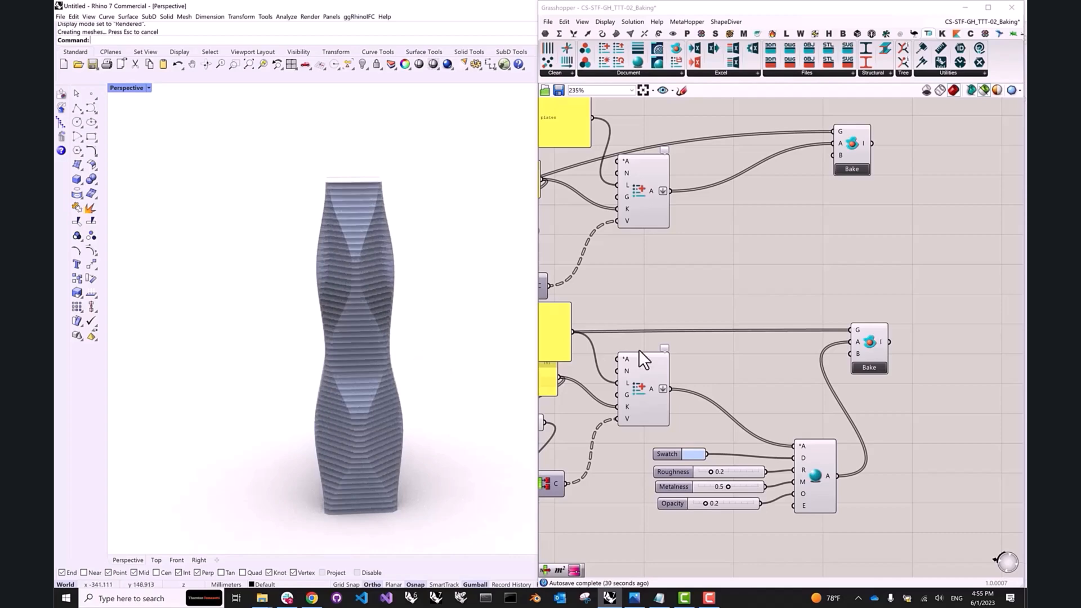
pyautogui.scroll(-3)
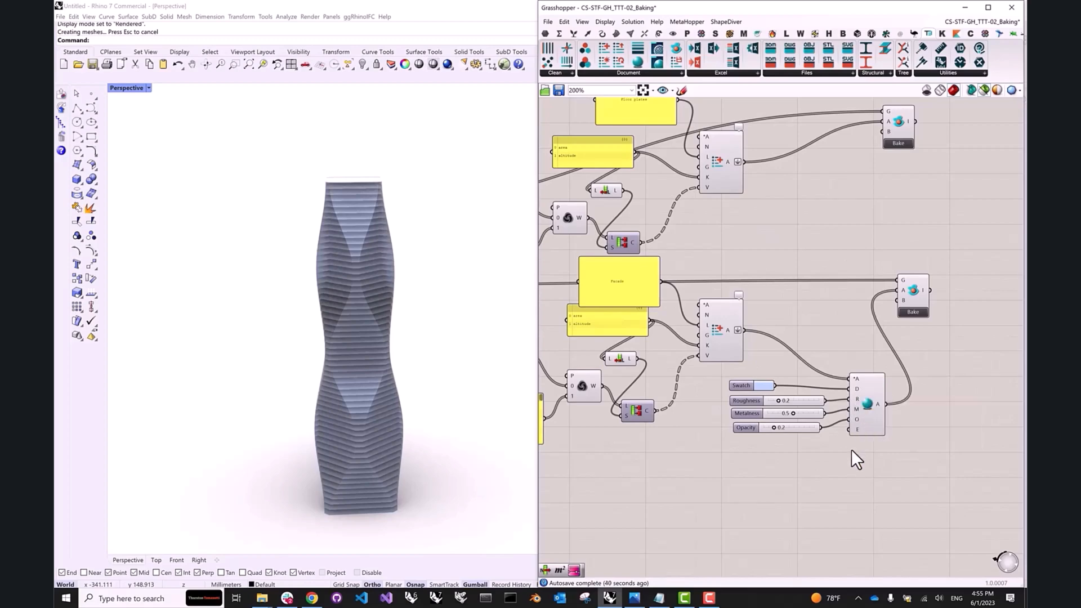
pyautogui.scroll(-3)
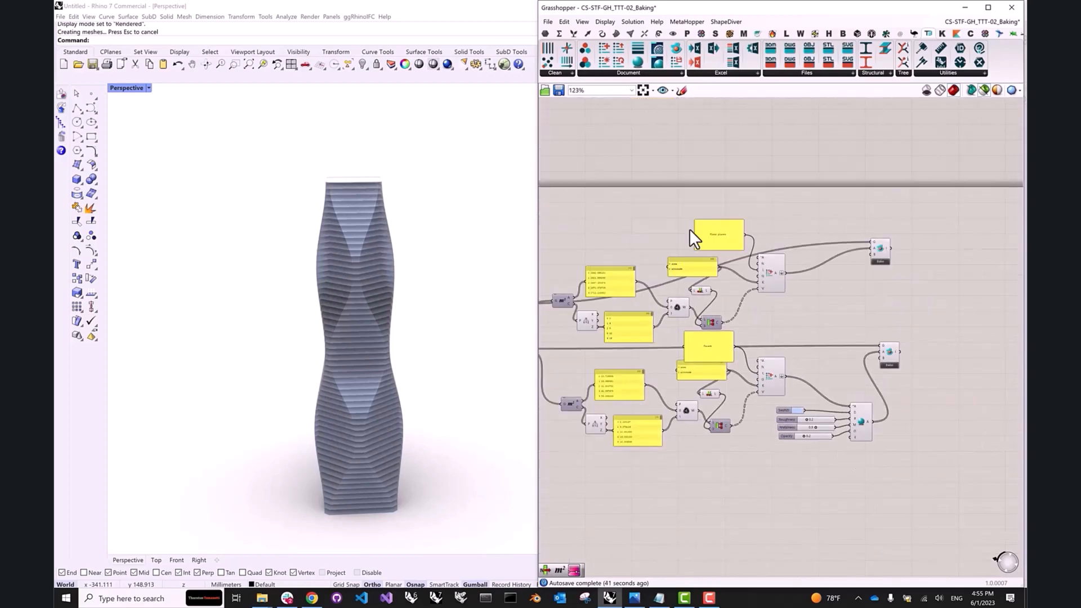
pyautogui.moveTo(757, 217)
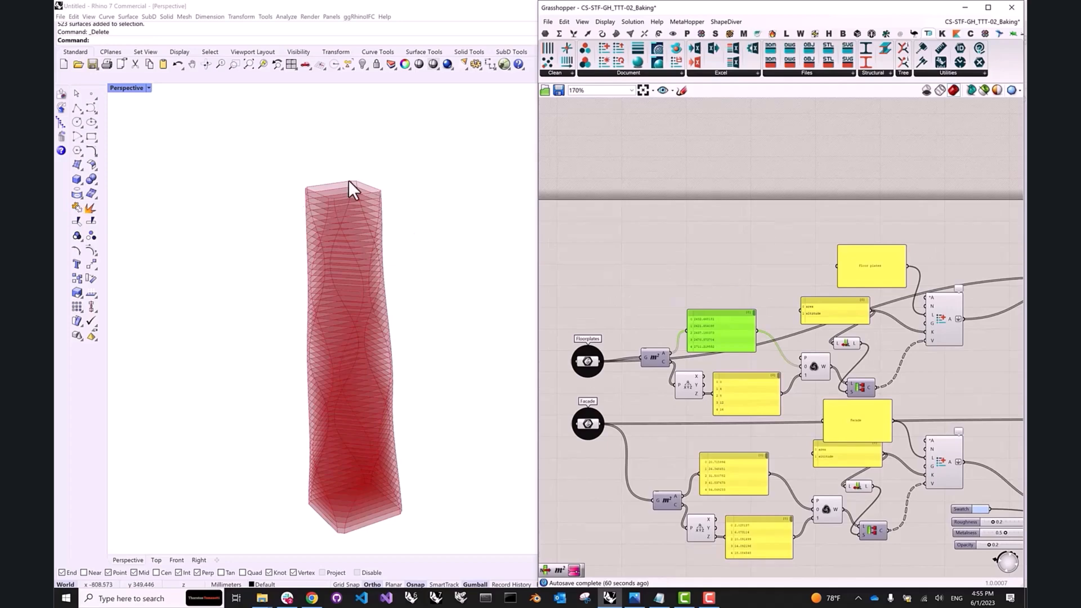
pyautogui.moveTo(720, 282)
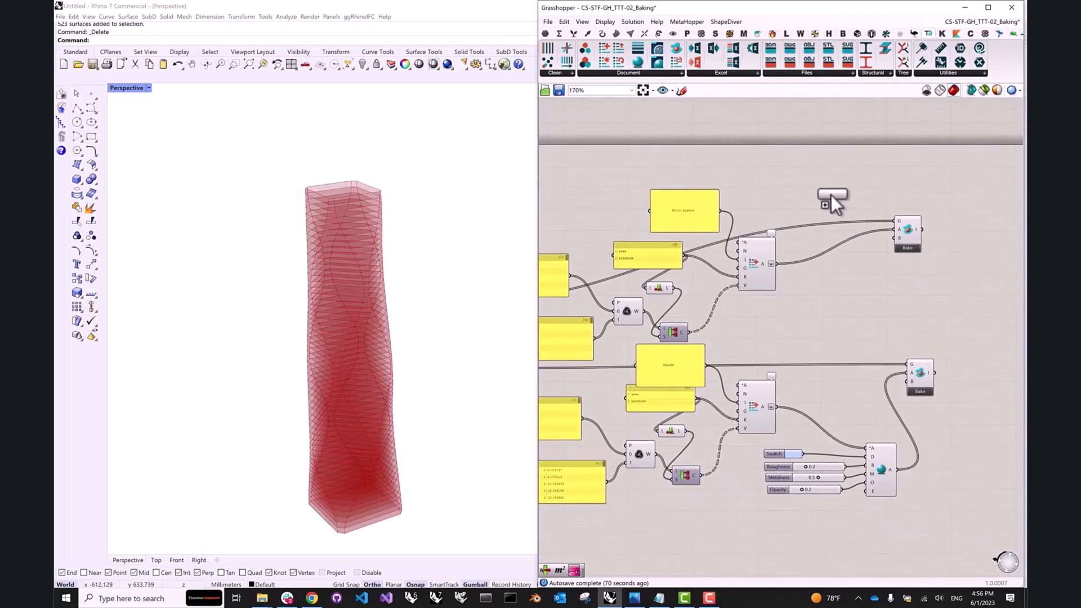
# Step: Add a second material with roughness 0.95, metalness 0.1 and opacity 1.0
pyautogui.rightClick(832, 200)
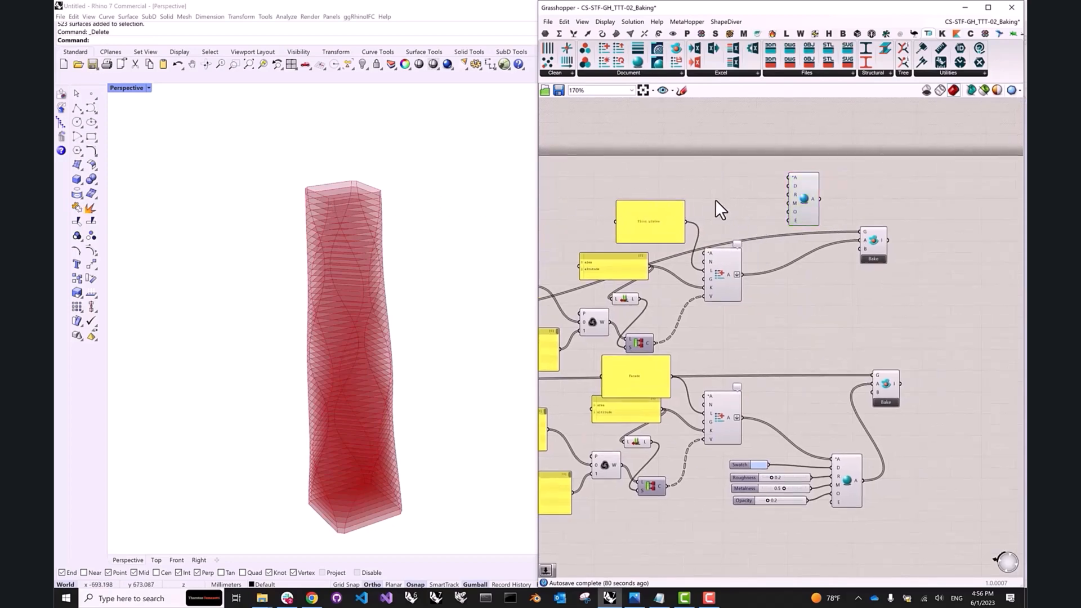
pyautogui.doubleClick(717, 210)
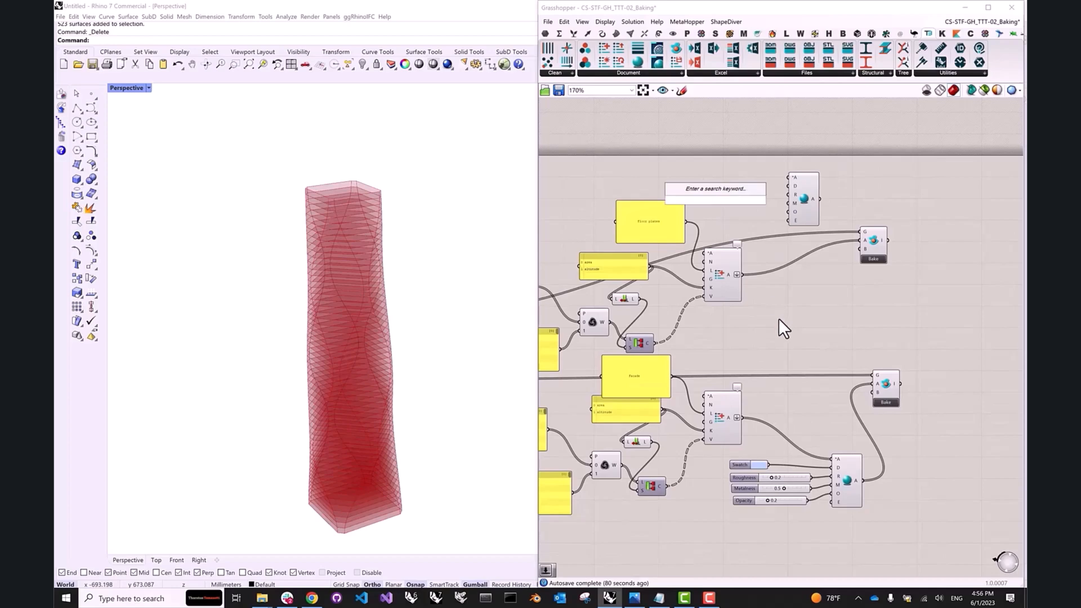
pyautogui.moveTo(780, 330)
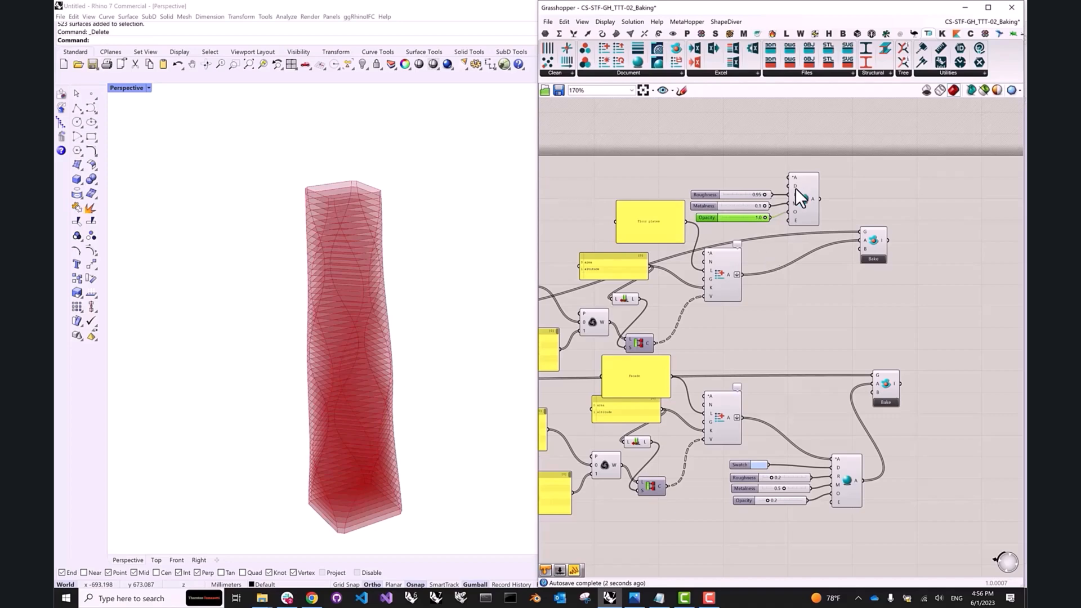
pyautogui.moveTo(632, 190)
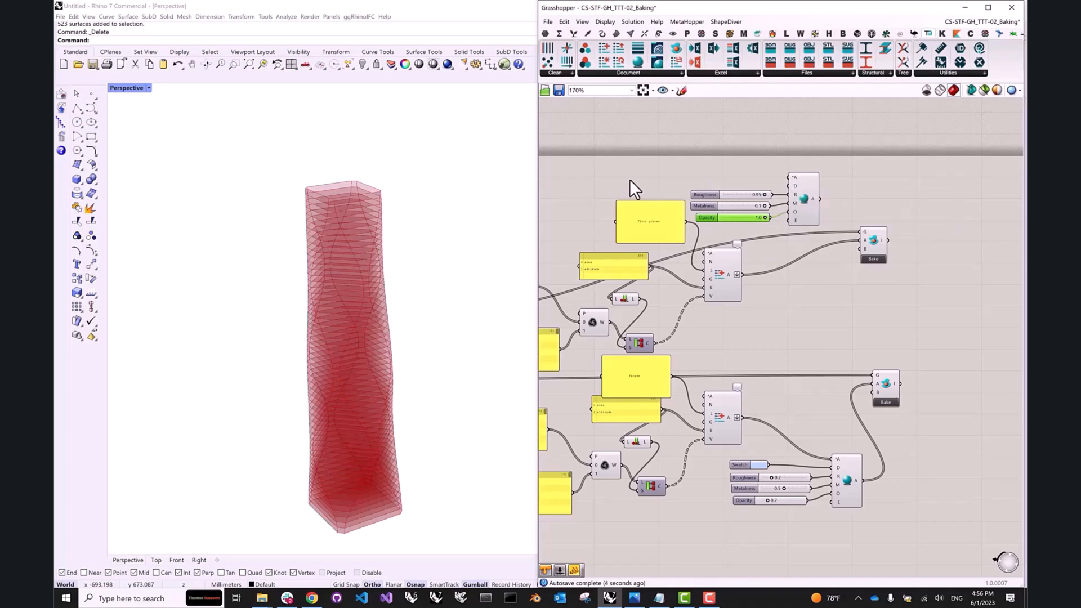
pyautogui.scroll(-3)
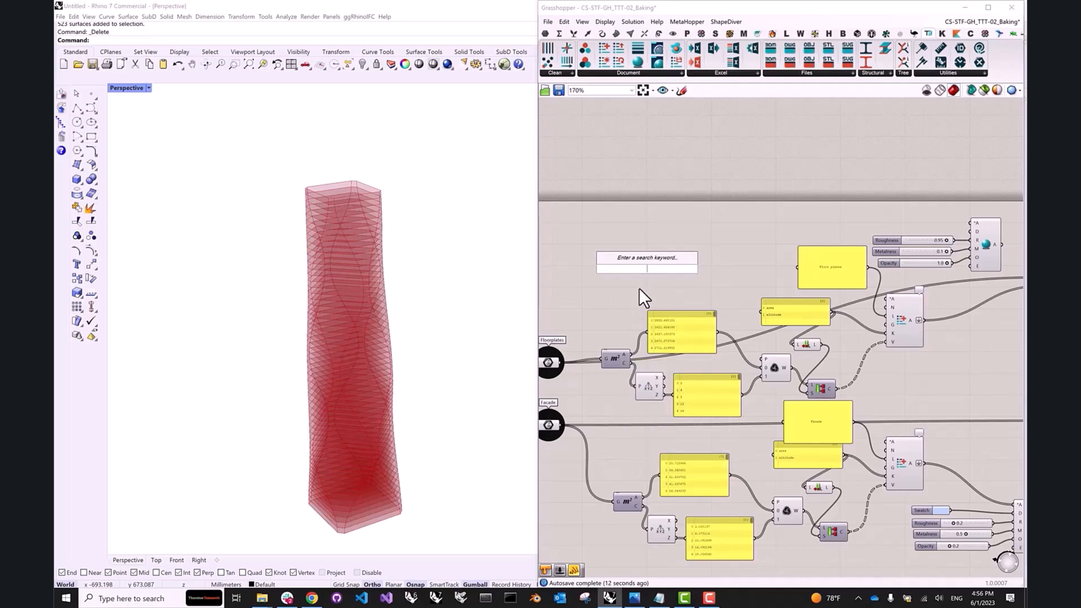
# Step: Add a Bounds component for the areas and a Gradient above the floor plates group
pyautogui.write('bou')
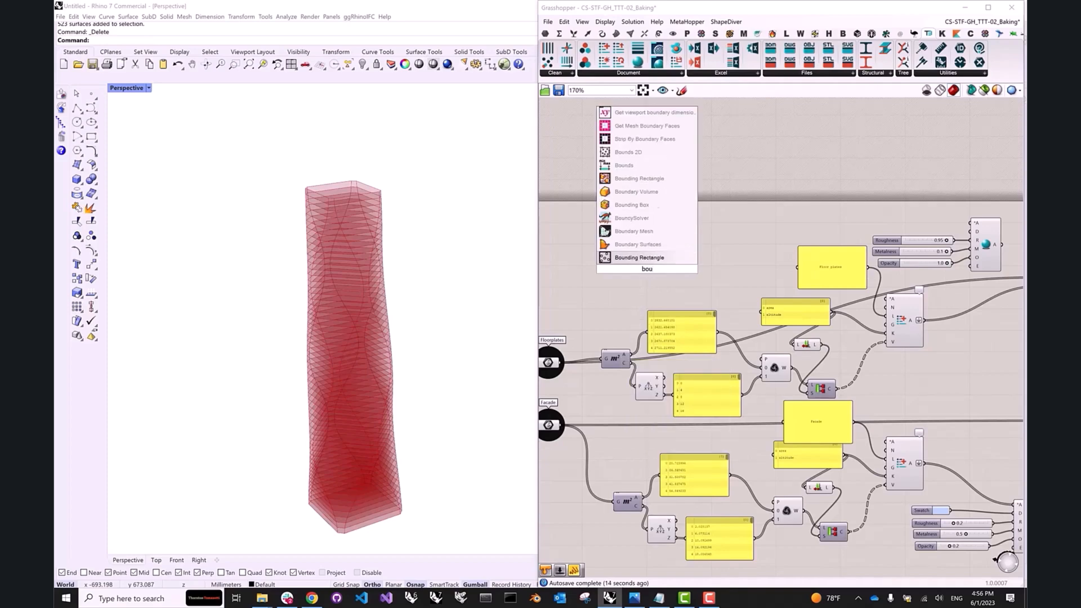
pyautogui.click(638, 258)
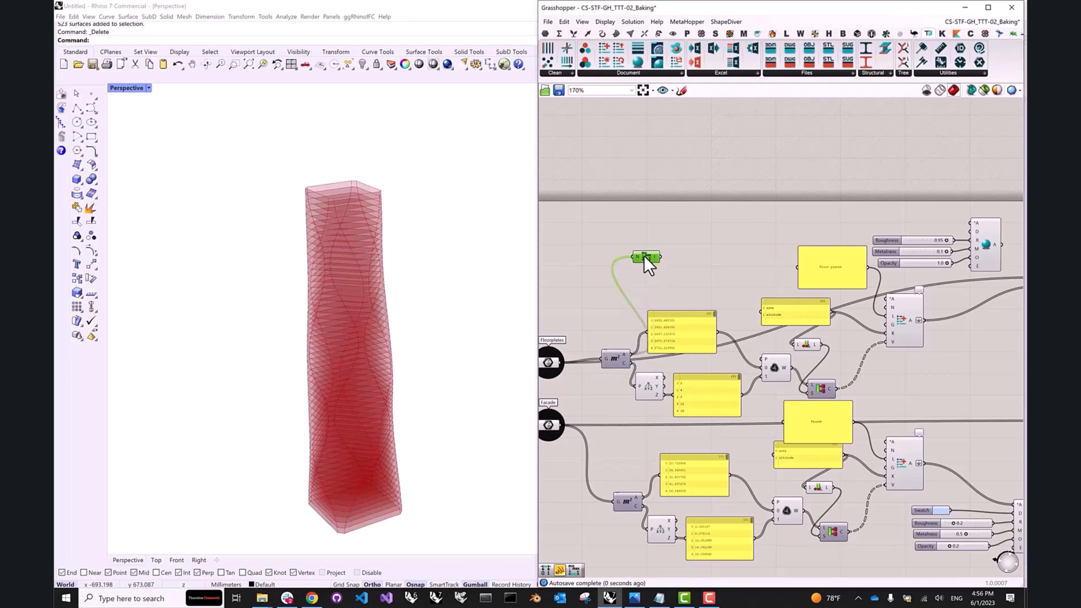
pyautogui.moveTo(647, 258)
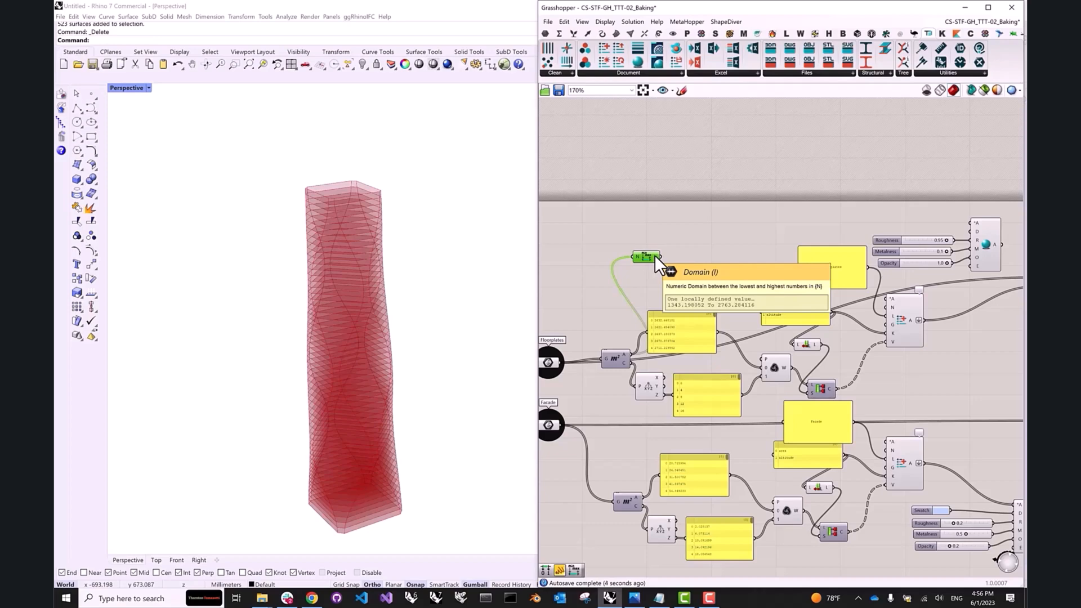
pyautogui.moveTo(672, 226)
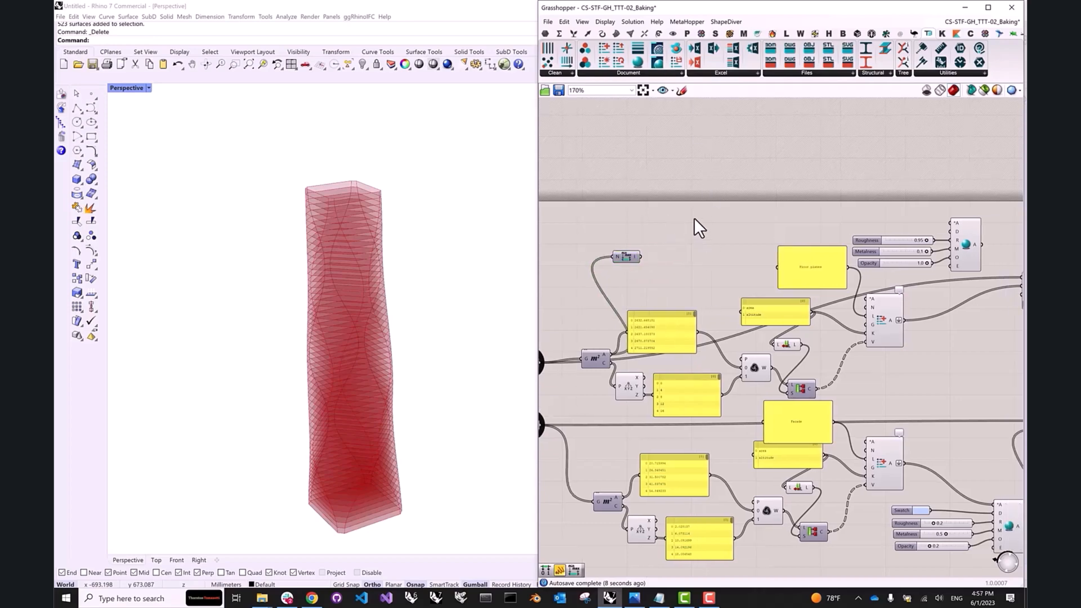
pyautogui.click(658, 48)
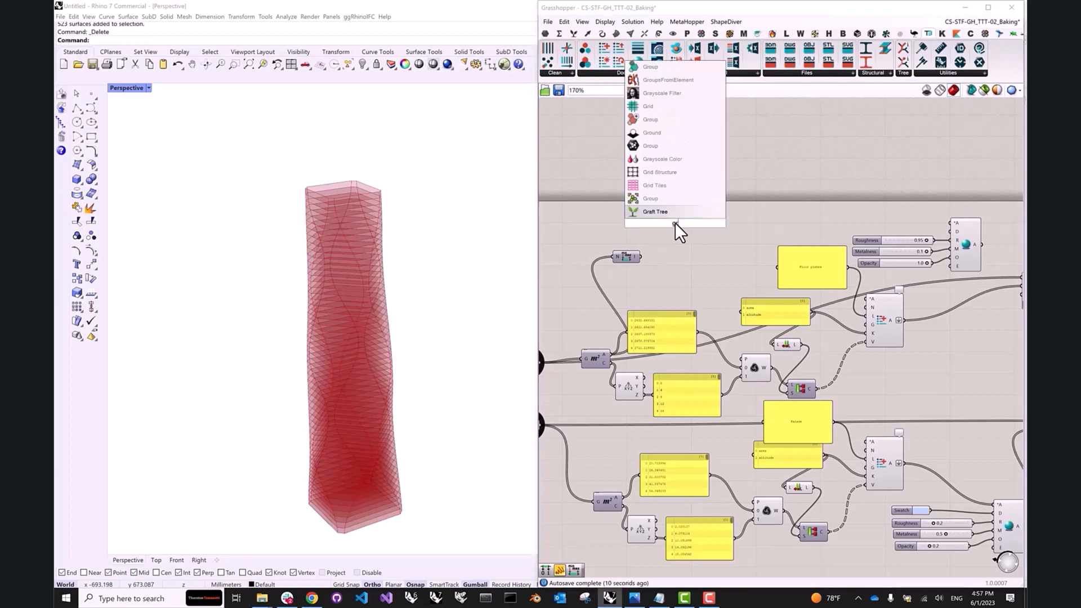
pyautogui.click(654, 211)
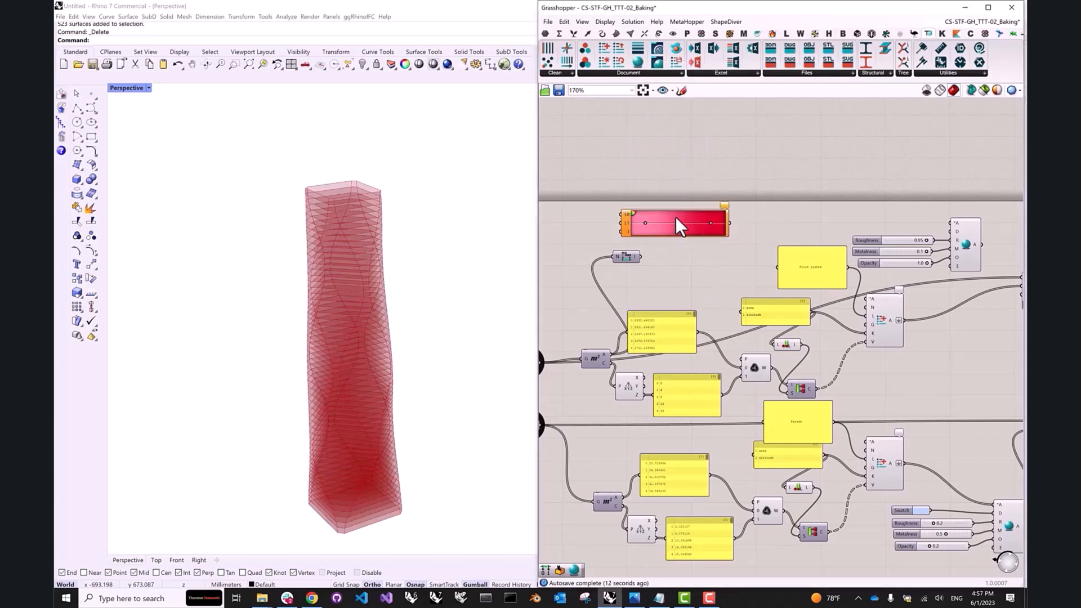
pyautogui.moveTo(675, 222); pyautogui.dragTo(764, 221)
pyautogui.write('deconstruct')
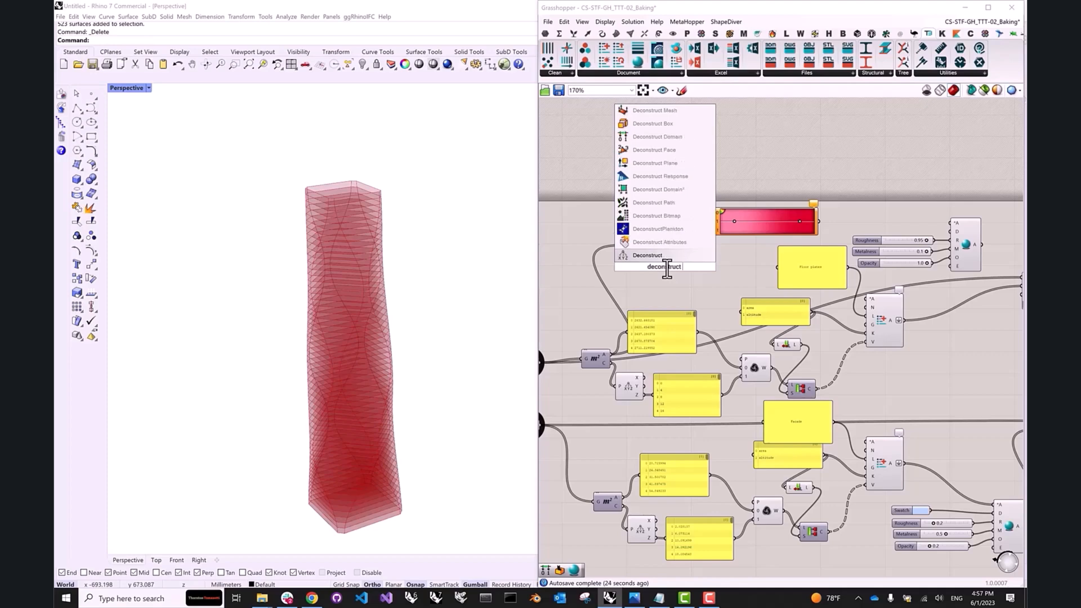
# Step: Add a Deconstruct Domain to supply the gradient's lower and upper limits
pyautogui.write('do')
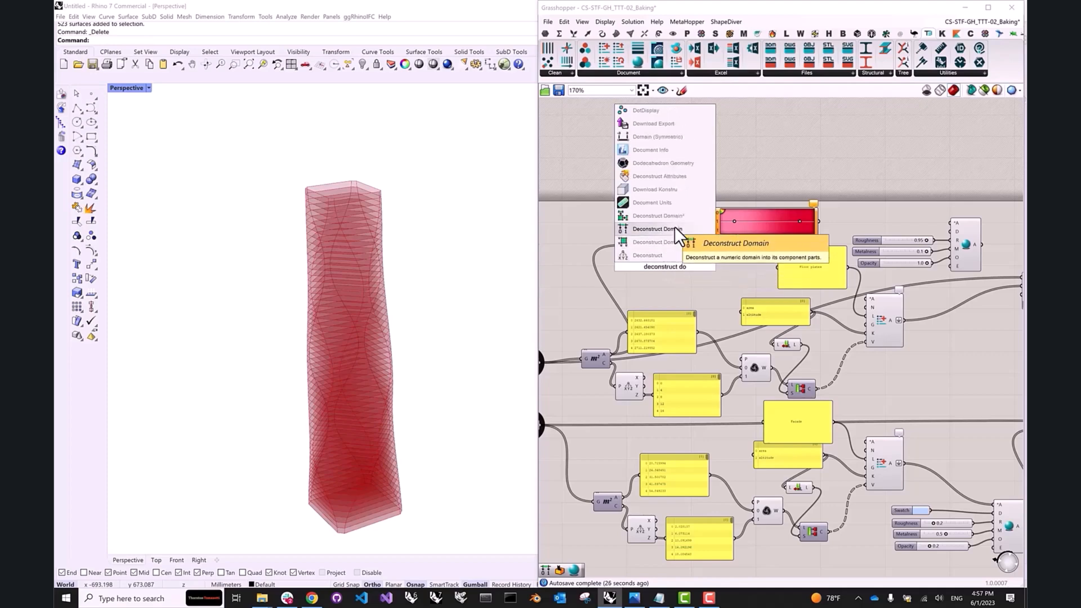
pyautogui.click(657, 228)
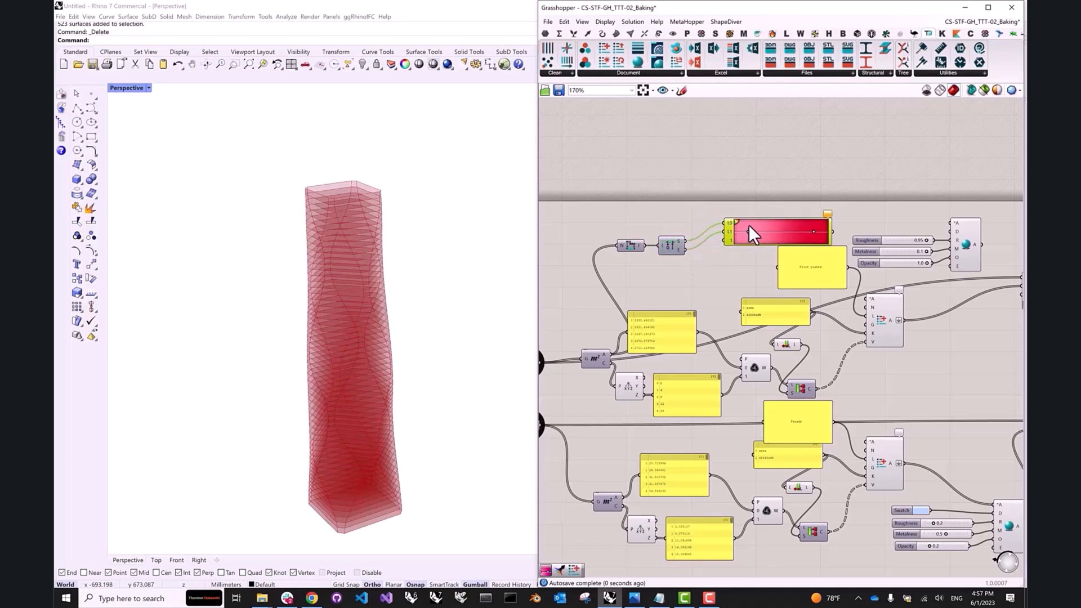
pyautogui.moveTo(735, 237)
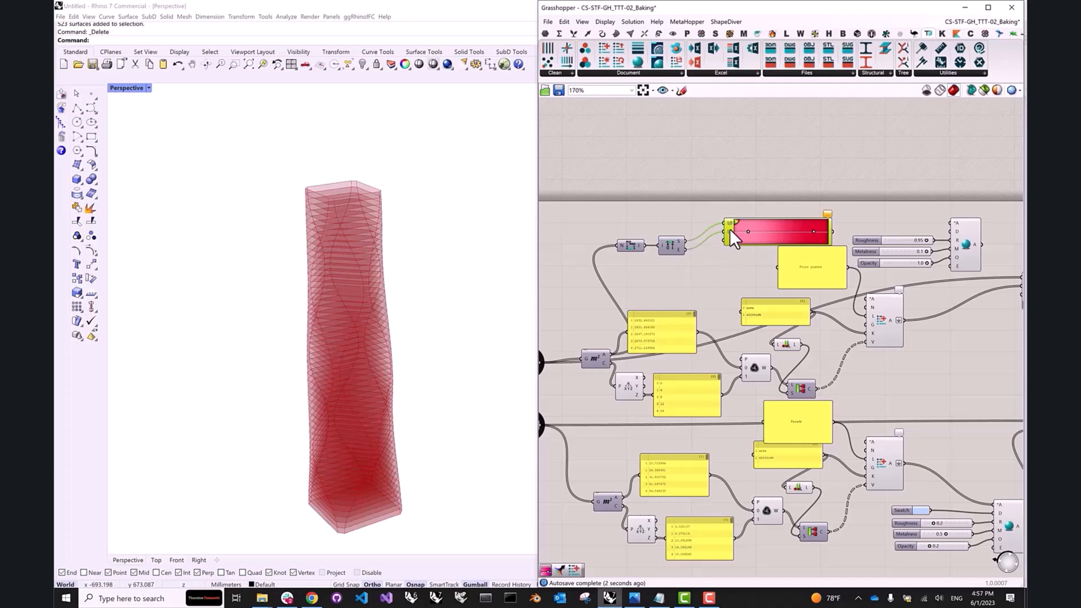
pyautogui.moveTo(738, 251)
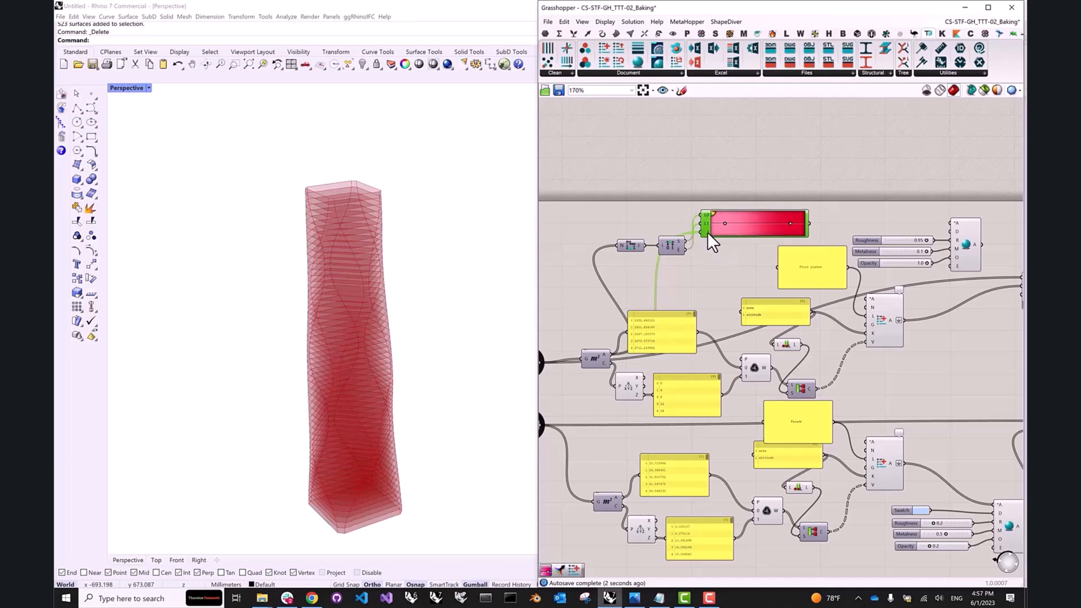
# Step: Apply the red-yellow-blue preset to the Gradient component
pyautogui.rightClick(755, 223)
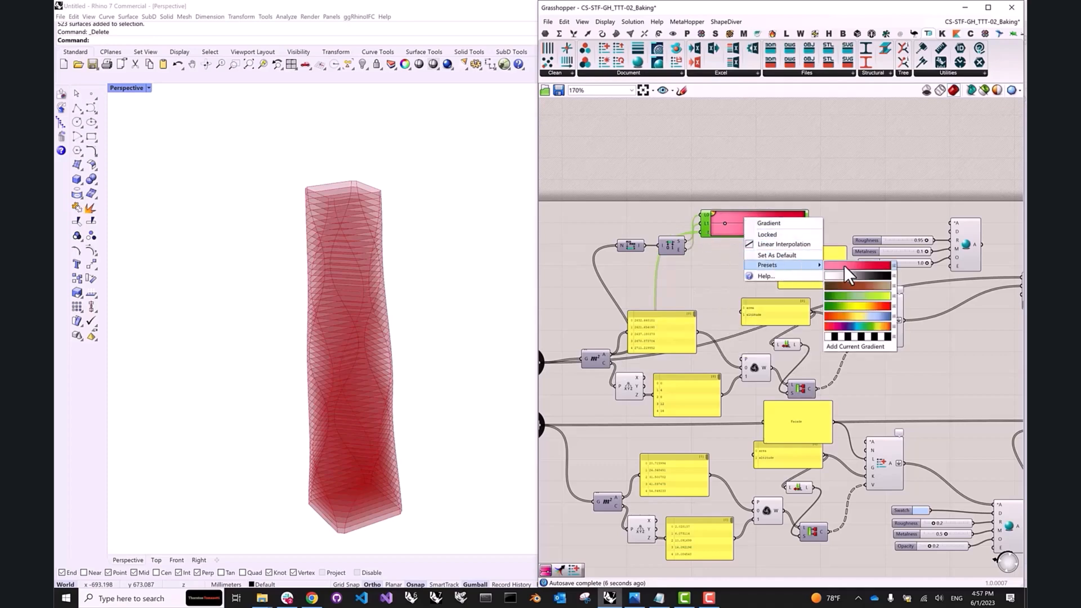
pyautogui.click(855, 291)
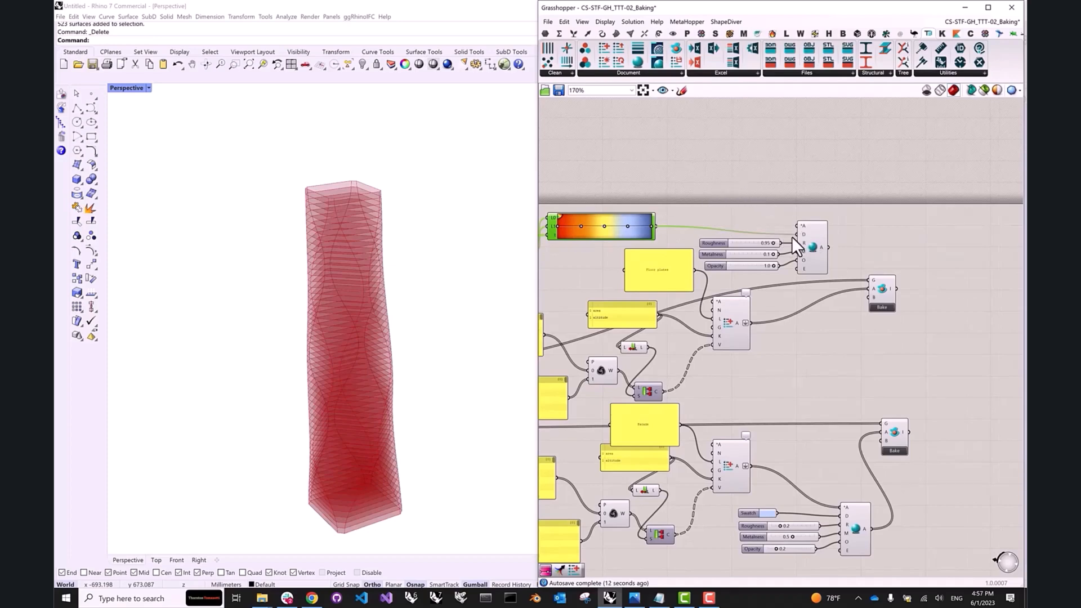
pyautogui.moveTo(758, 335)
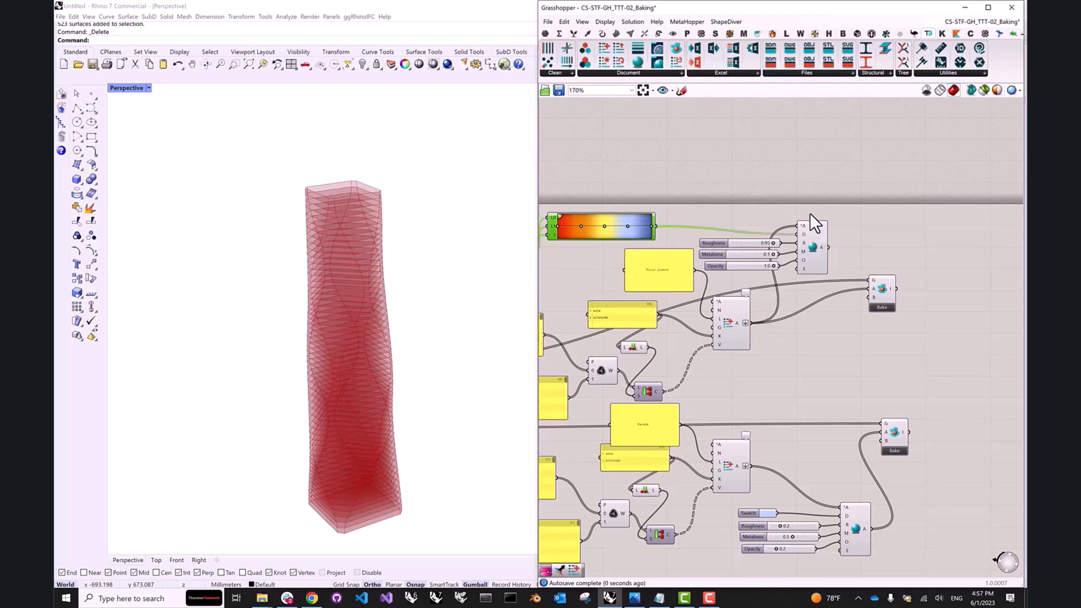
pyautogui.moveTo(855, 262)
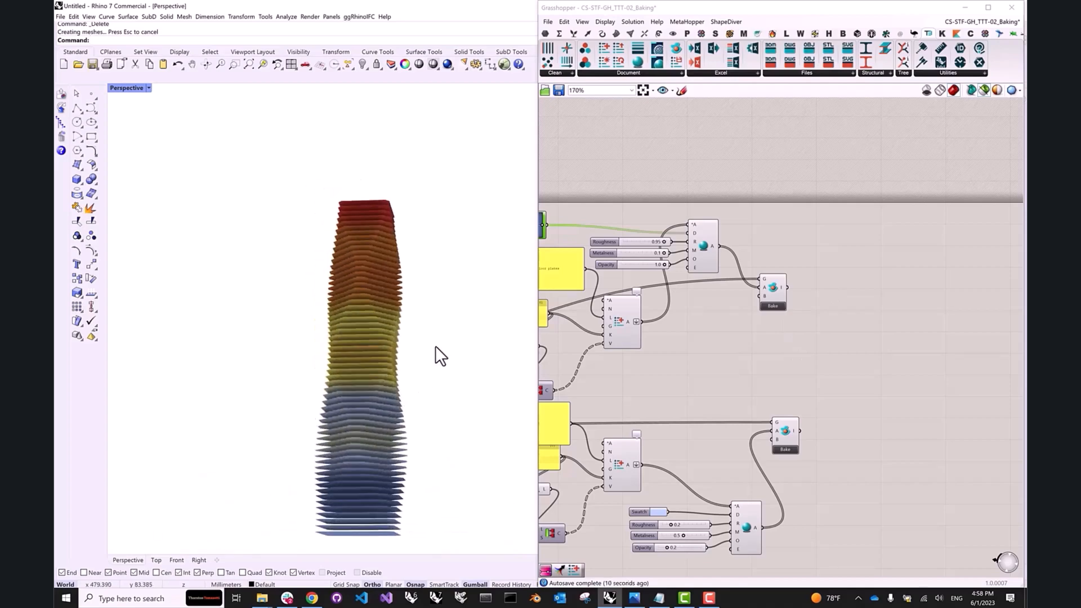
# Step: Orbit around the colour-graded tower, then switch off the Floor plates layer
pyautogui.moveTo(441, 356); pyautogui.dragTo(449, 316)
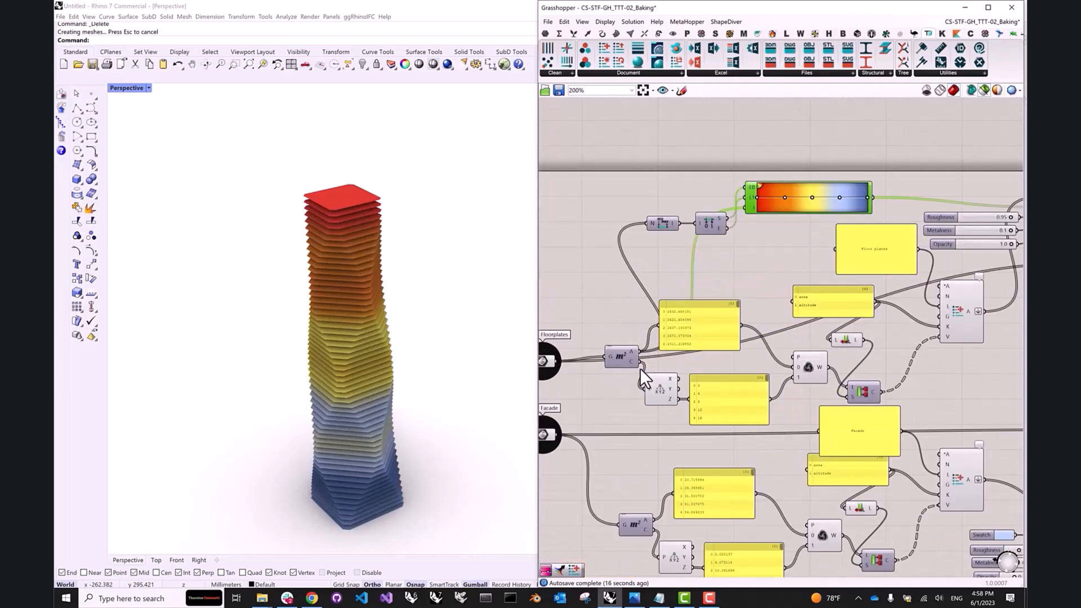
pyautogui.moveTo(965, 10)
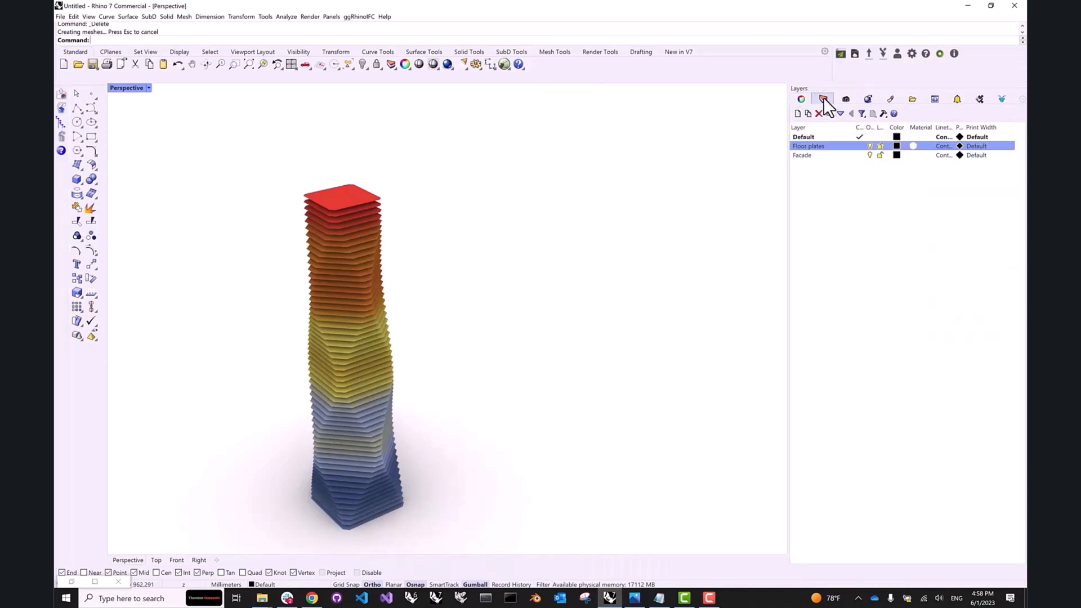
pyautogui.click(870, 146)
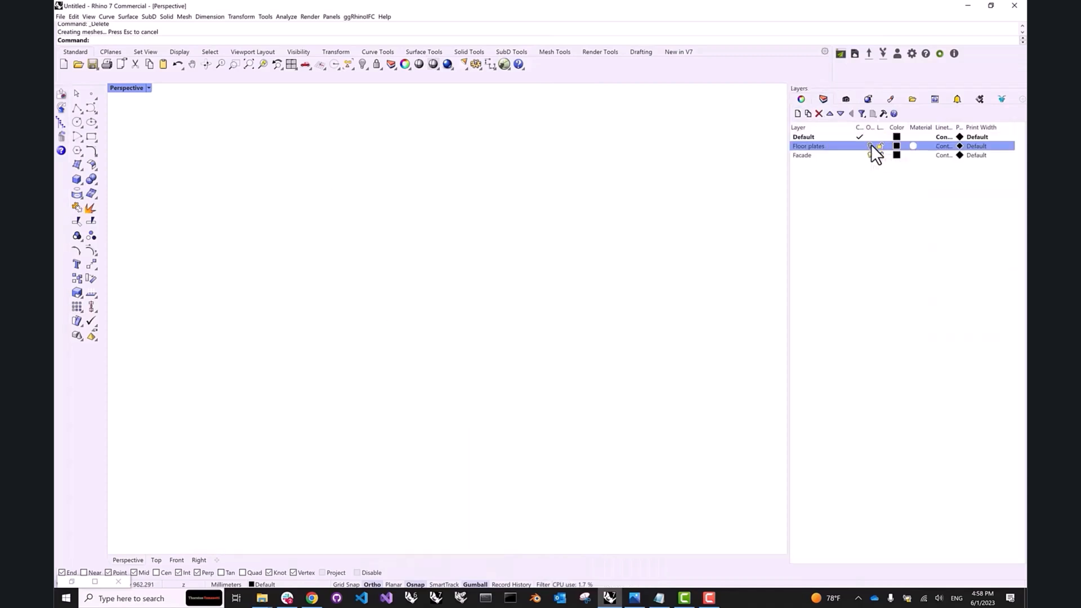